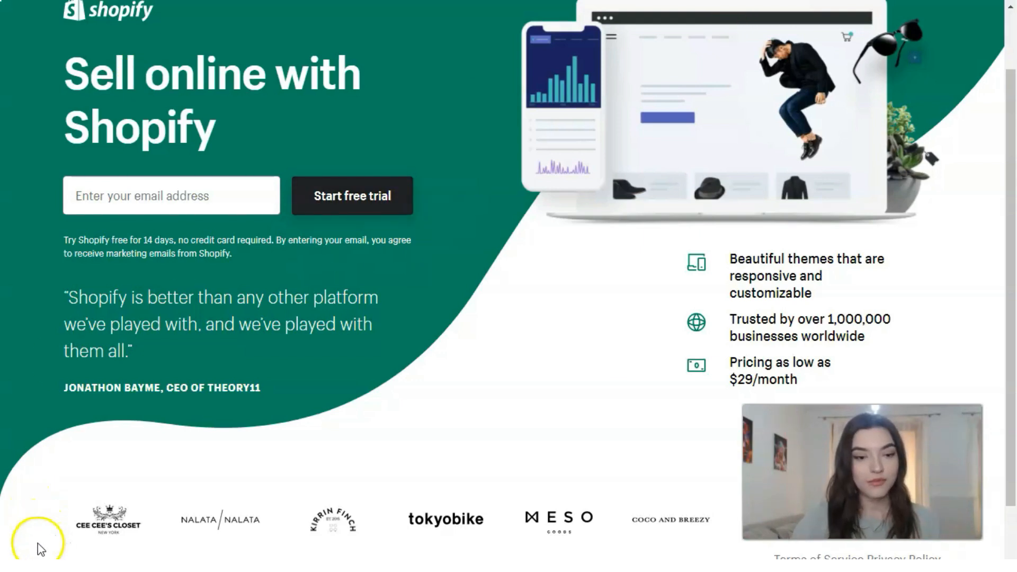
Start the 14-day free trial and submit the sign-up to create Booksperfectstore
left_click(352, 195)
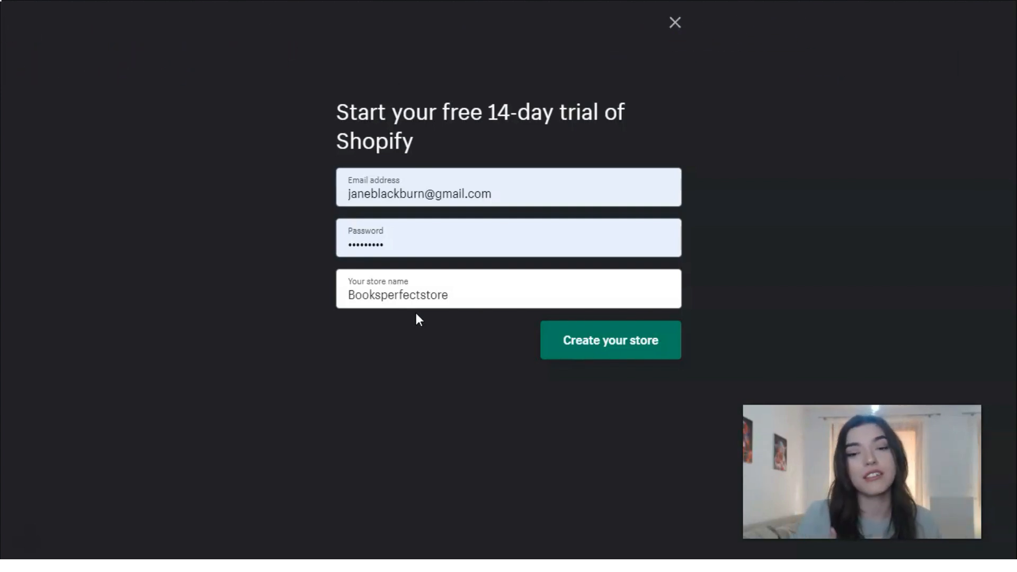
mouse_move(331, 423)
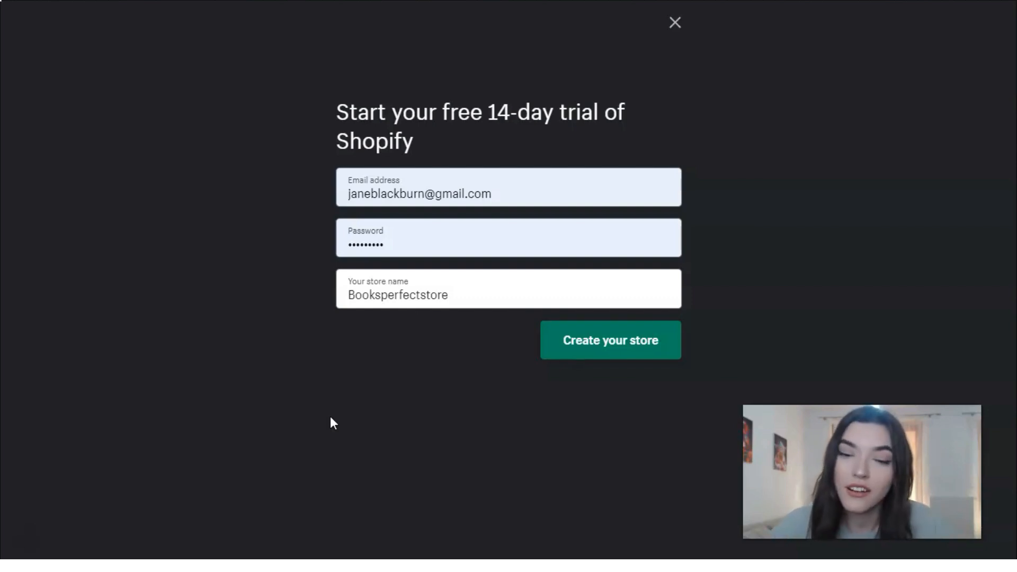
left_click(583, 348)
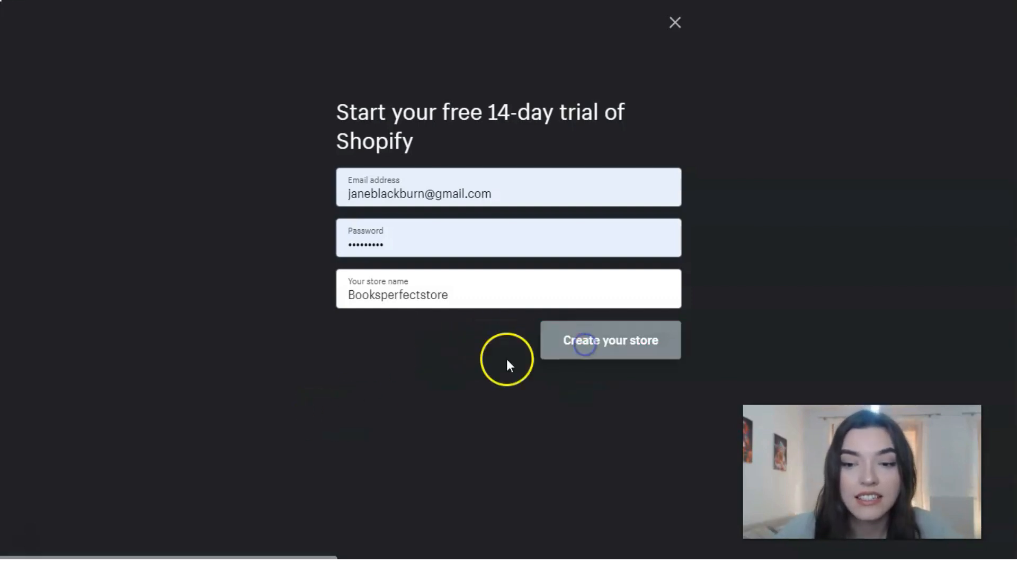
mouse_move(190, 442)
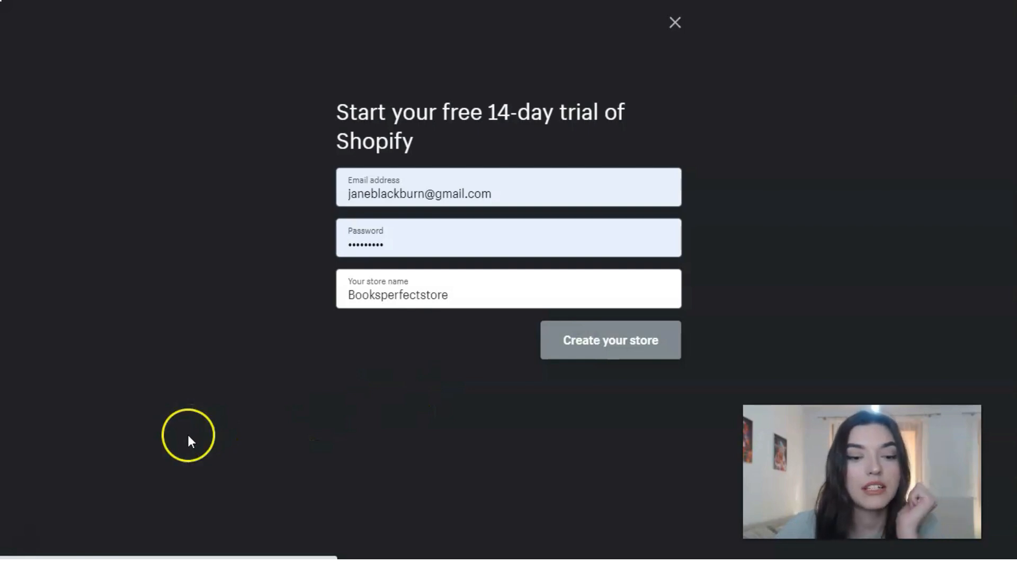
Answer the setup questions as just playing around, logo help wanted, Electronics industry, and continue
left_click(610, 339)
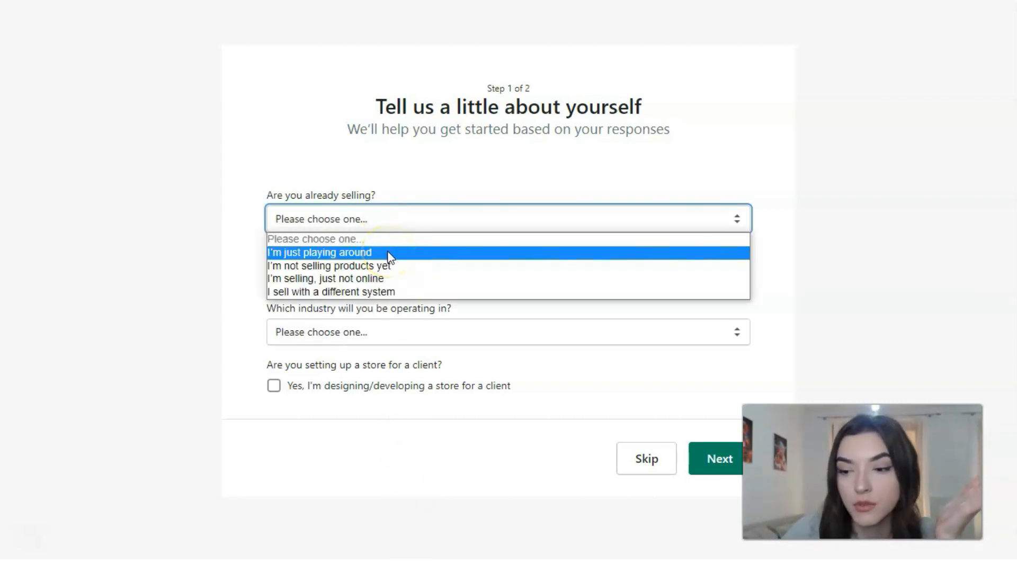
left_click(324, 252)
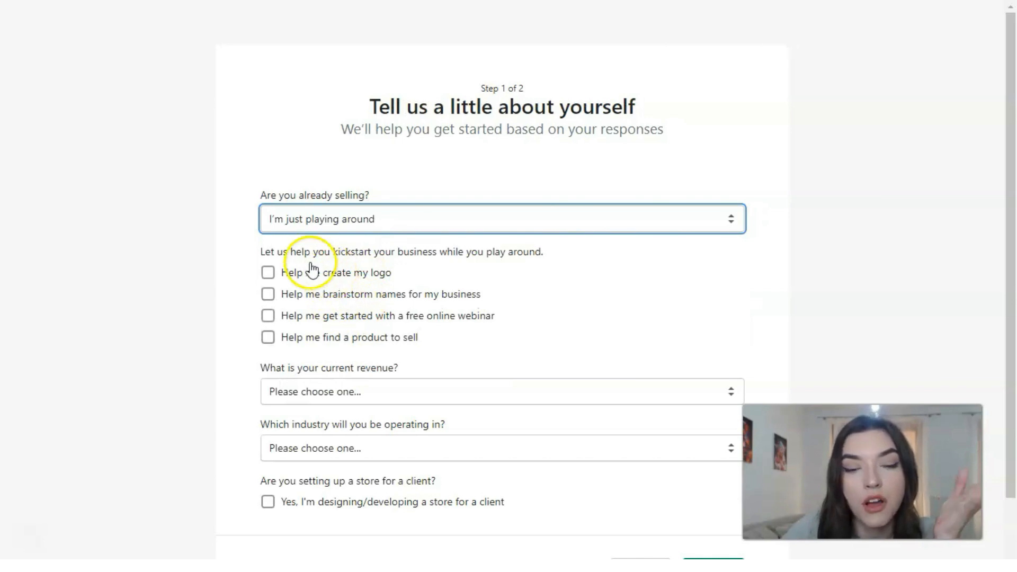
mouse_move(430, 264)
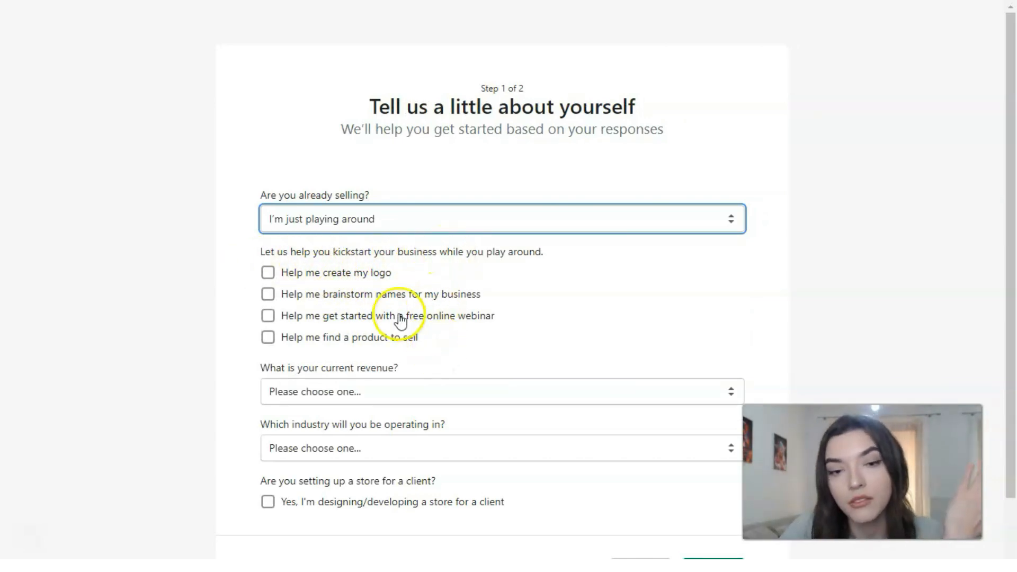
left_click(268, 273)
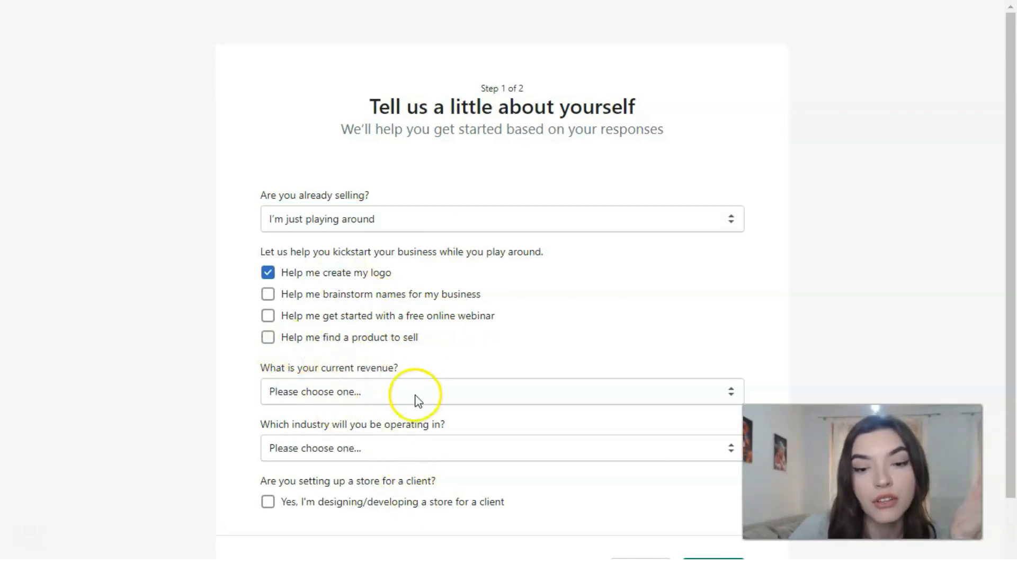
mouse_move(405, 386)
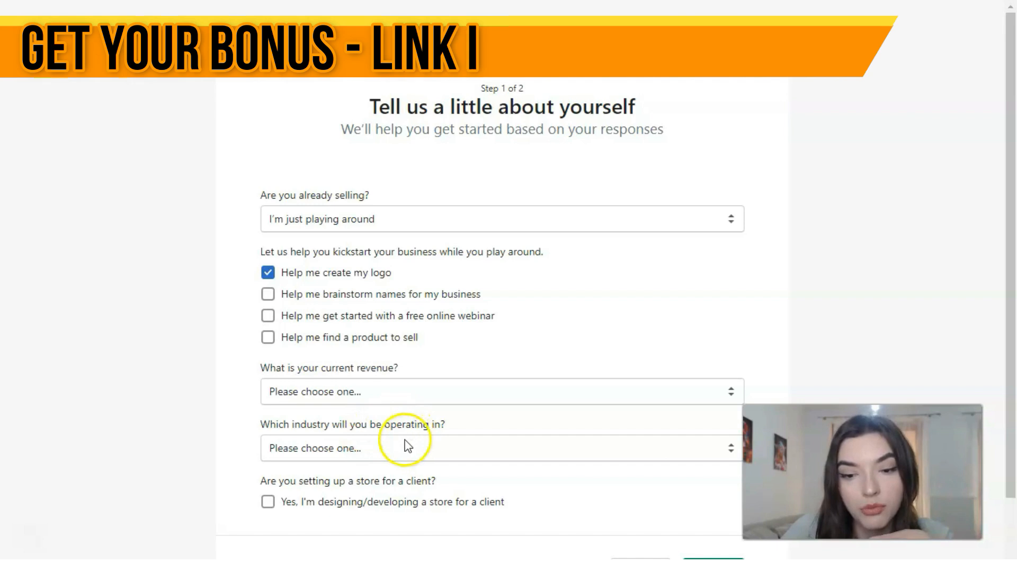
left_click(400, 449)
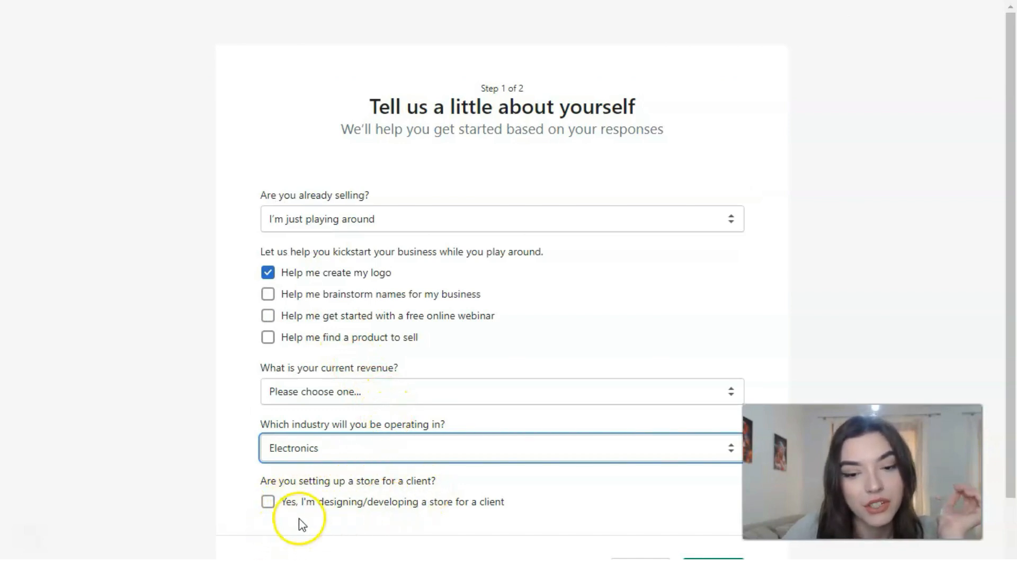
scroll("down", 3)
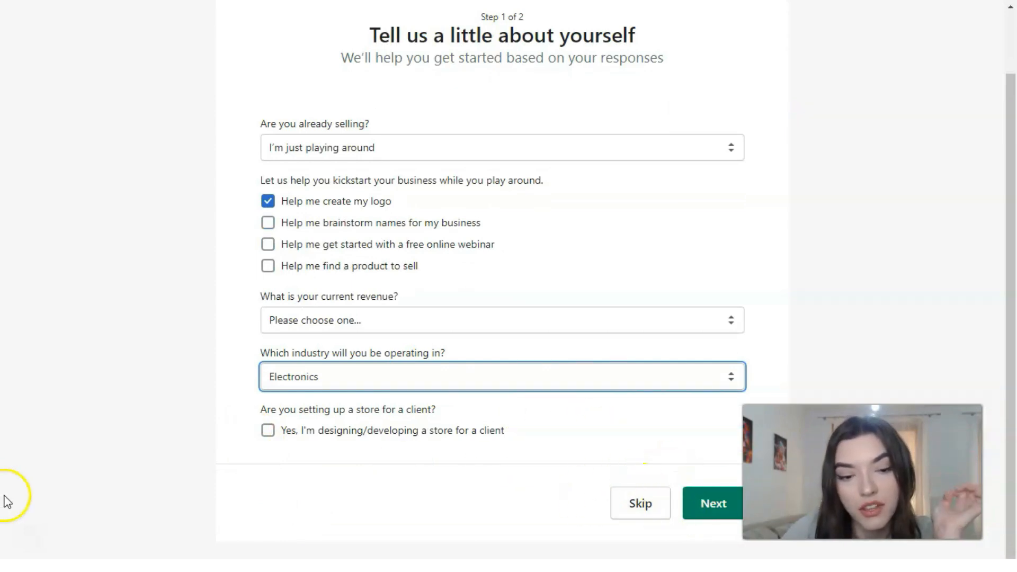
left_click(714, 503)
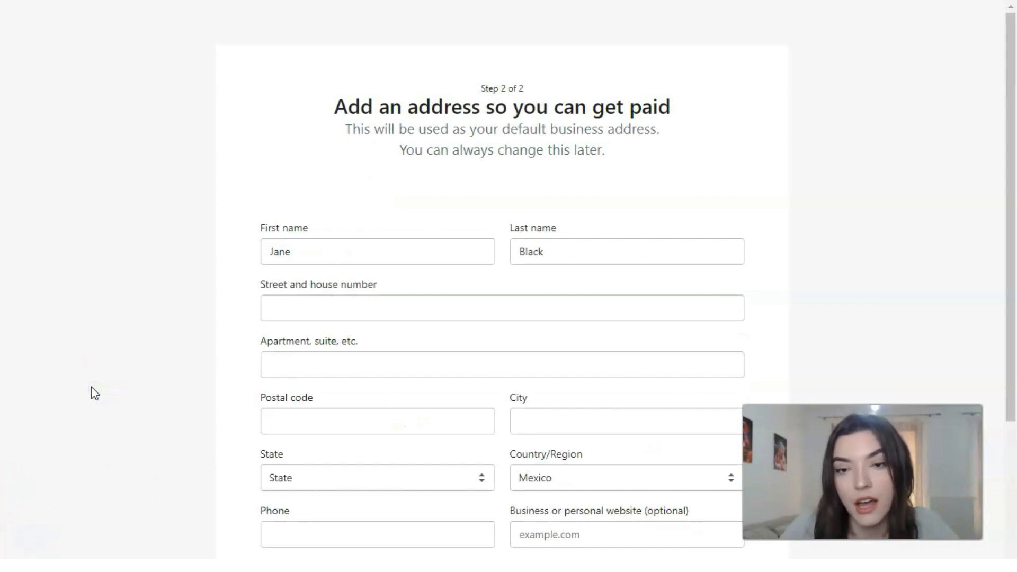
Skip the address details and enter the Booksperfectstore admin home
scroll("down", 3)
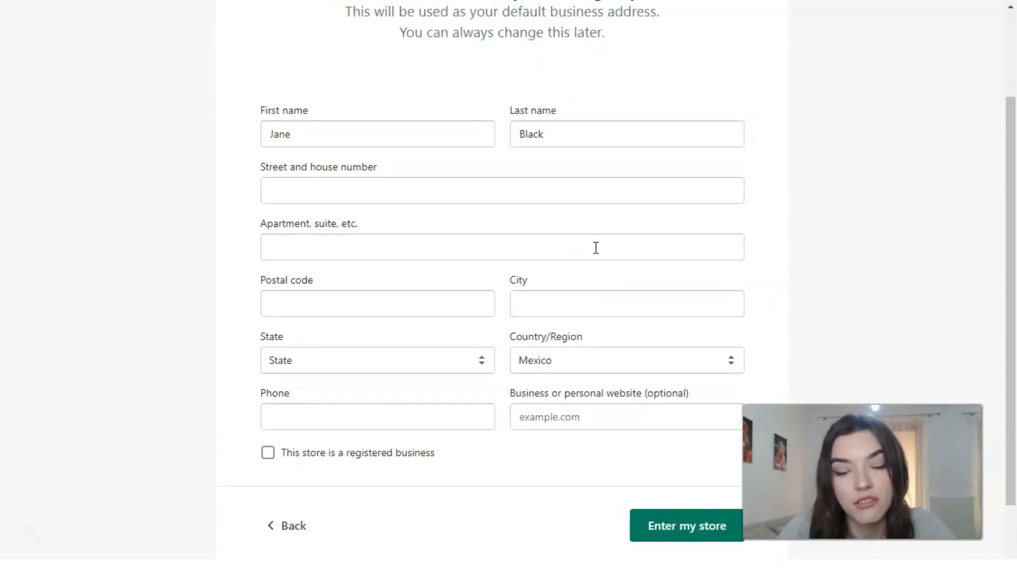
mouse_move(466, 216)
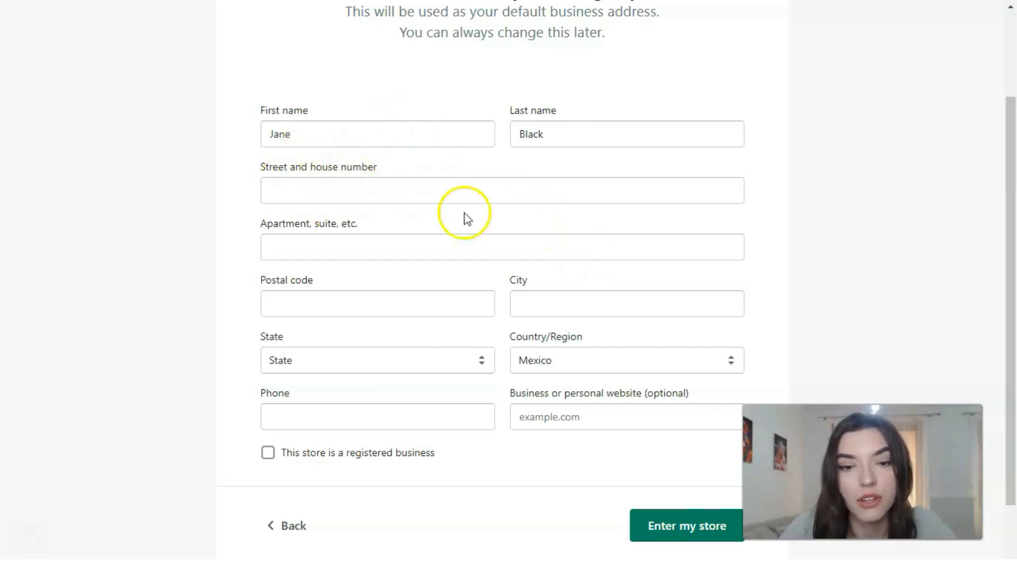
scroll("down", 3)
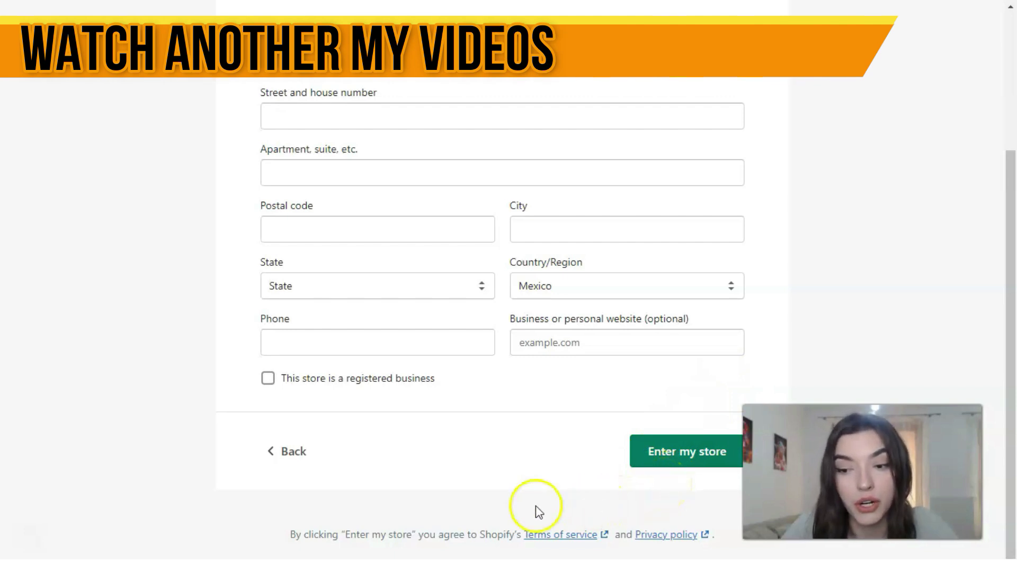
left_click(686, 451)
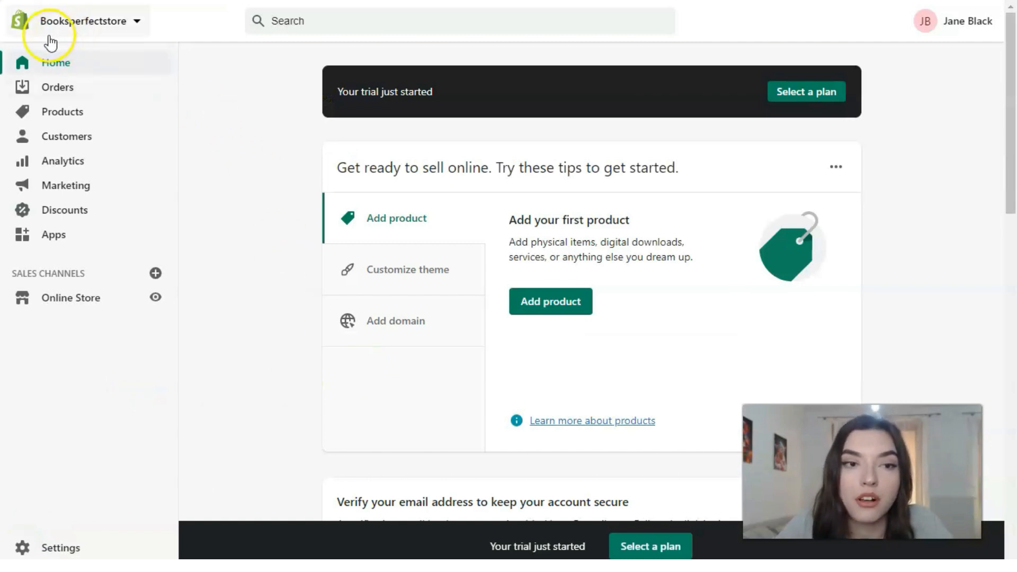
mouse_move(139, 41)
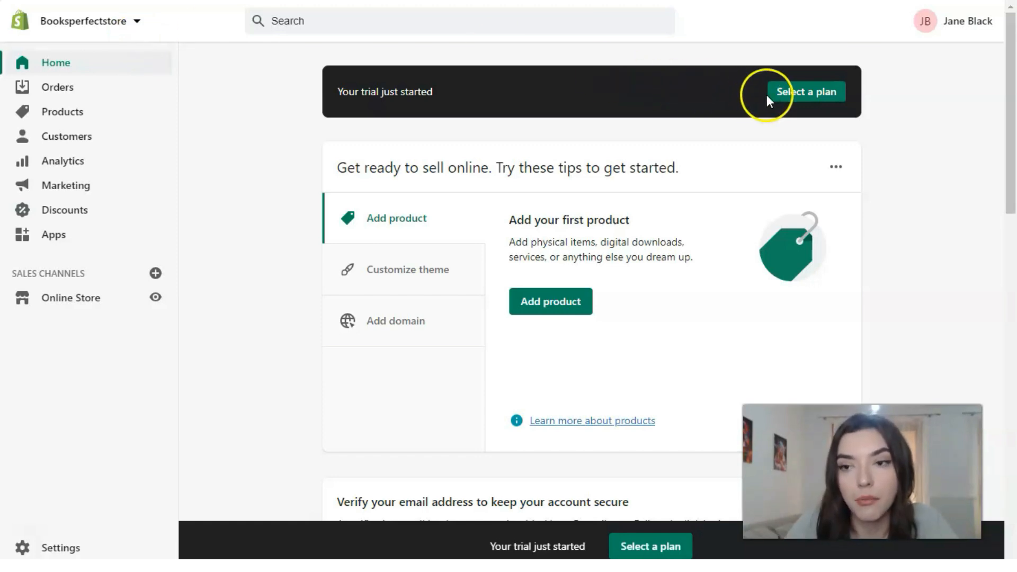
mouse_move(777, 108)
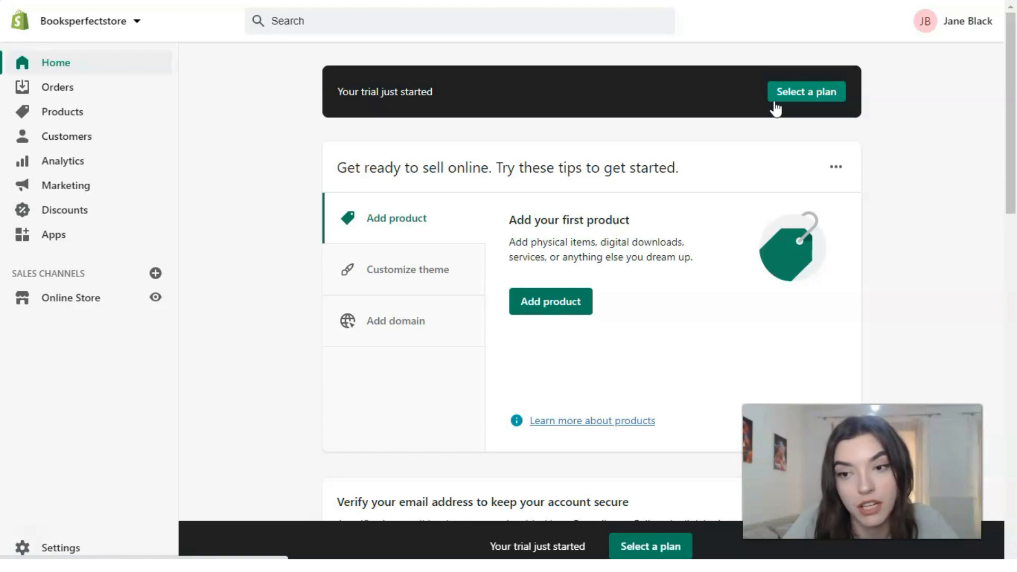
left_click(782, 108)
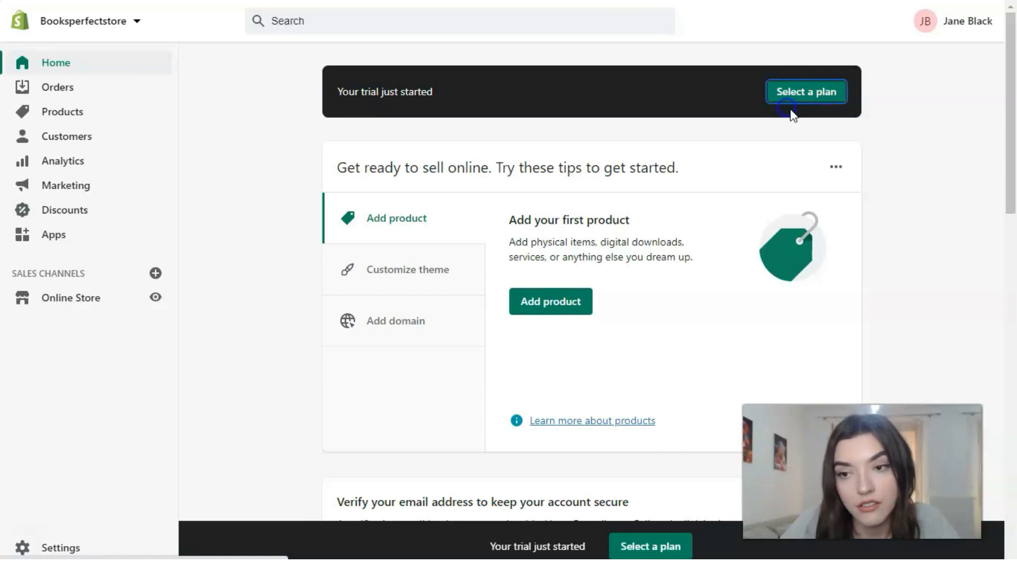
Review the Pick a plan page comparing Basic Shopify, Shopify and Advanced Shopify features
left_click(806, 91)
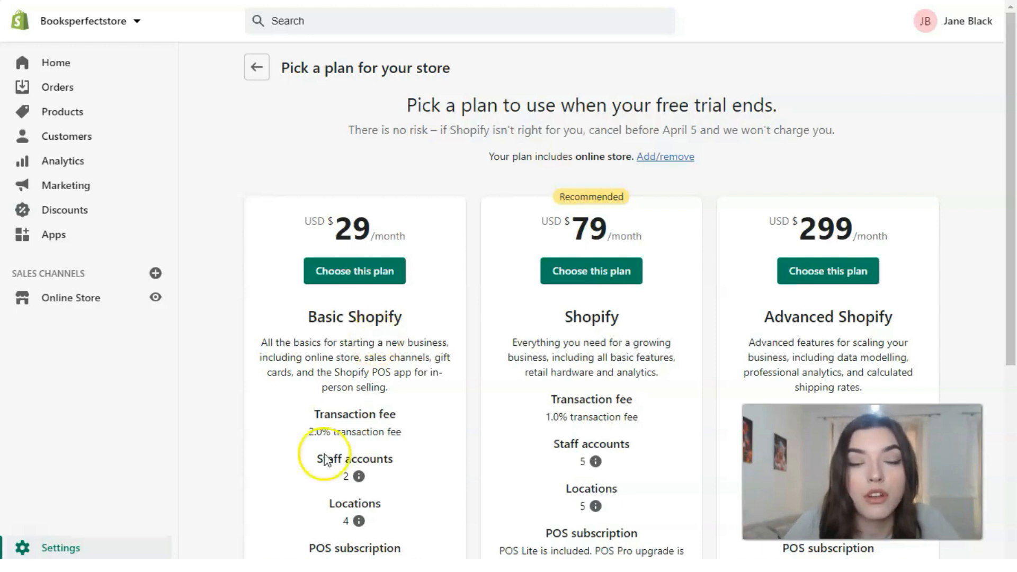
scroll("down", 3)
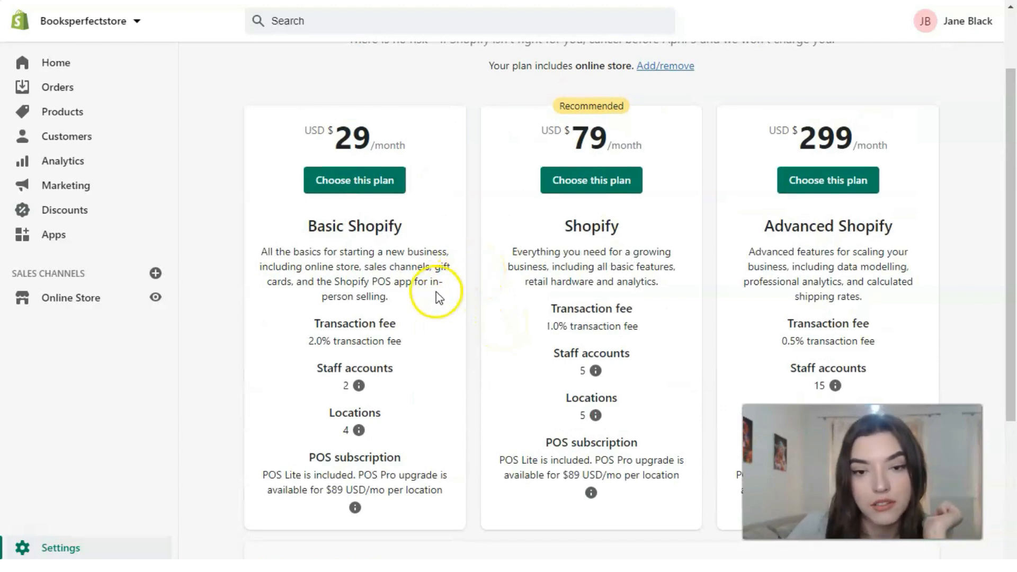
mouse_move(625, 288)
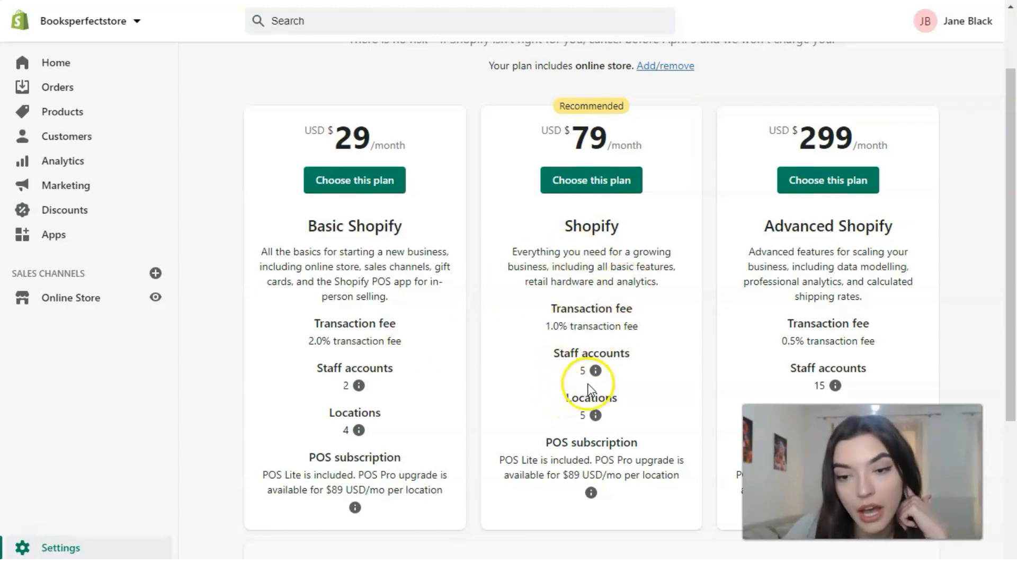
scroll("down", 3)
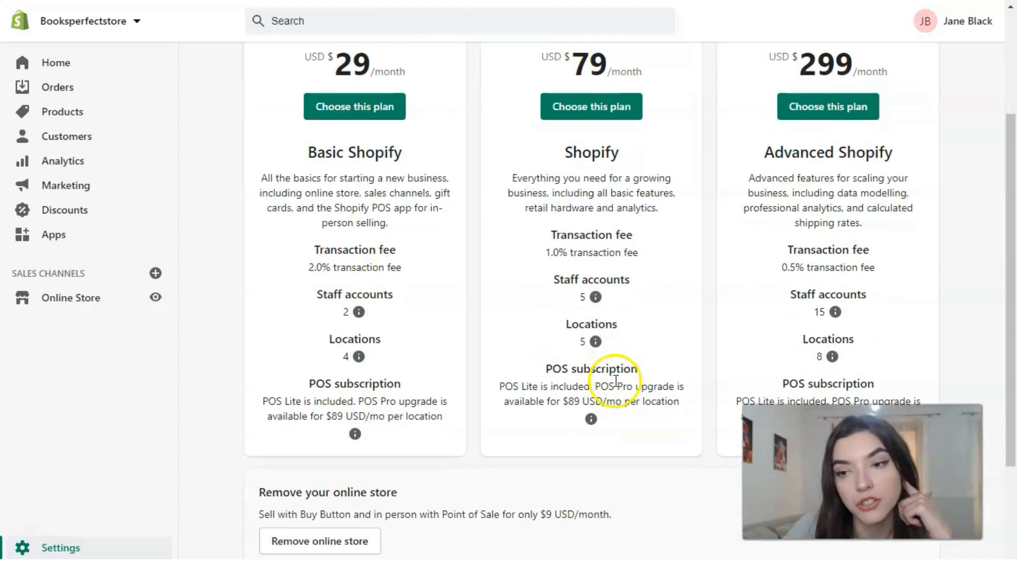
mouse_move(852, 289)
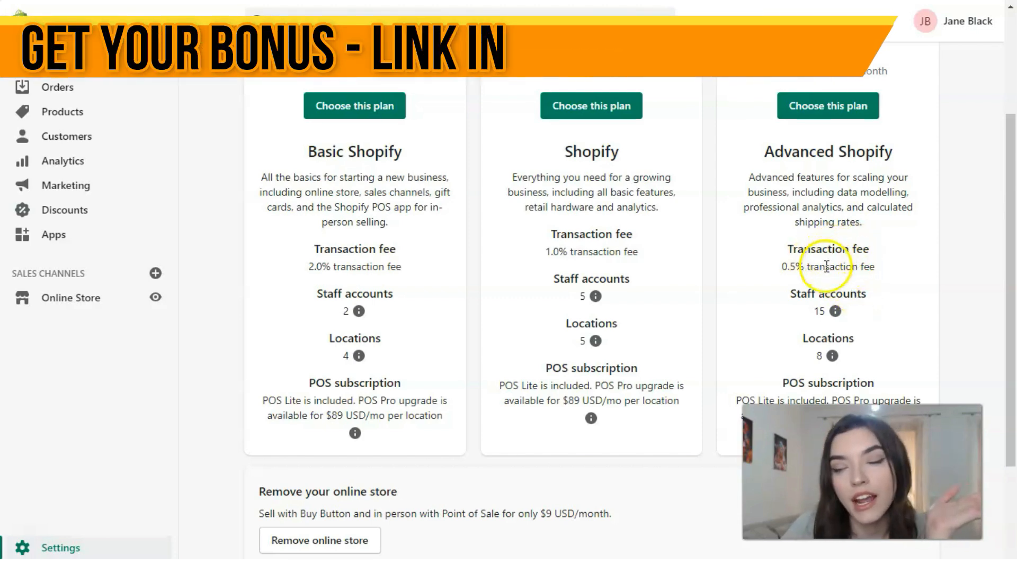
scroll("down", 3)
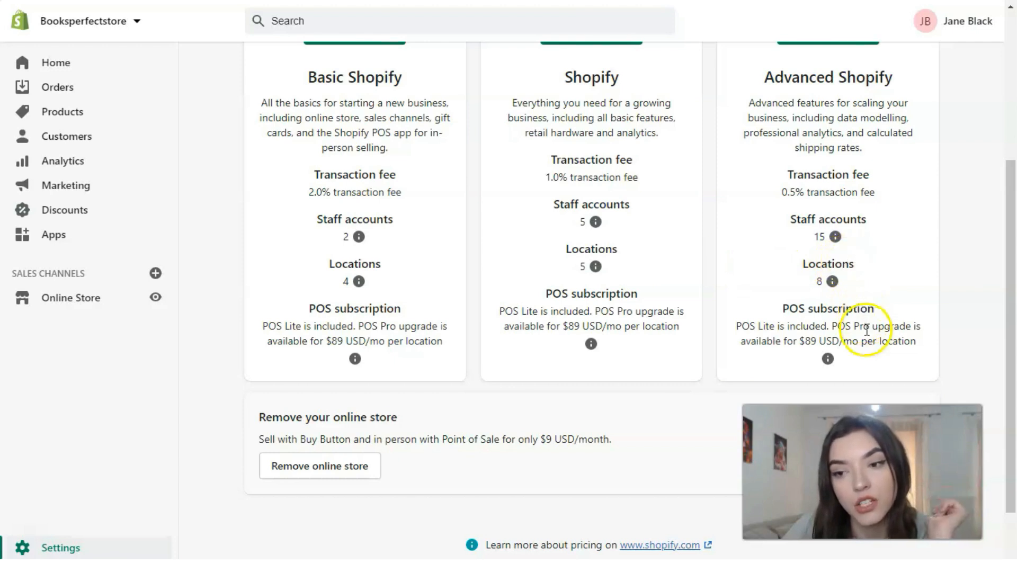
scroll("up", 3)
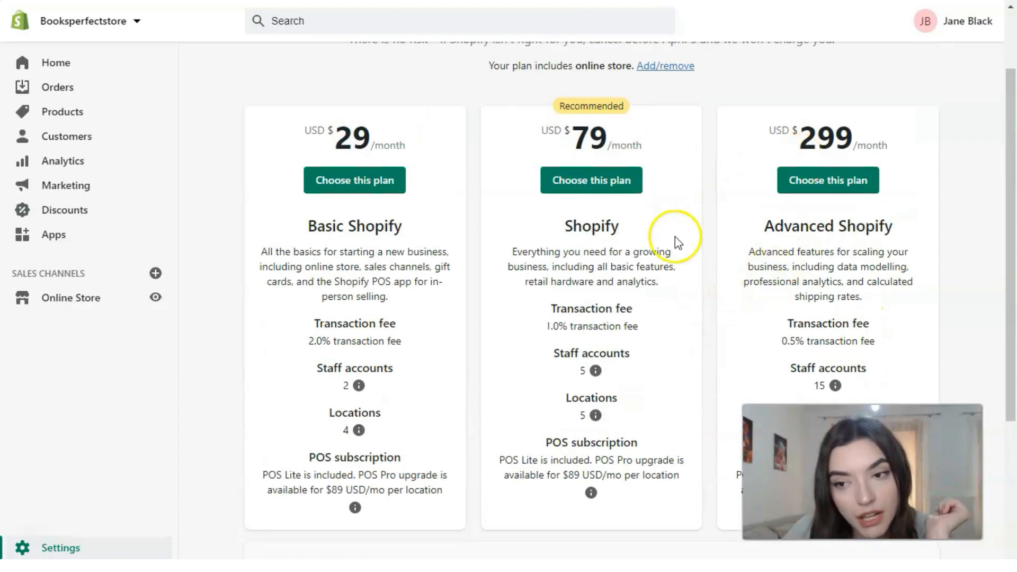
mouse_move(790, 303)
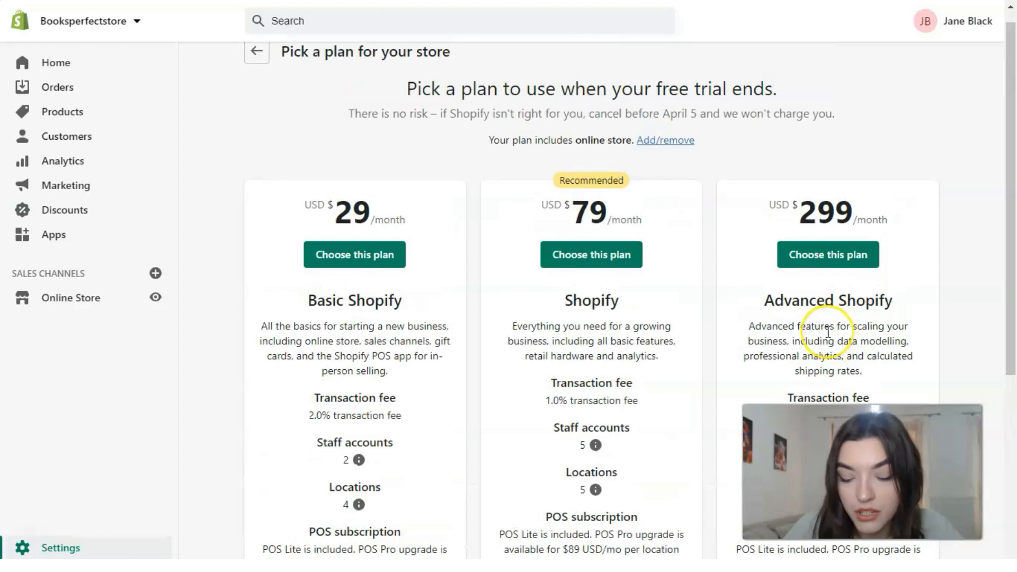
scroll("down", 3)
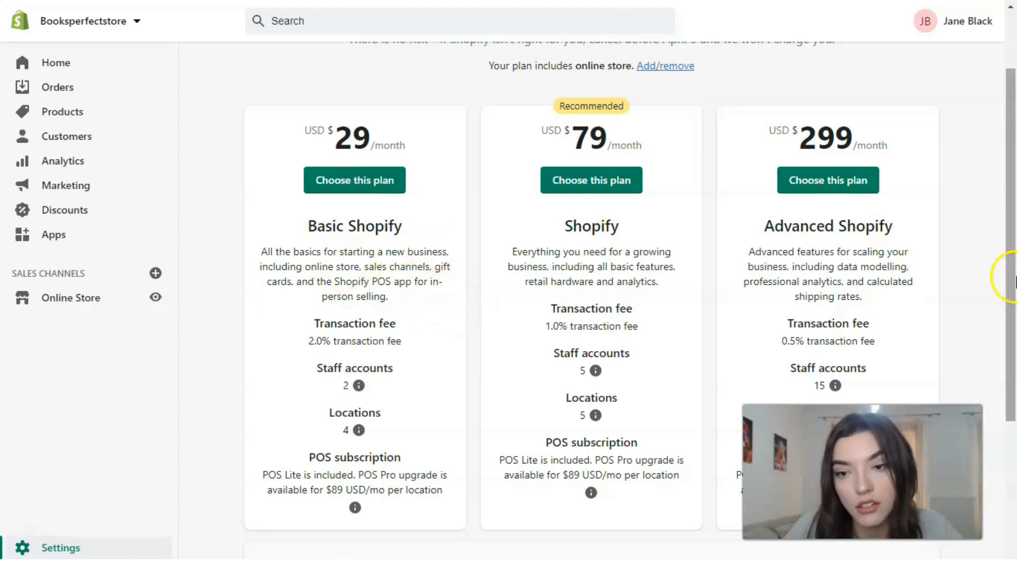
scroll("down", 3)
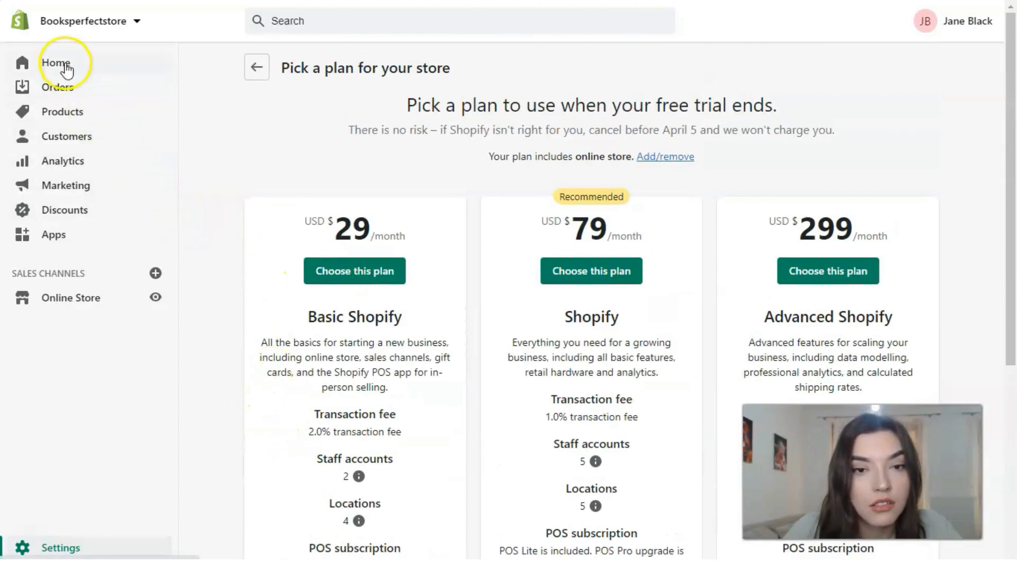
Return to the admin home and start a blank Add product form
left_click(56, 63)
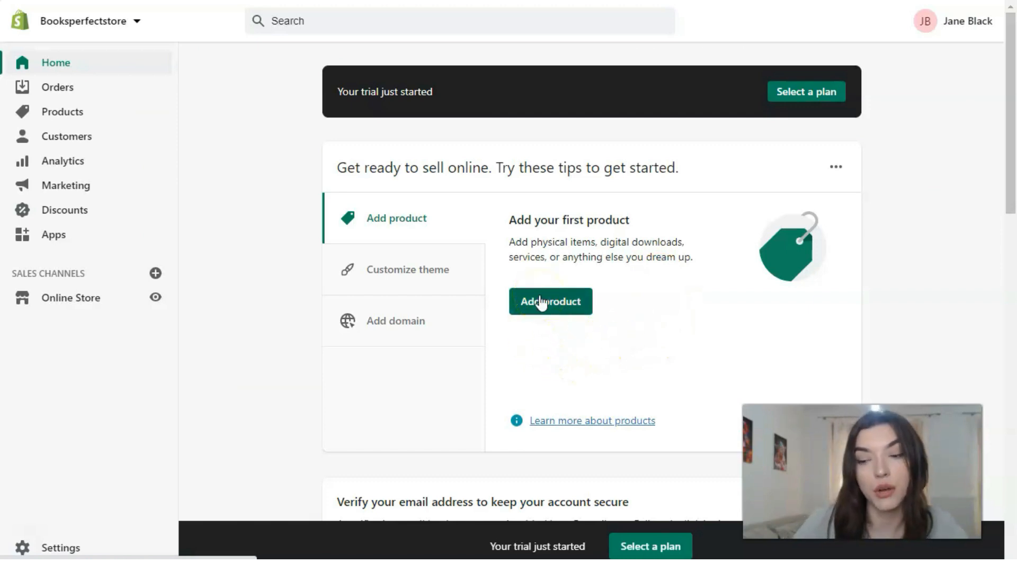
left_click(551, 301)
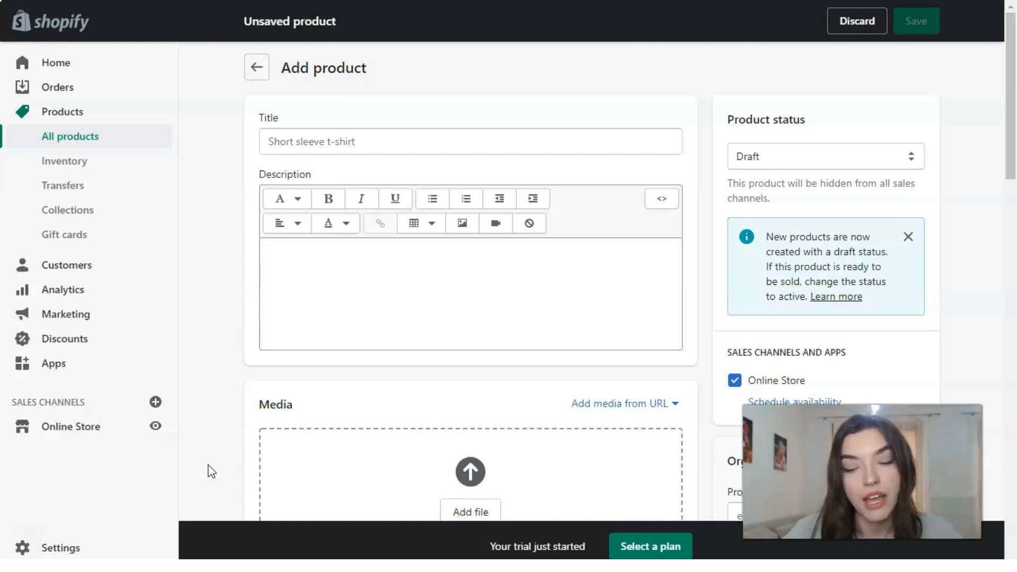
mouse_move(199, 420)
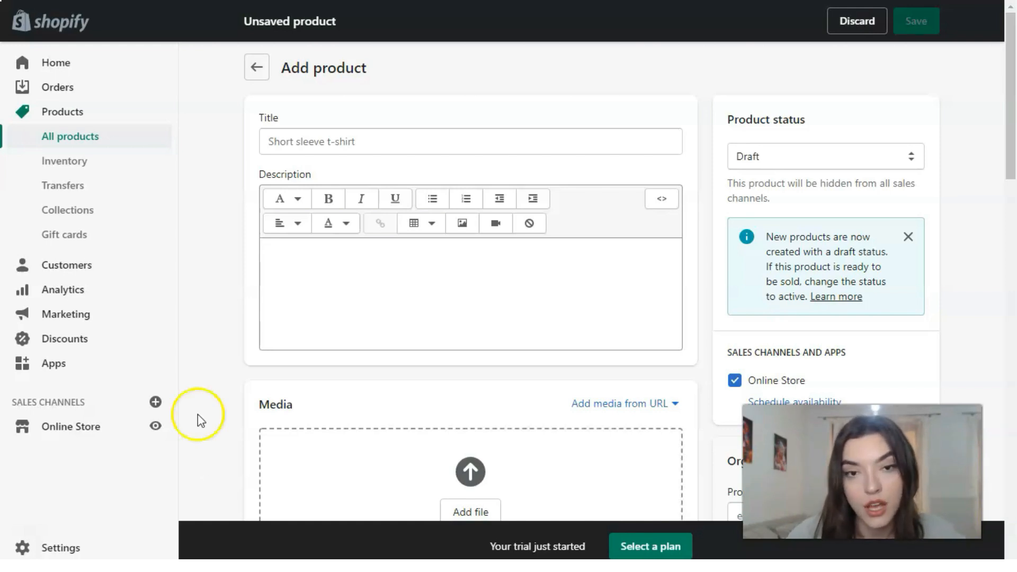
mouse_move(265, 361)
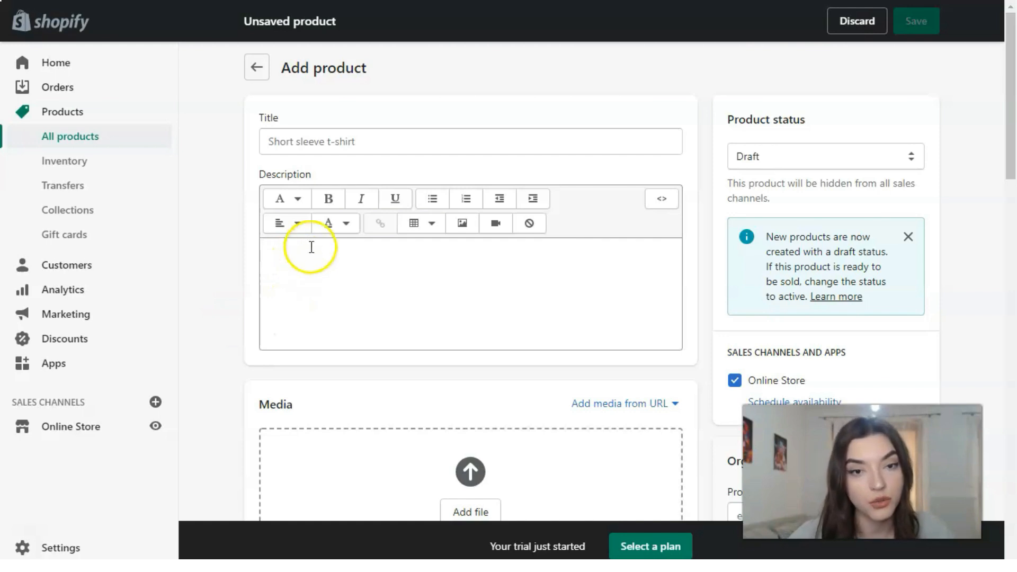
mouse_move(444, 164)
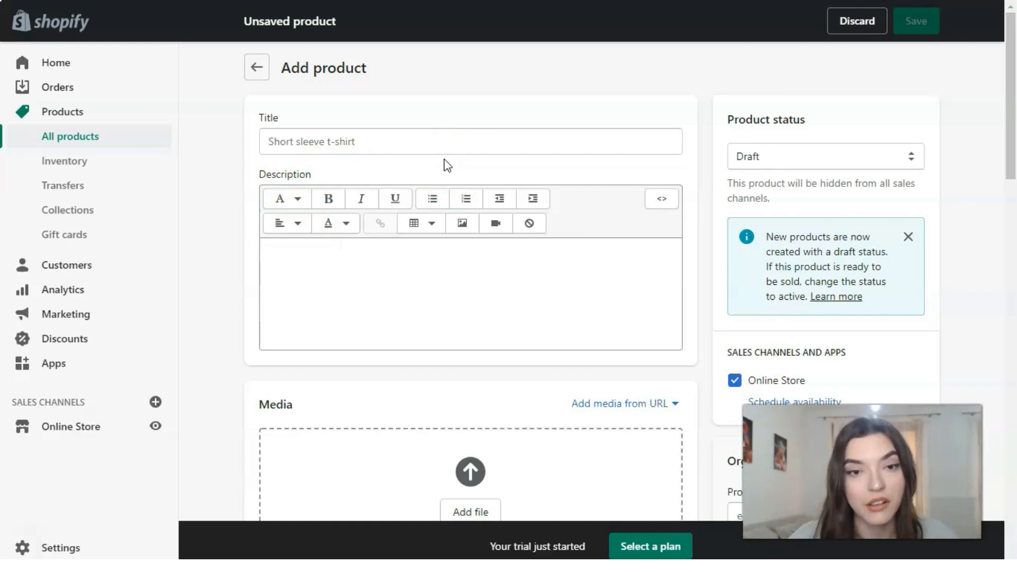
left_click(334, 142)
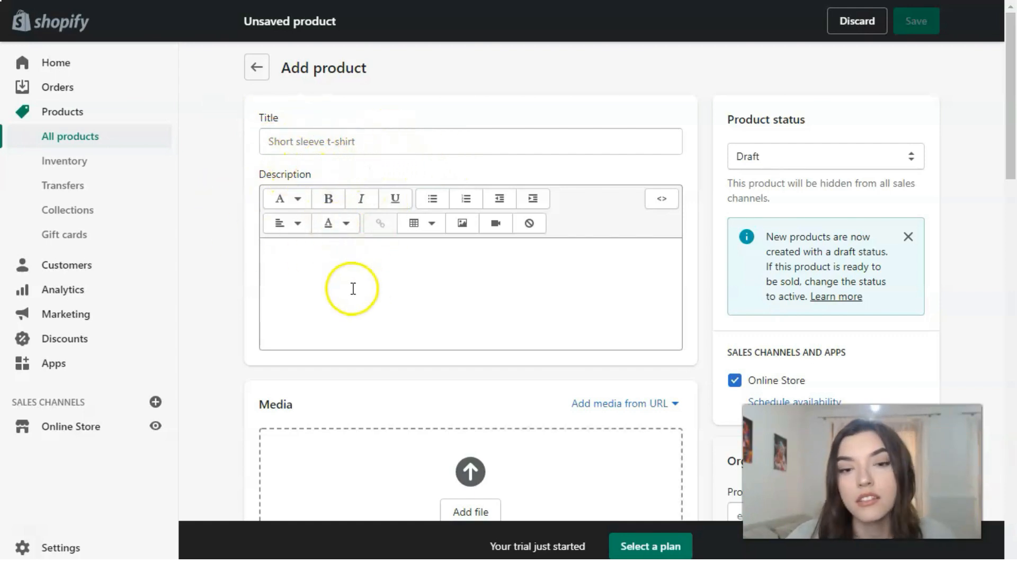
mouse_move(445, 307)
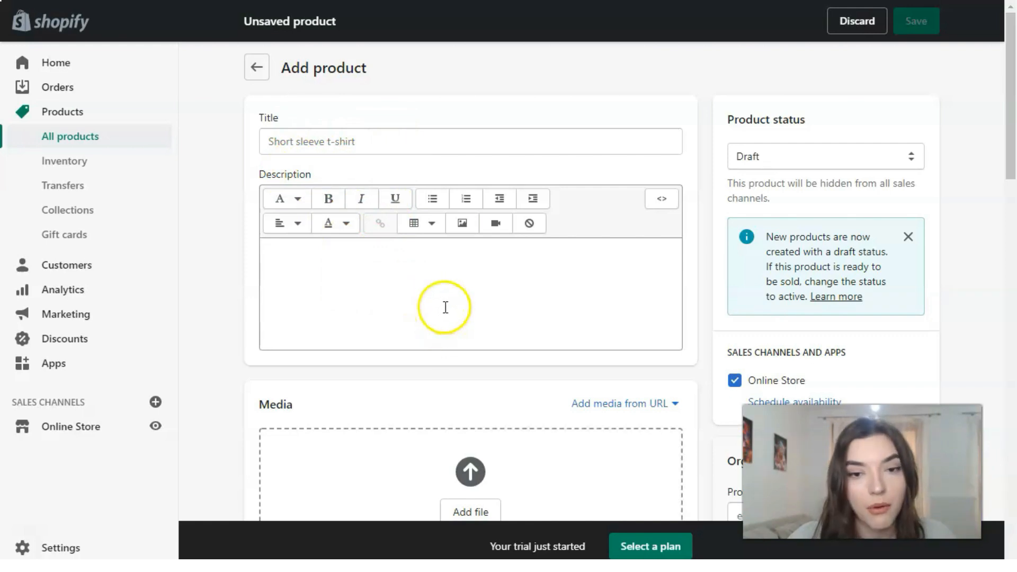
scroll("down", 3)
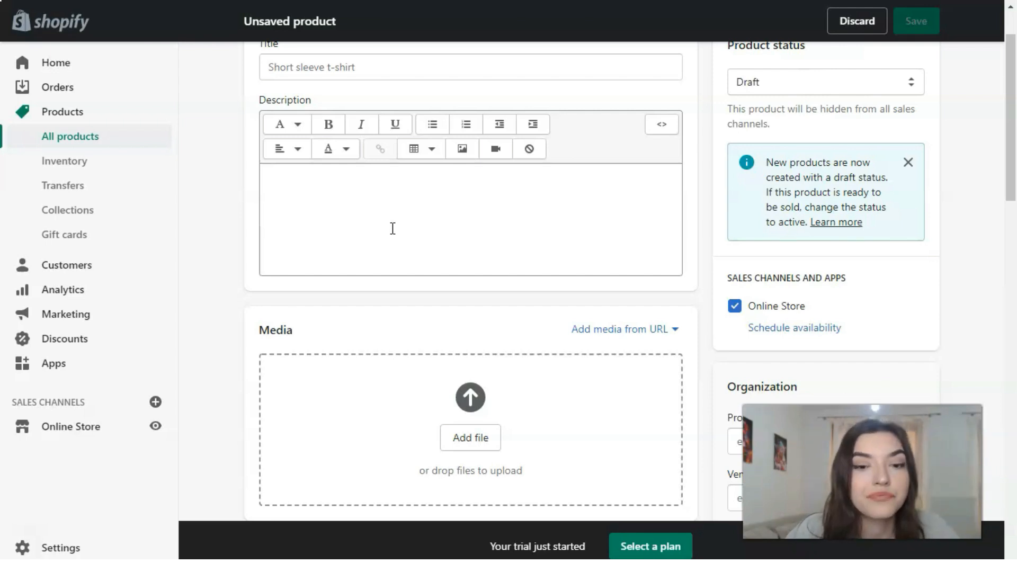
scroll("down", 3)
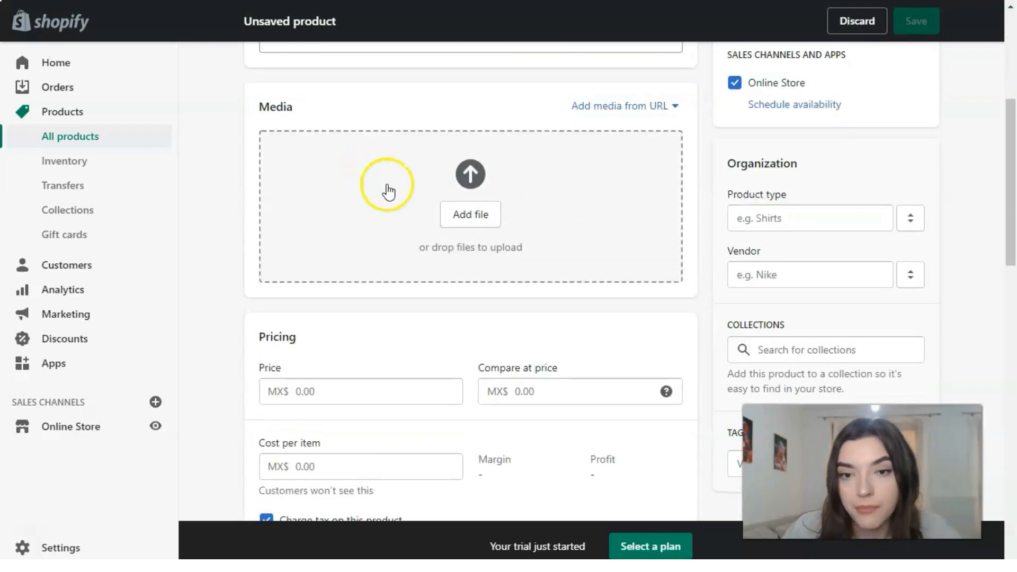
mouse_move(596, 296)
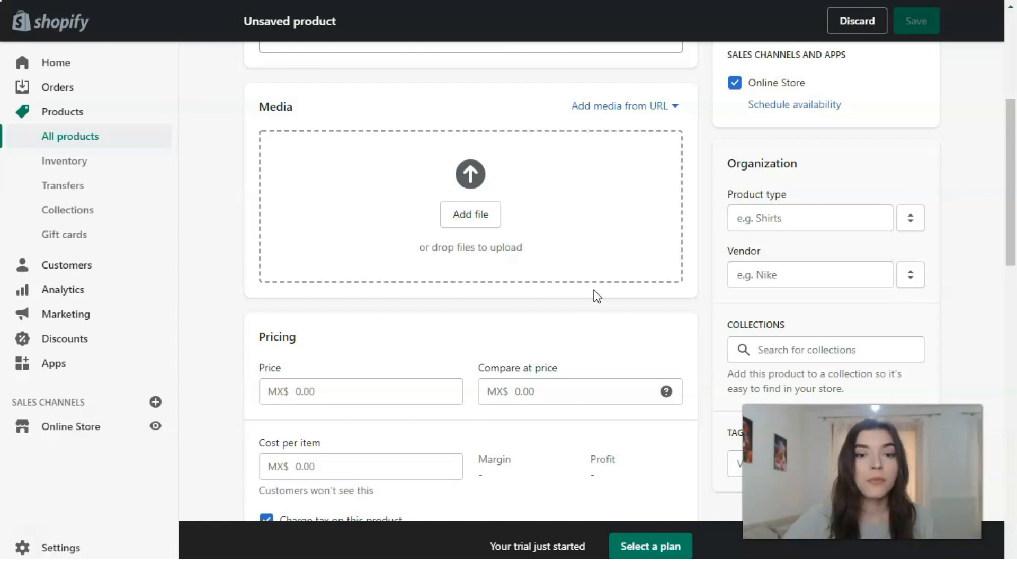
scroll("down", 3)
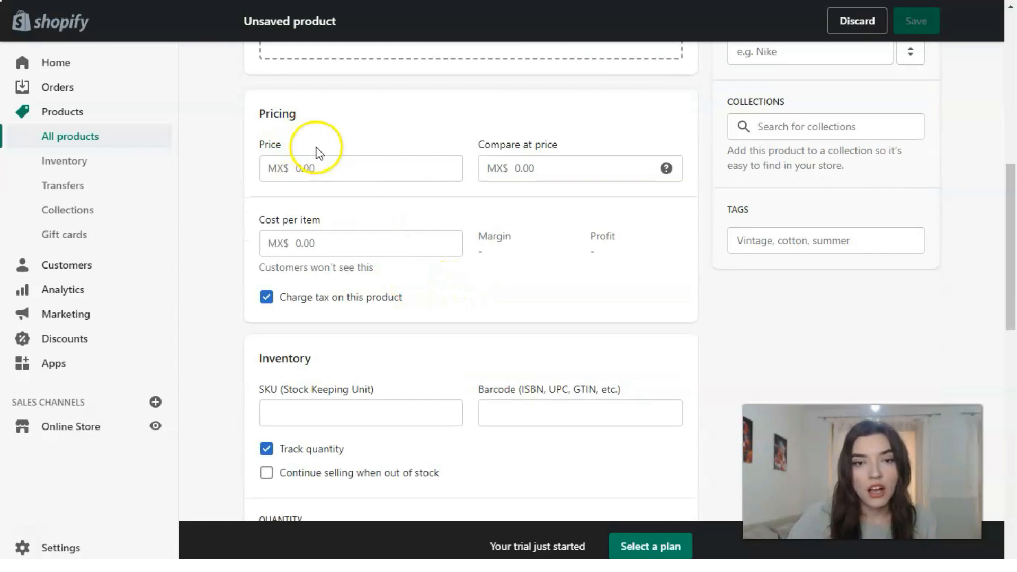
mouse_move(356, 159)
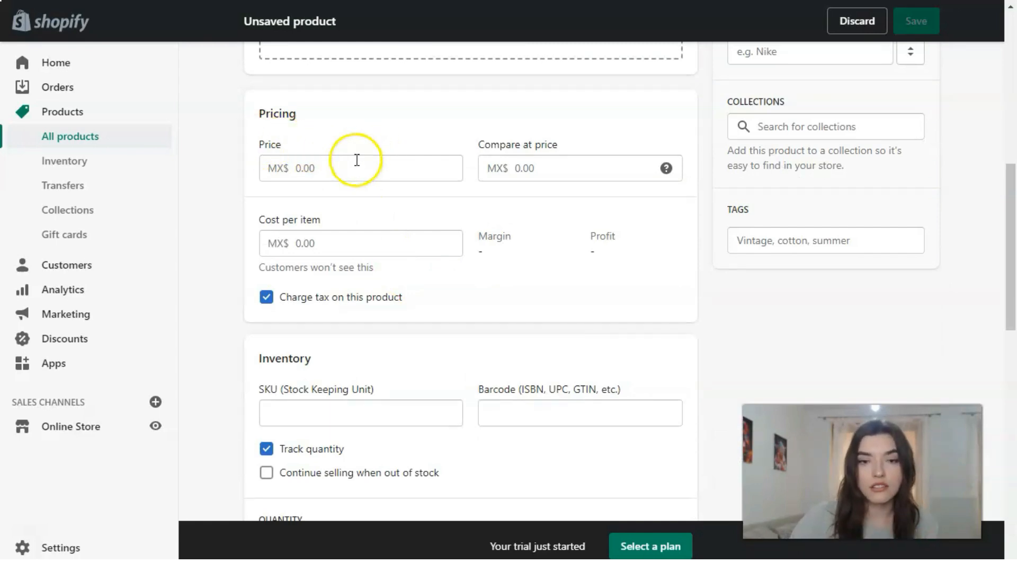
scroll("down", 3)
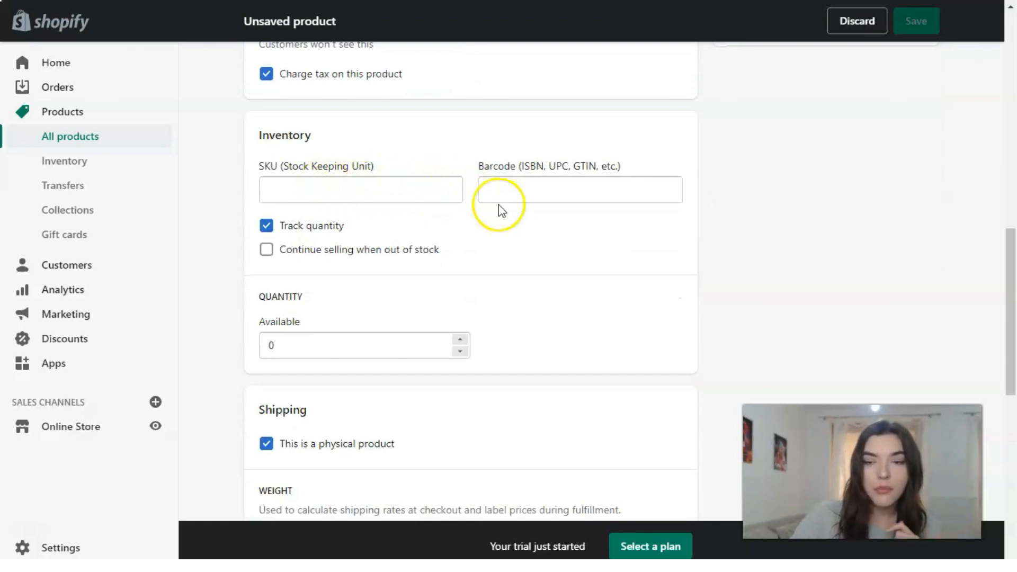
scroll("down", 3)
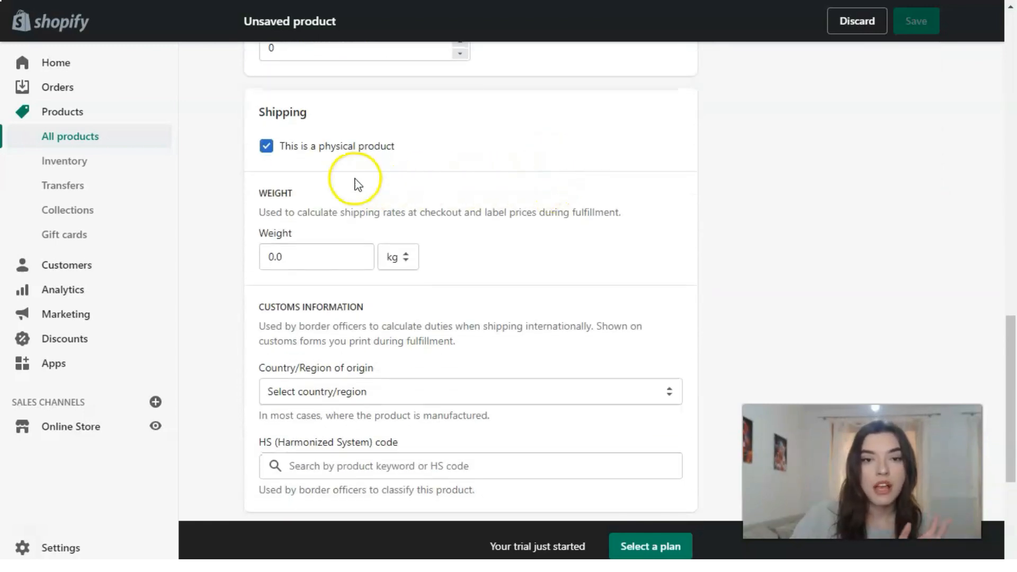
mouse_move(210, 254)
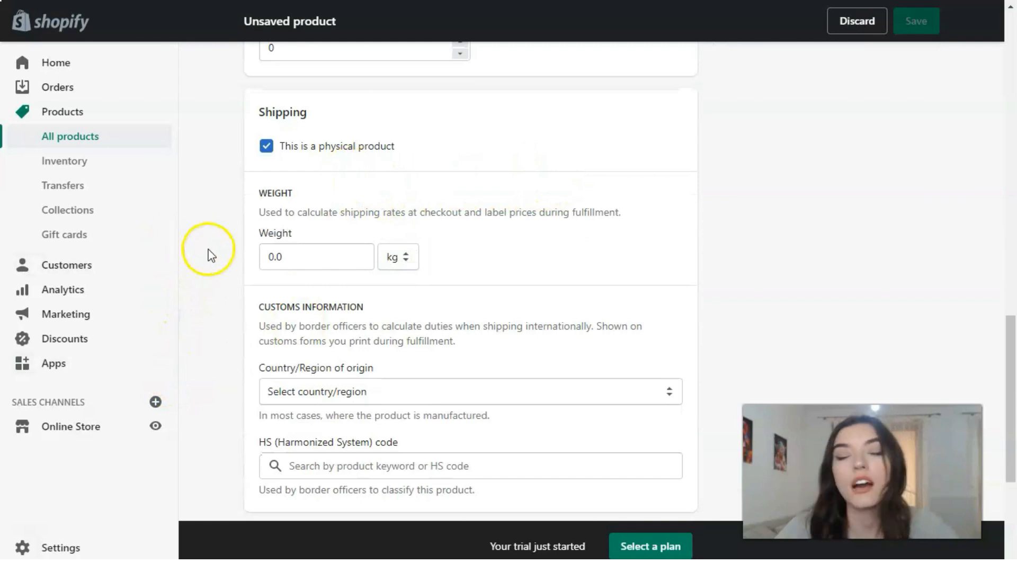
scroll("down", 3)
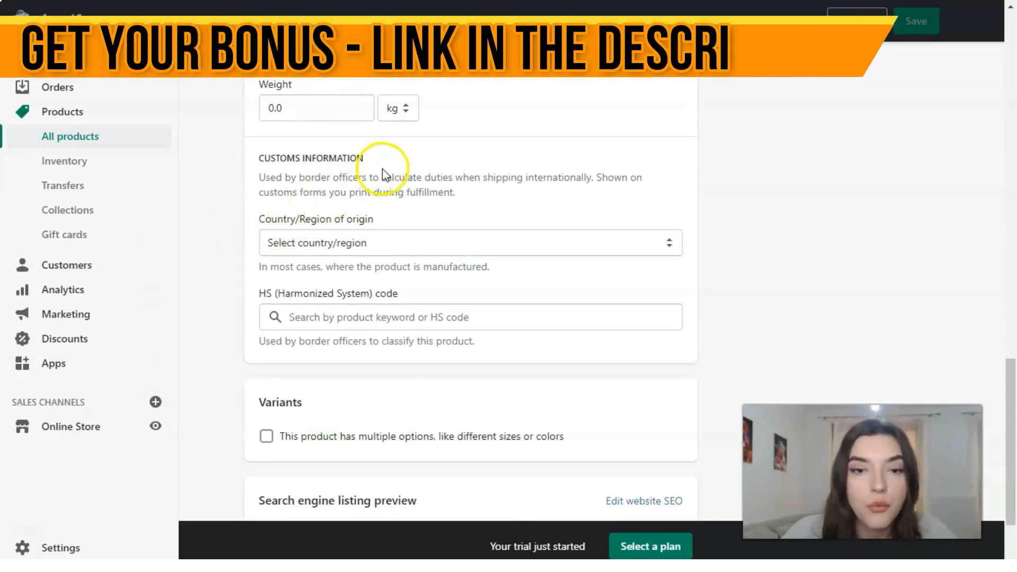
scroll("down", 3)
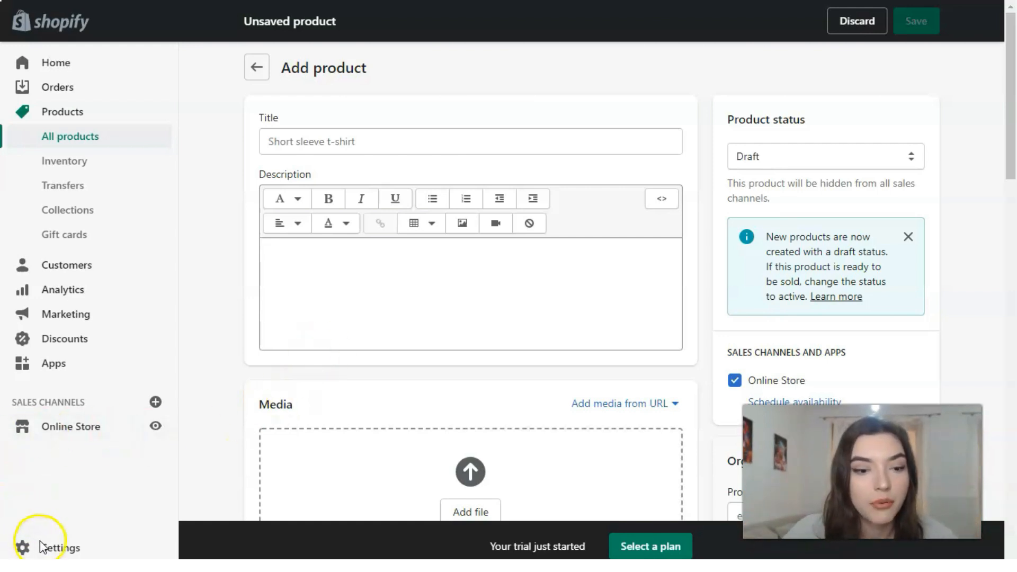
Title the product 'Amazon Kindle Paperwhite 4 32GB' and add its spec list as the description
type("Amazon Kindle Paperwhite 4 32GB")
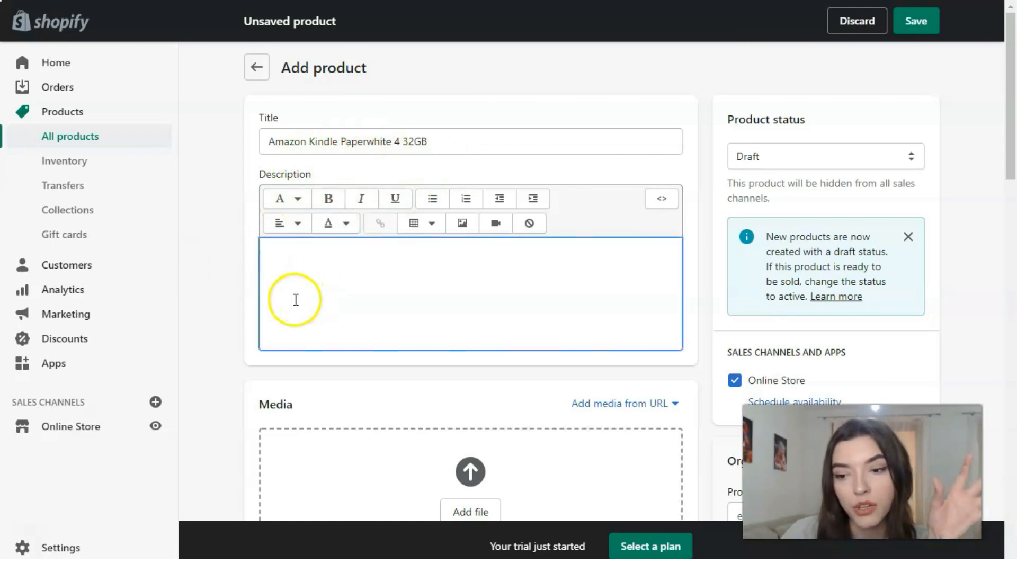
mouse_move(36, 549)
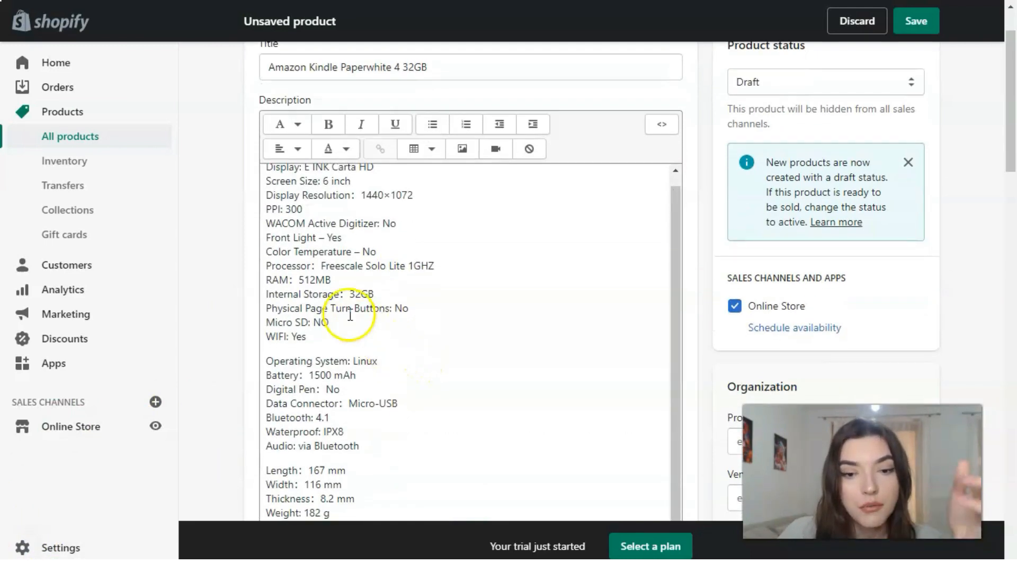
scroll("down", 3)
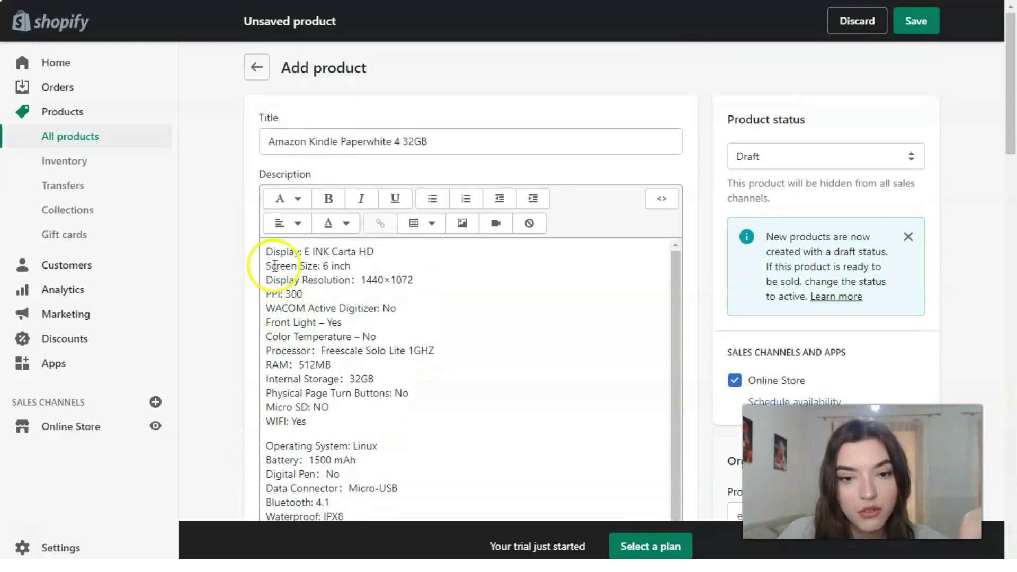
left_click_drag(266, 253, 367, 421)
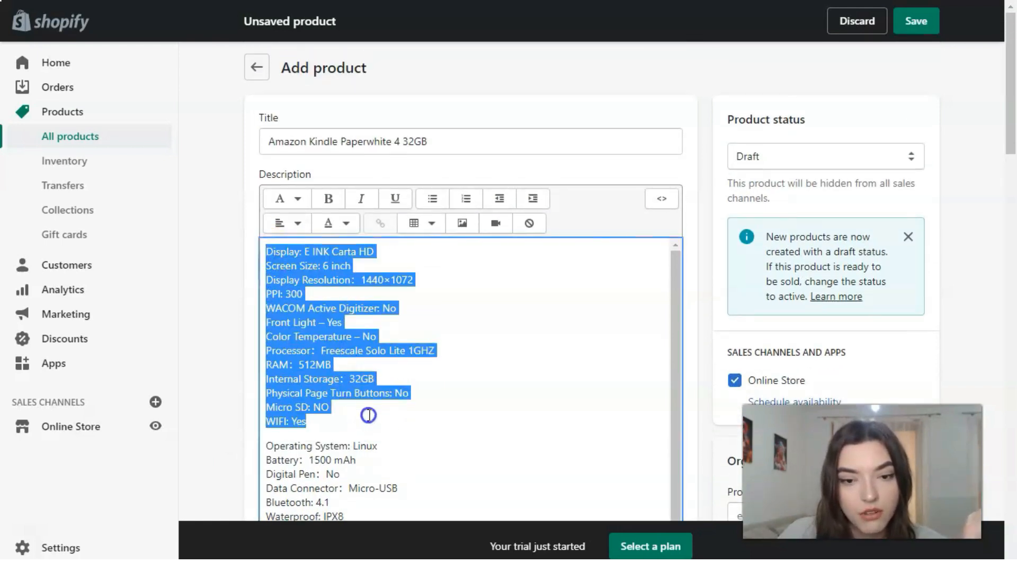
left_click(285, 424)
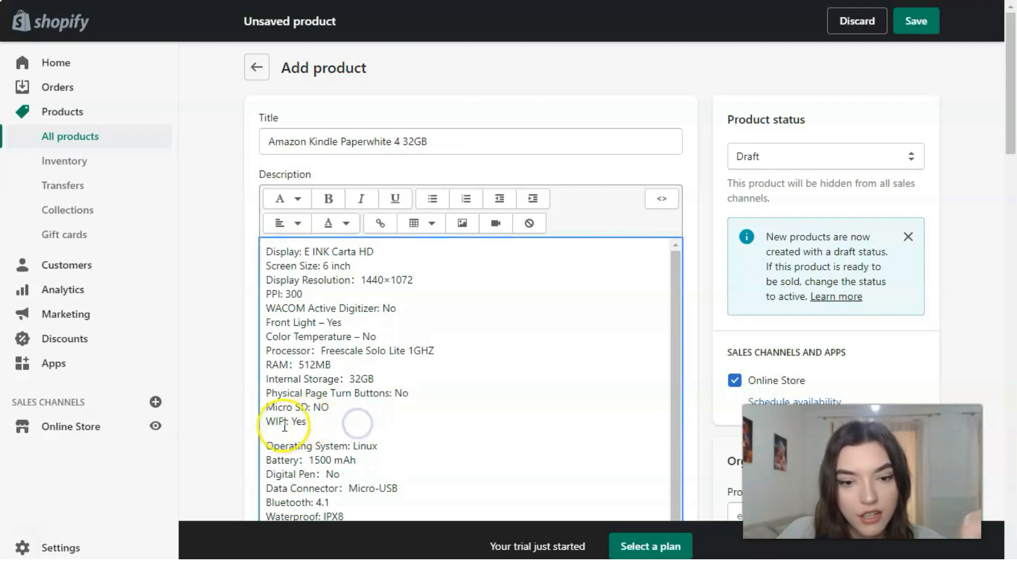
Bold the WIFI label and try Heading 1 style on the Display line
left_click(327, 199)
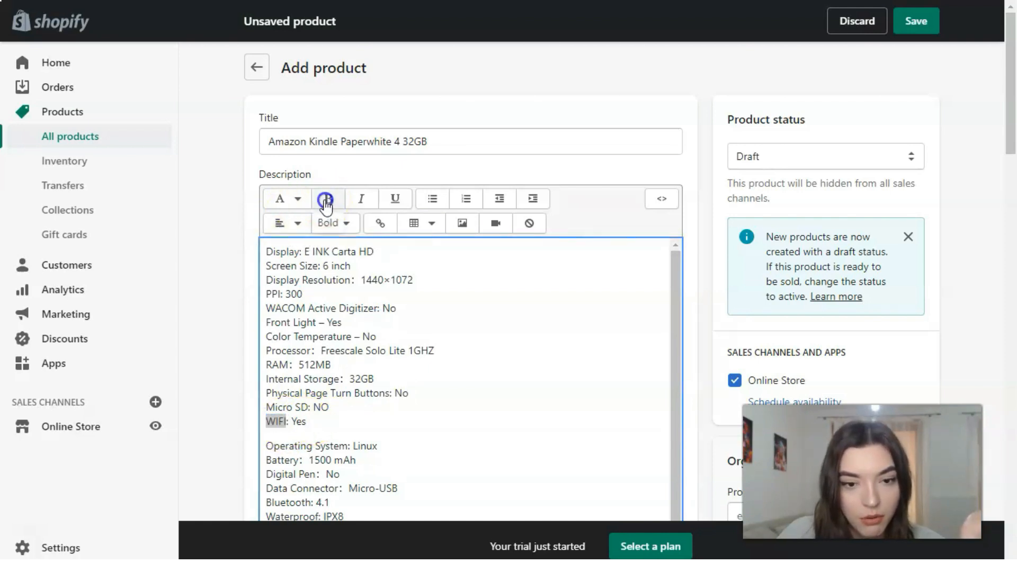
left_click(326, 200)
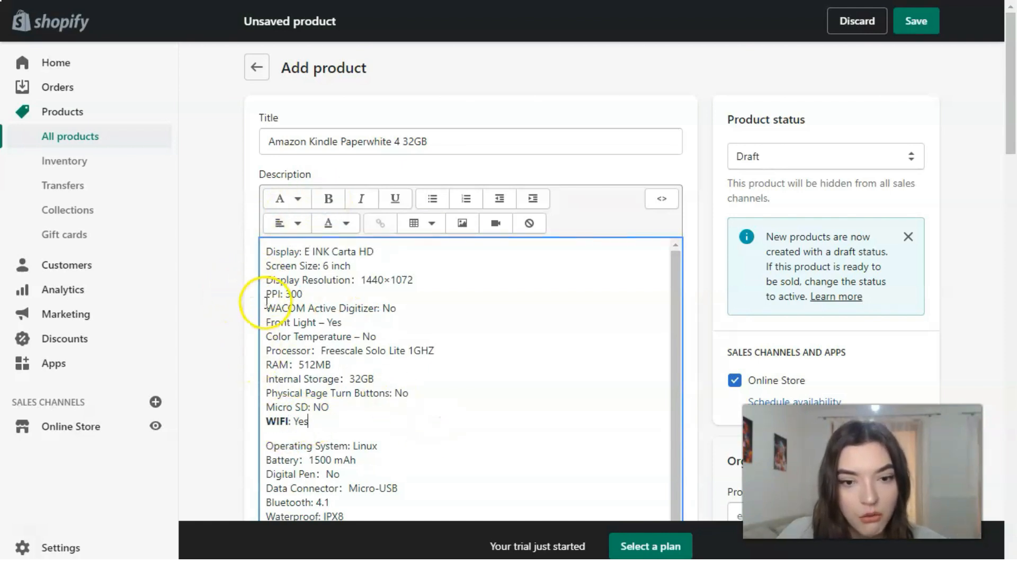
left_click(327, 199)
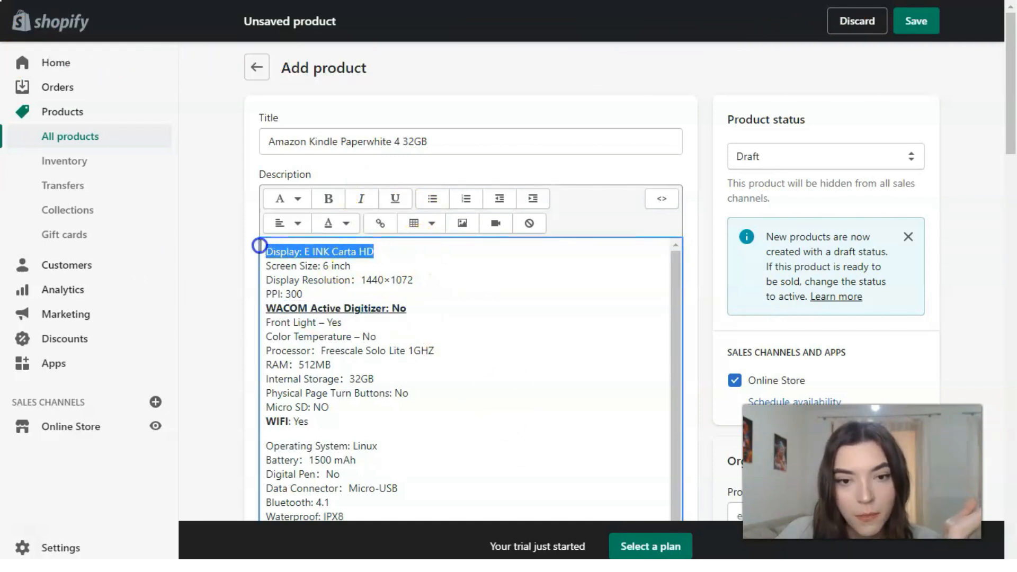
left_click(286, 200)
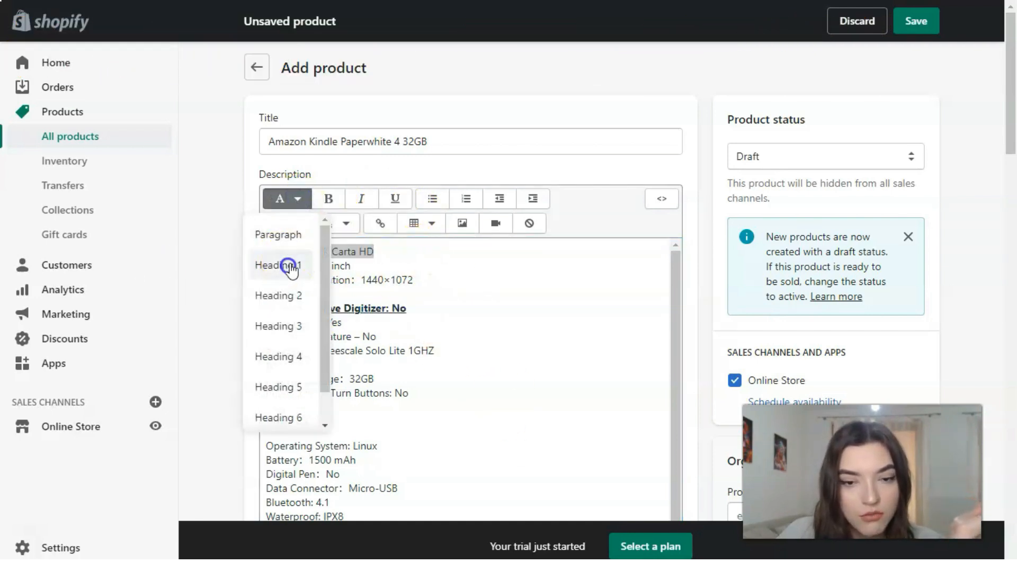
left_click(280, 265)
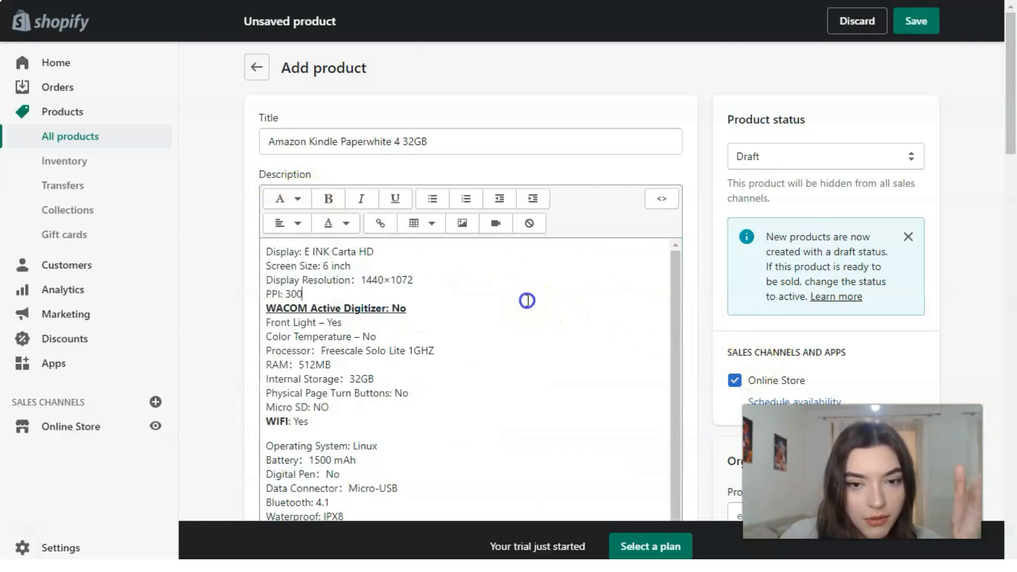
Scroll down the product form to the empty Media and Pricing sections
scroll("down", 3)
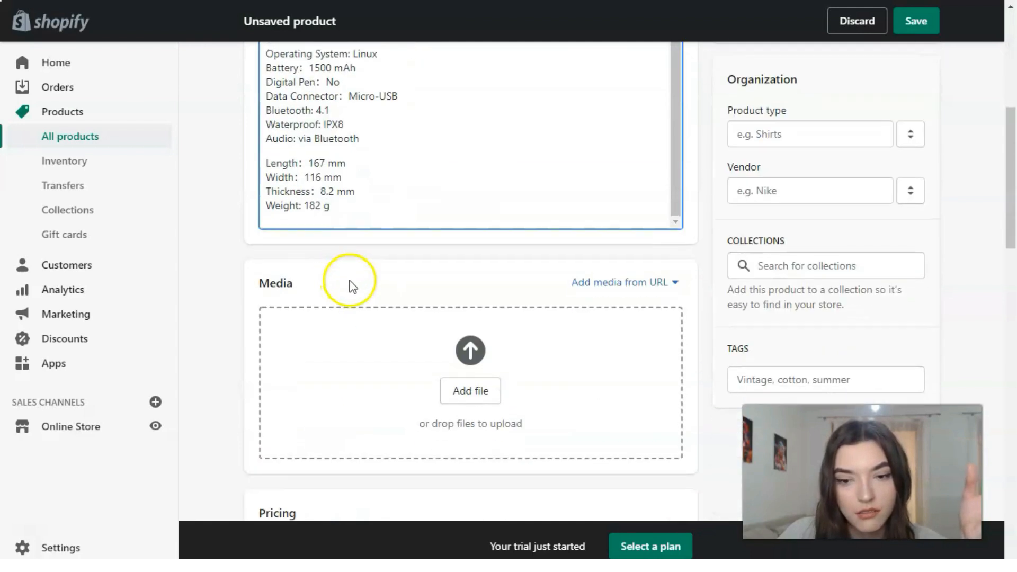
scroll("down", 3)
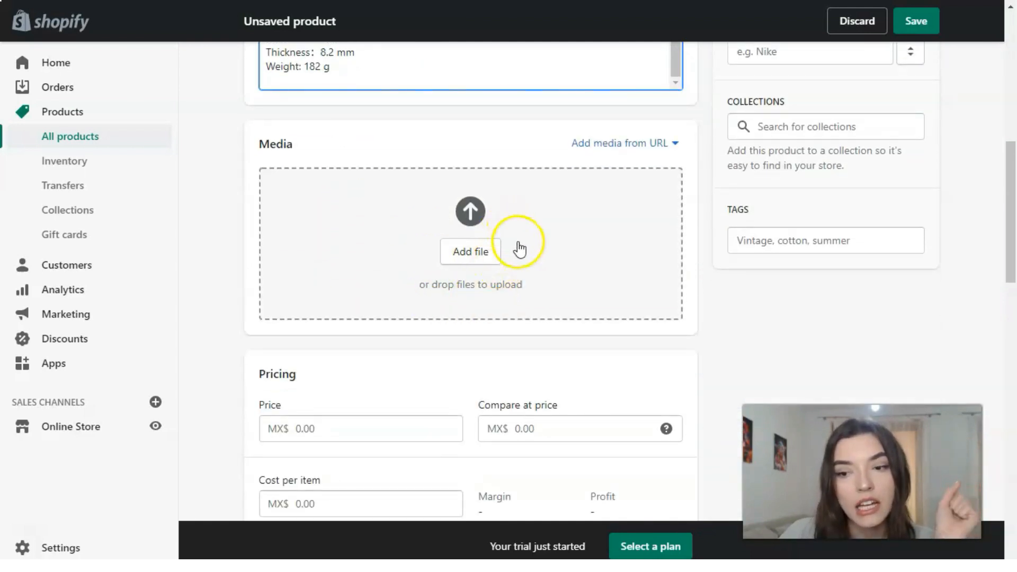
mouse_move(551, 315)
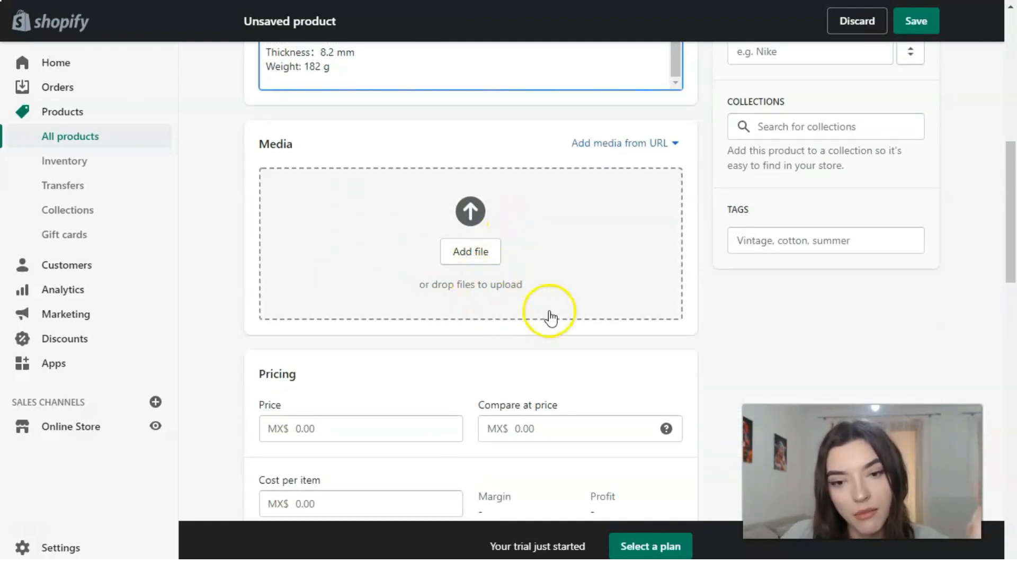
mouse_move(499, 231)
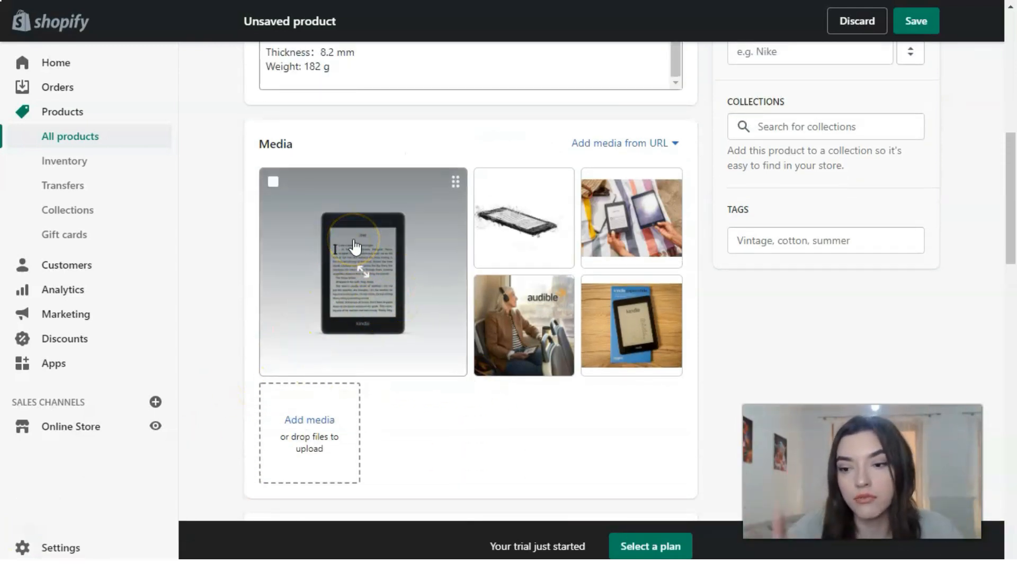
Preview all five Kindle Paperwhite photos in the media viewer and close it
left_click(359, 272)
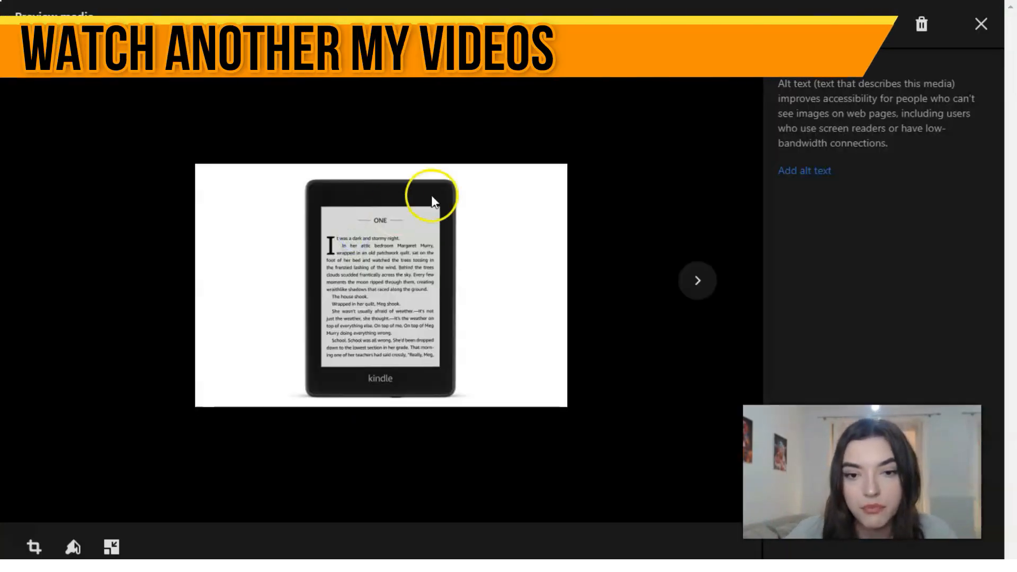
left_click(697, 281)
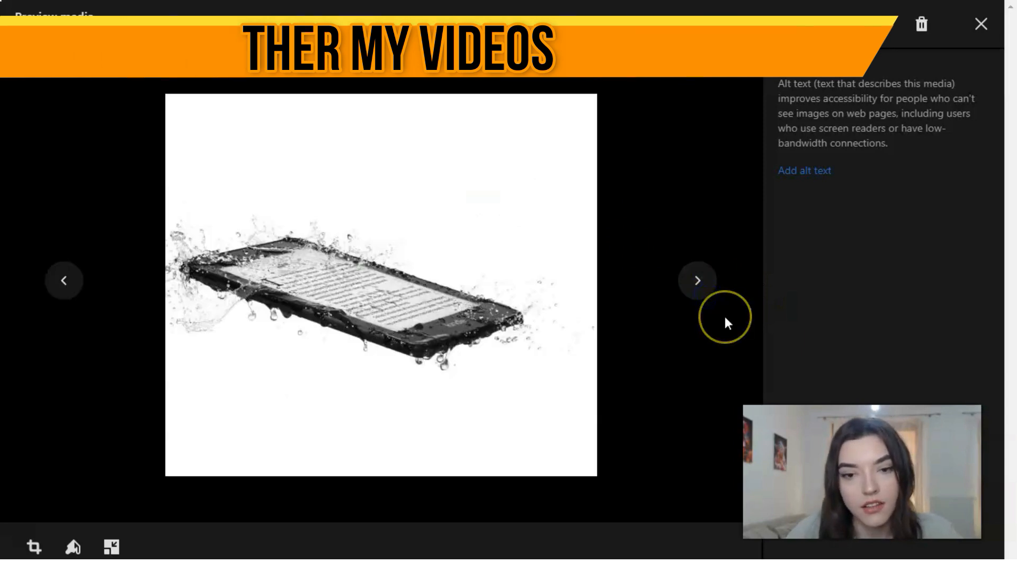
left_click(697, 279)
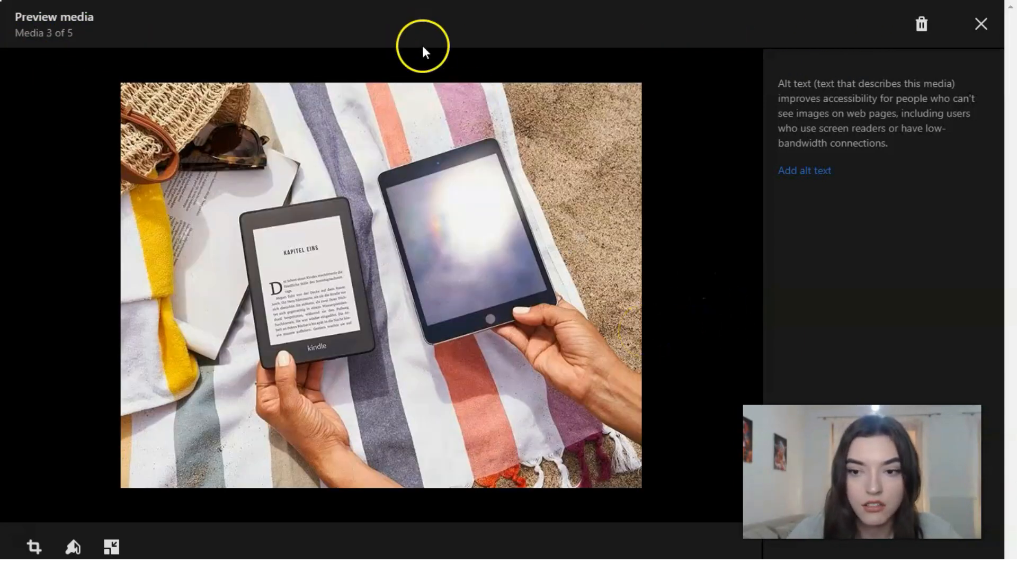
left_click(697, 280)
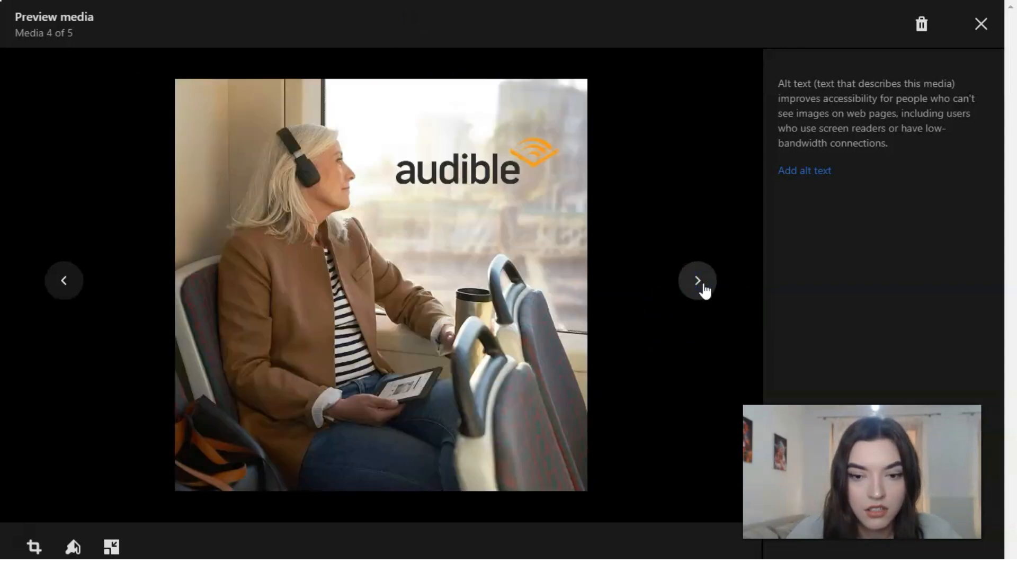
left_click(697, 280)
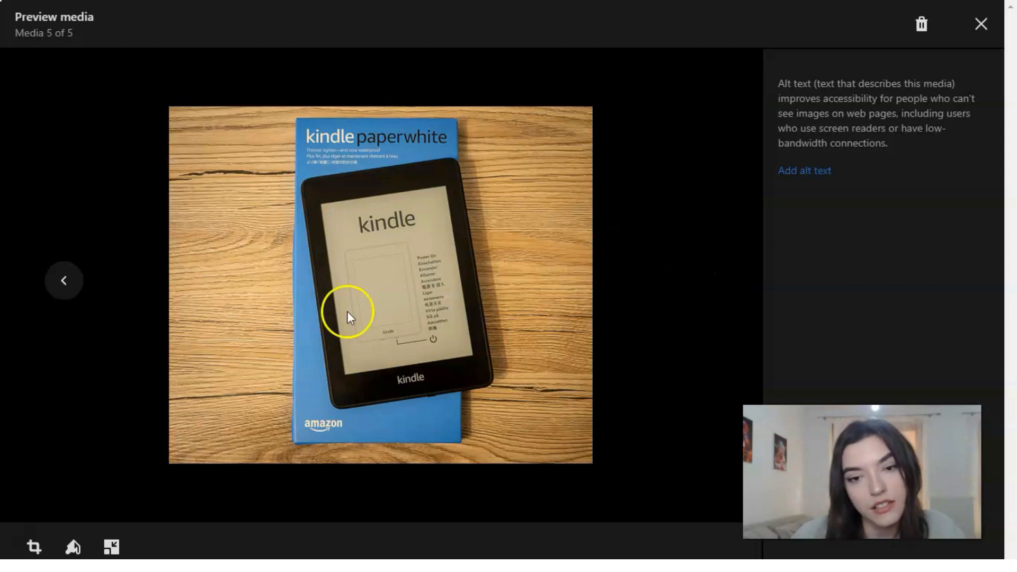
left_click(62, 282)
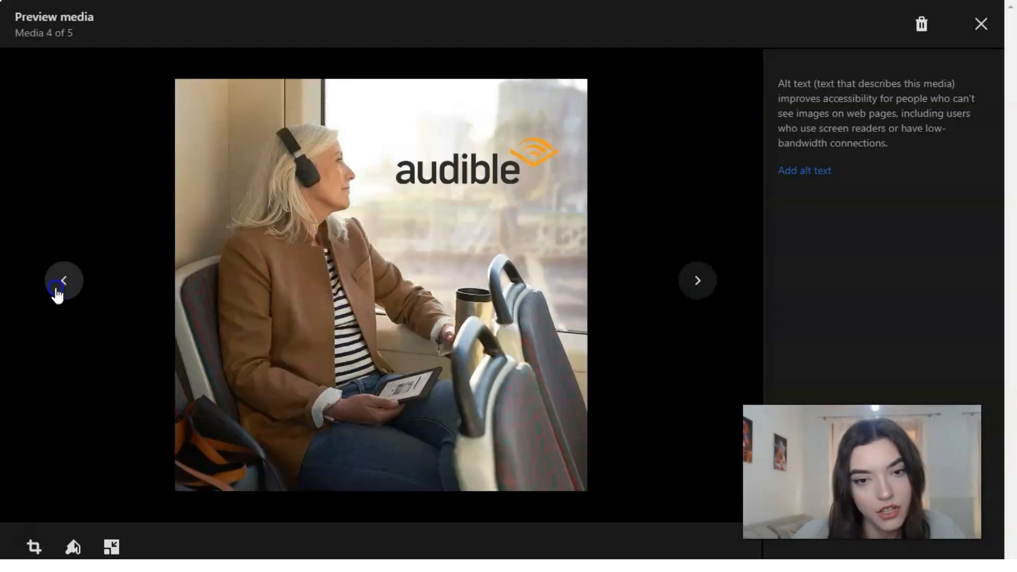
left_click(61, 281)
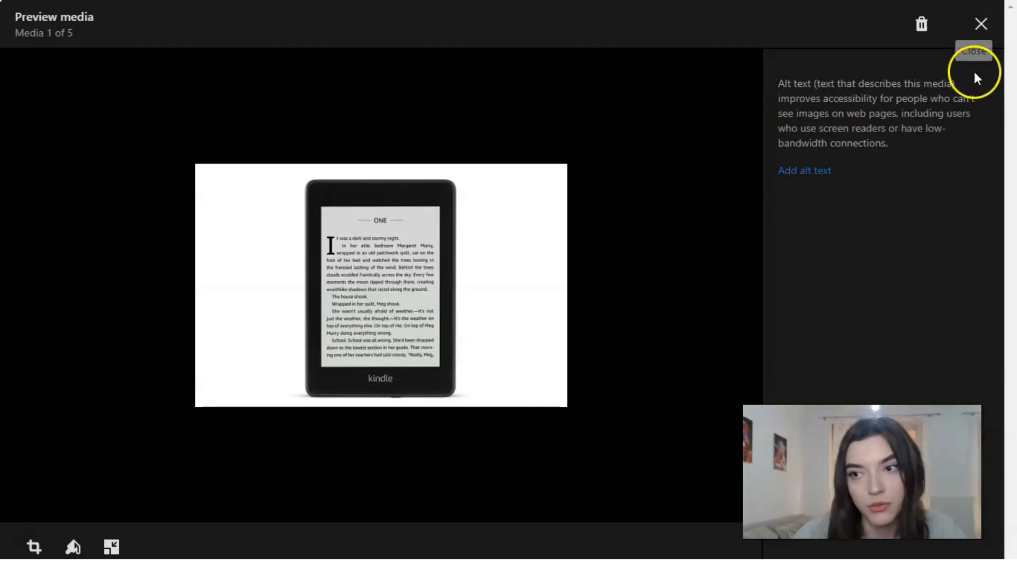
left_click(977, 25)
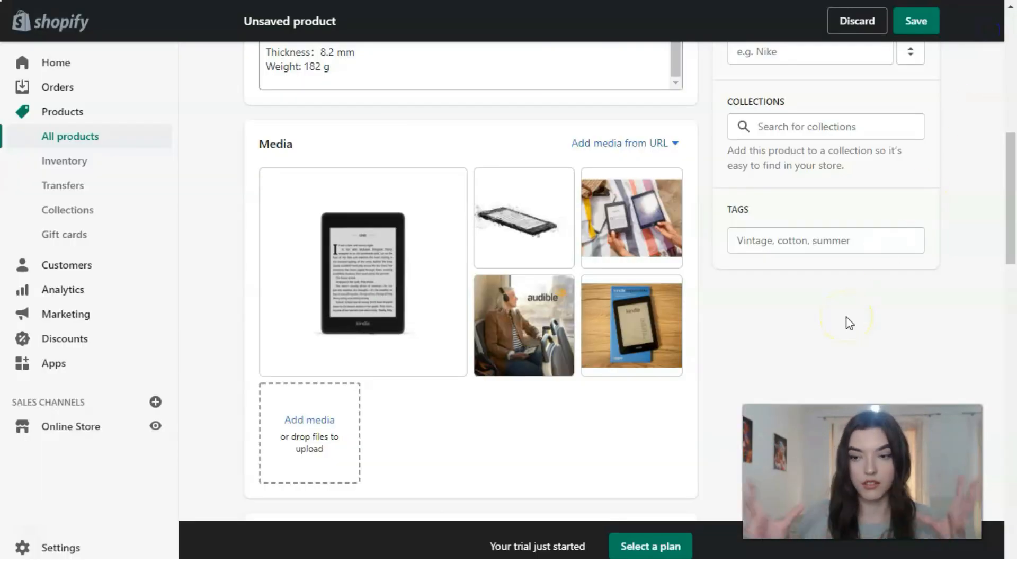
Set price MX$199.99, compare-at price MX$280.00 and cost per item MX$199.99
scroll("down", 3)
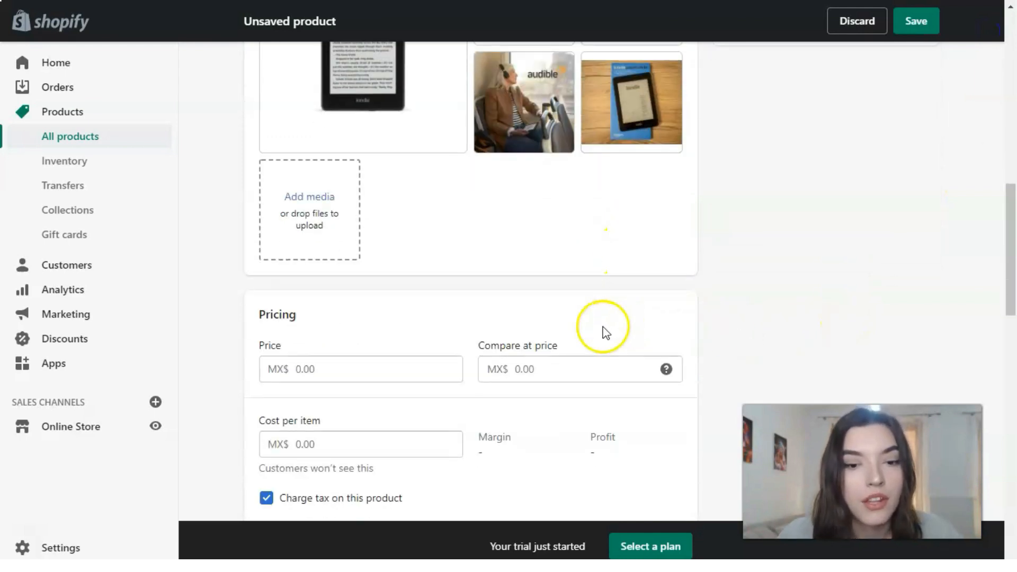
scroll("down", 3)
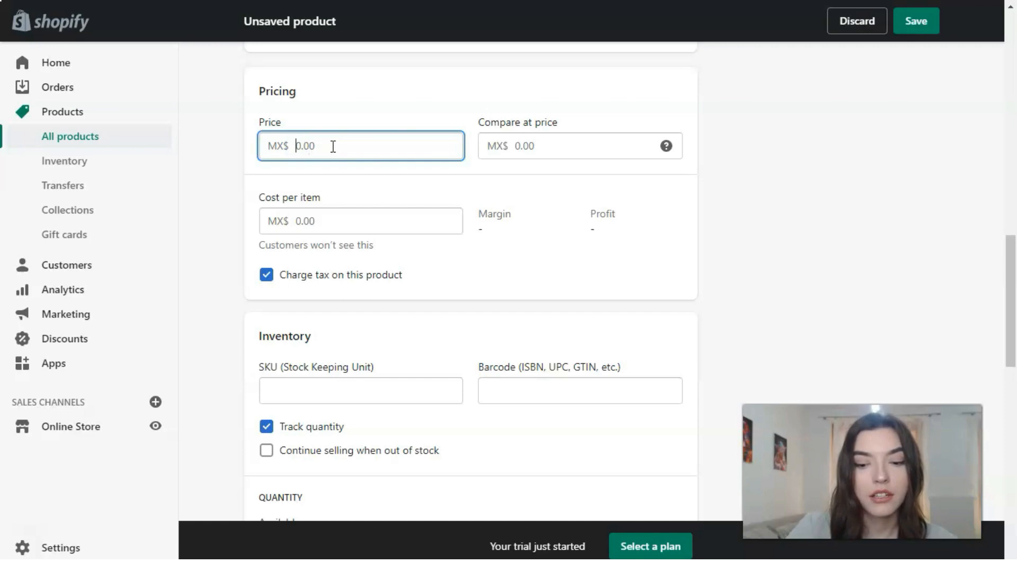
type("1")
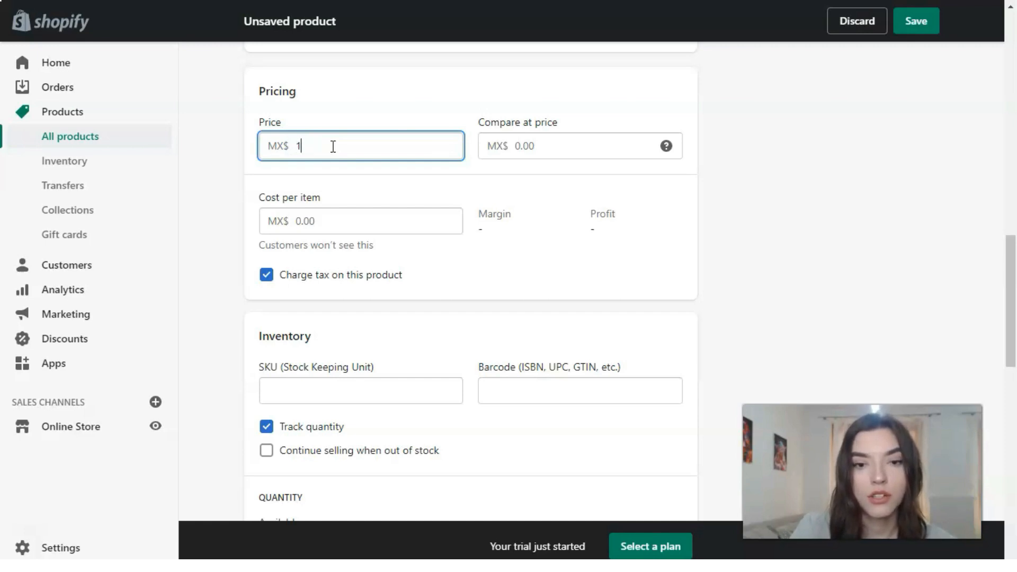
type("99")
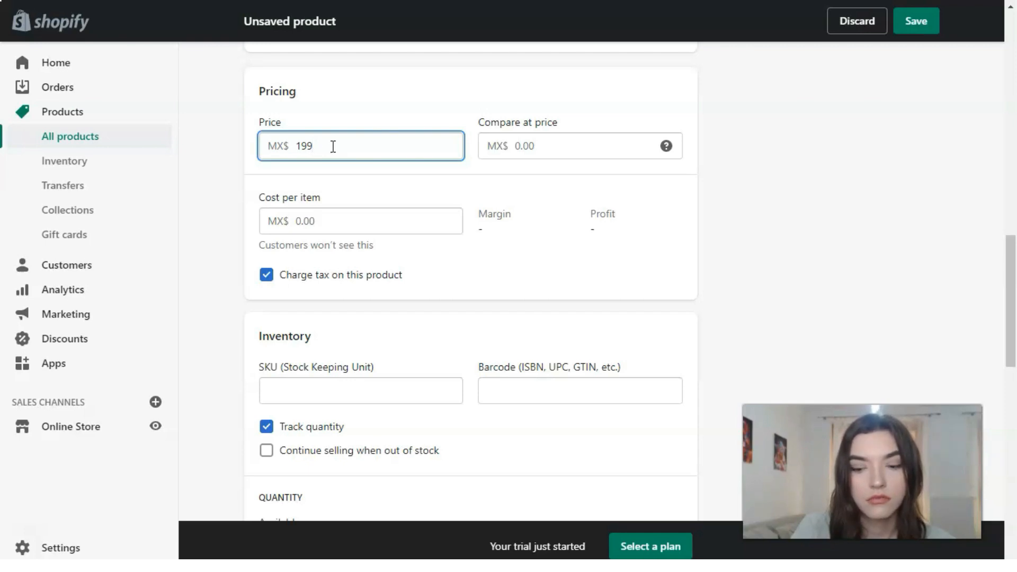
type(".")
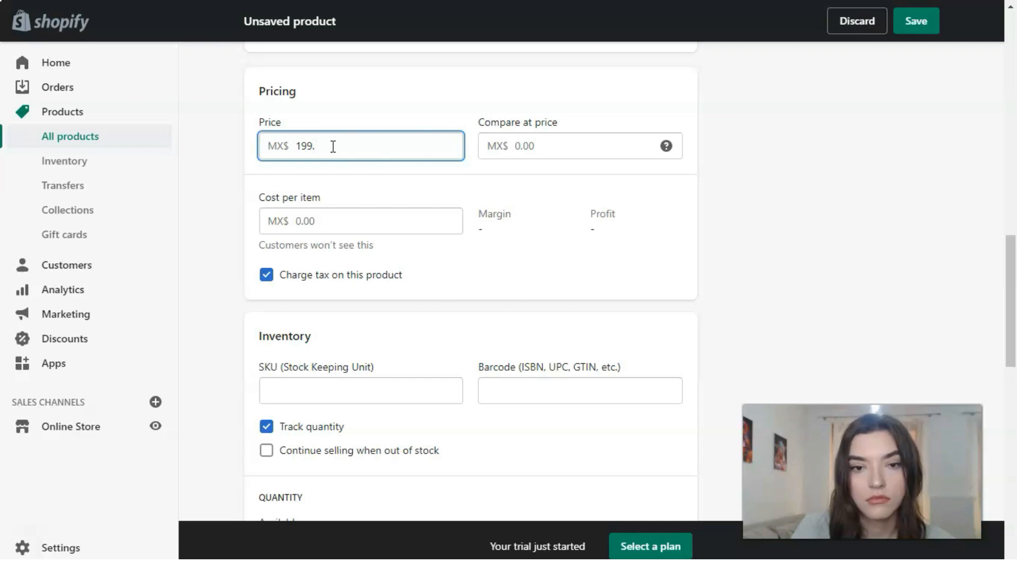
type("99")
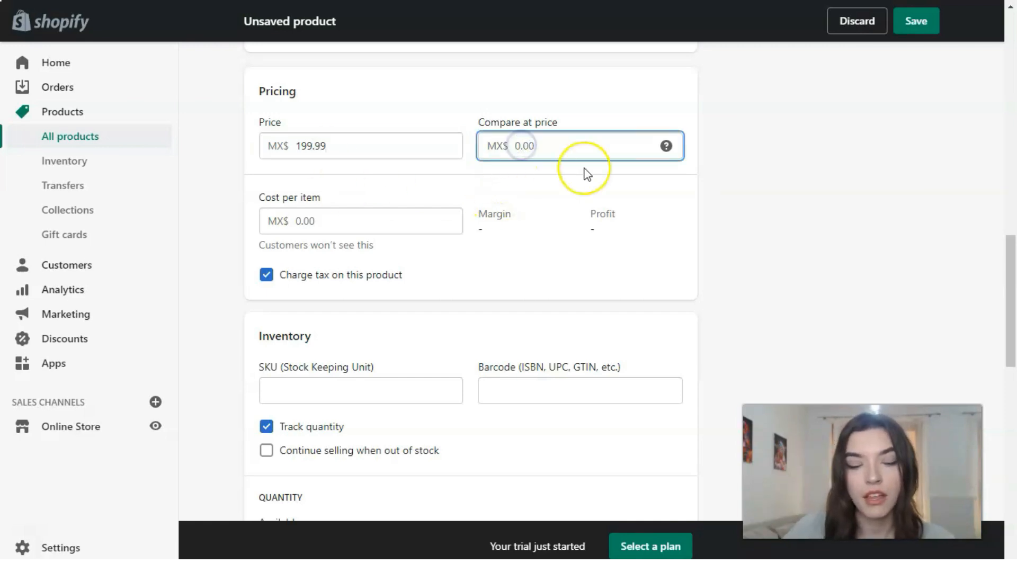
type("2")
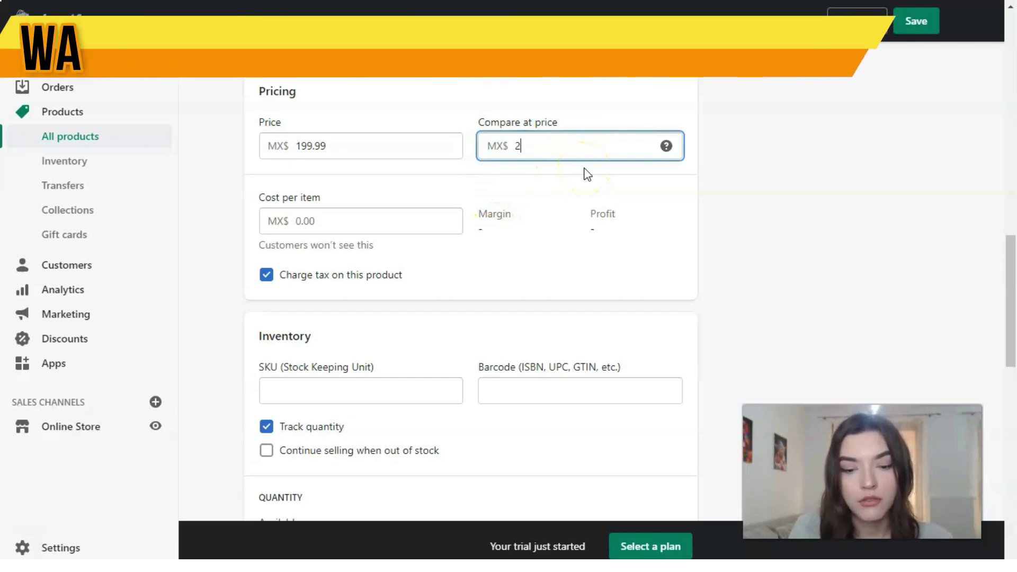
type("80.00")
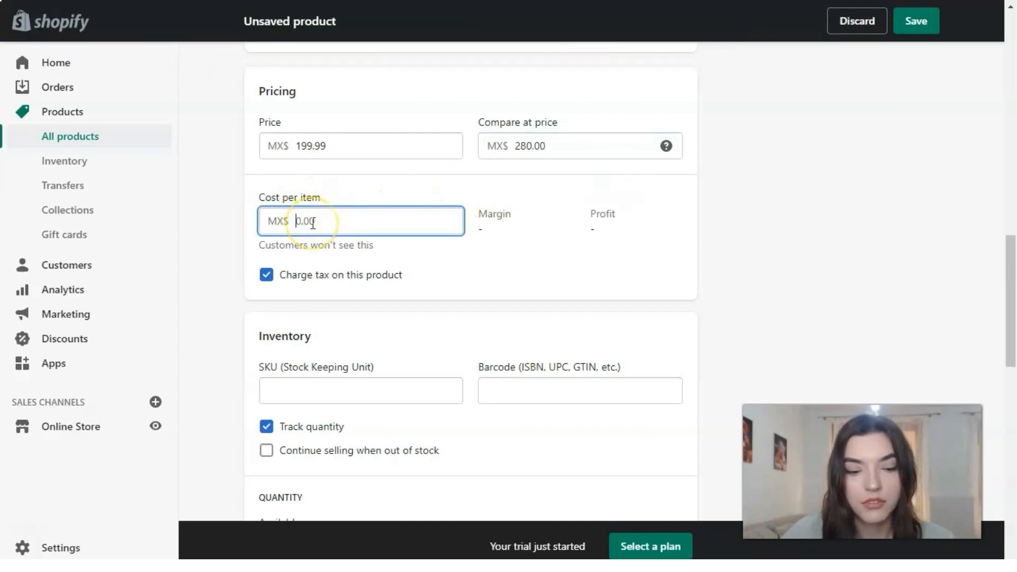
type("199.99")
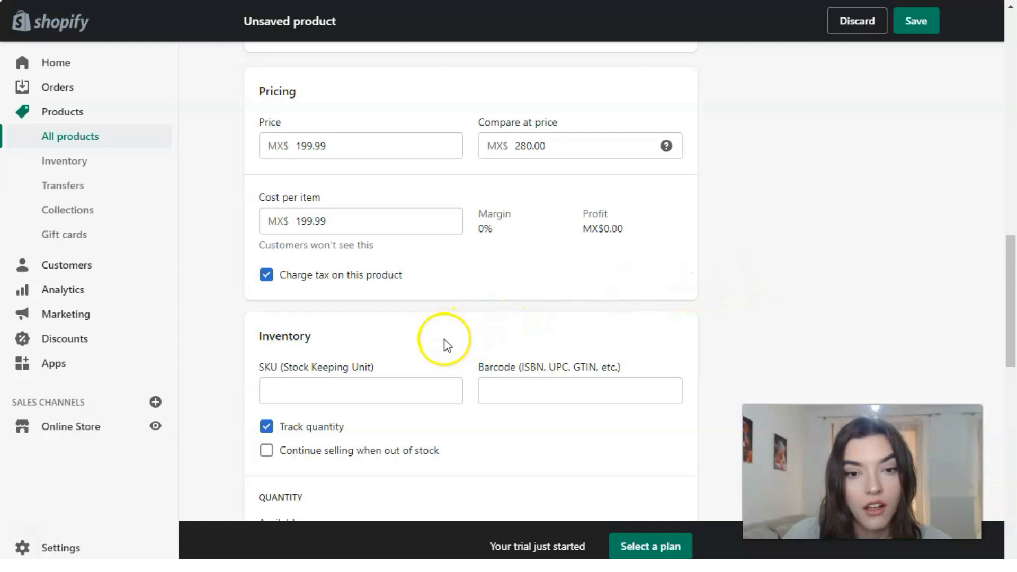
Correct the cost per item amount to MX$199.99
scroll("down", 3)
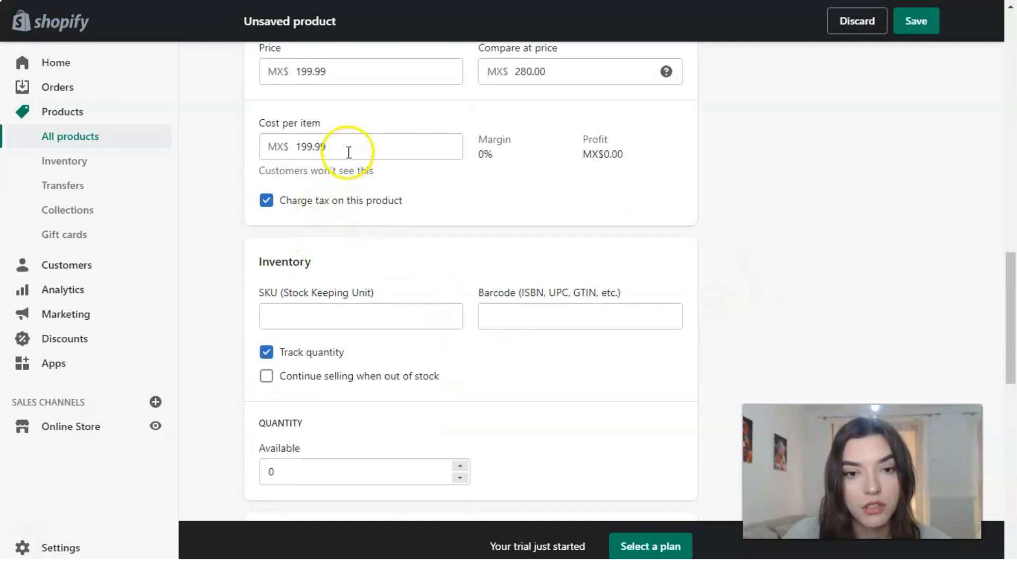
left_click(343, 149)
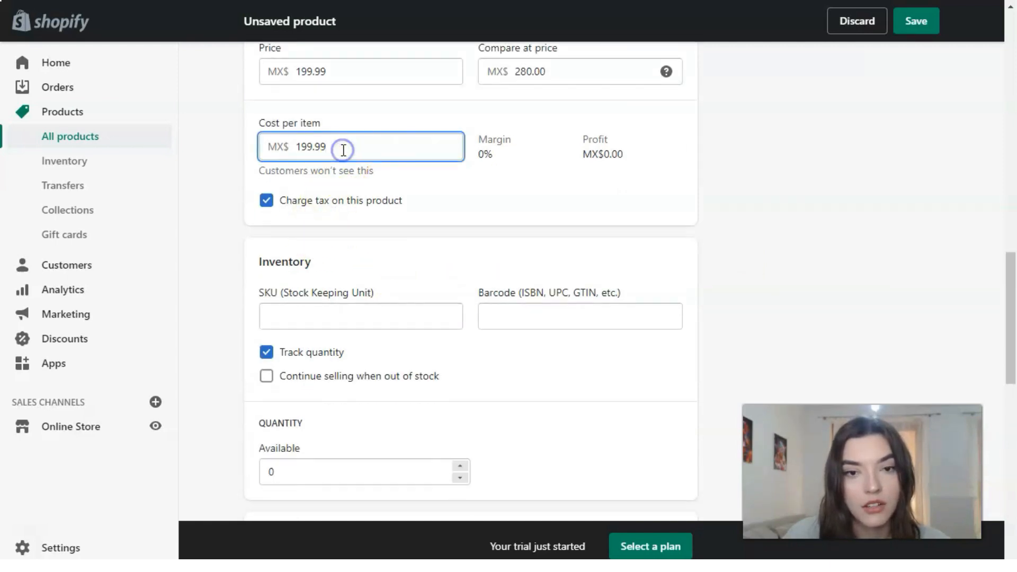
type("19")
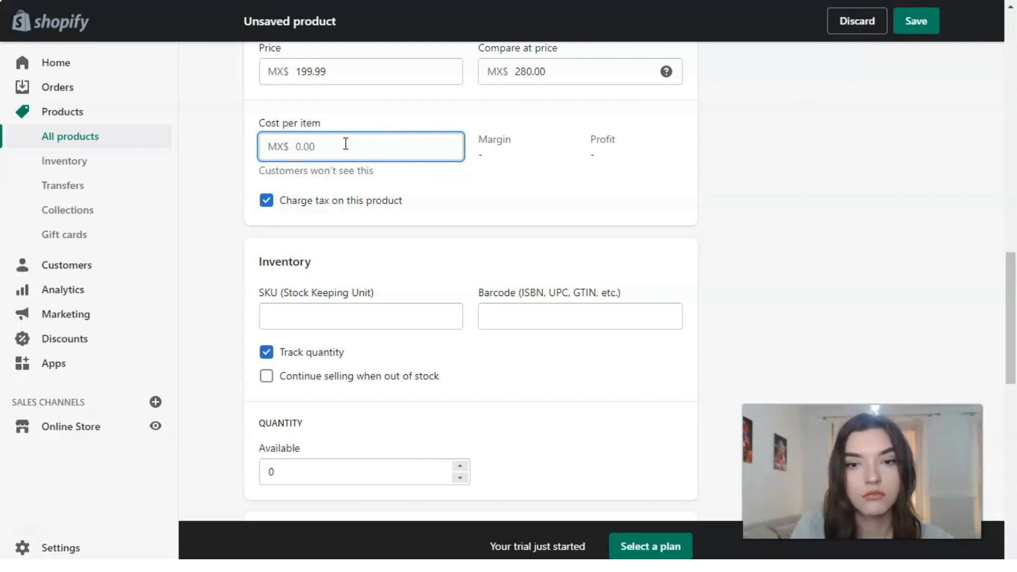
type("1")
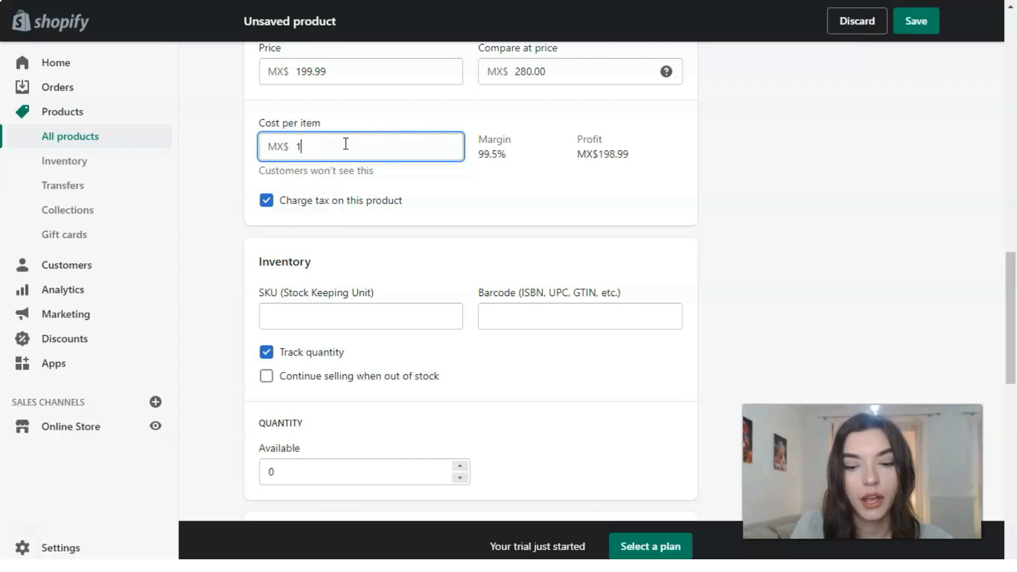
type("99")
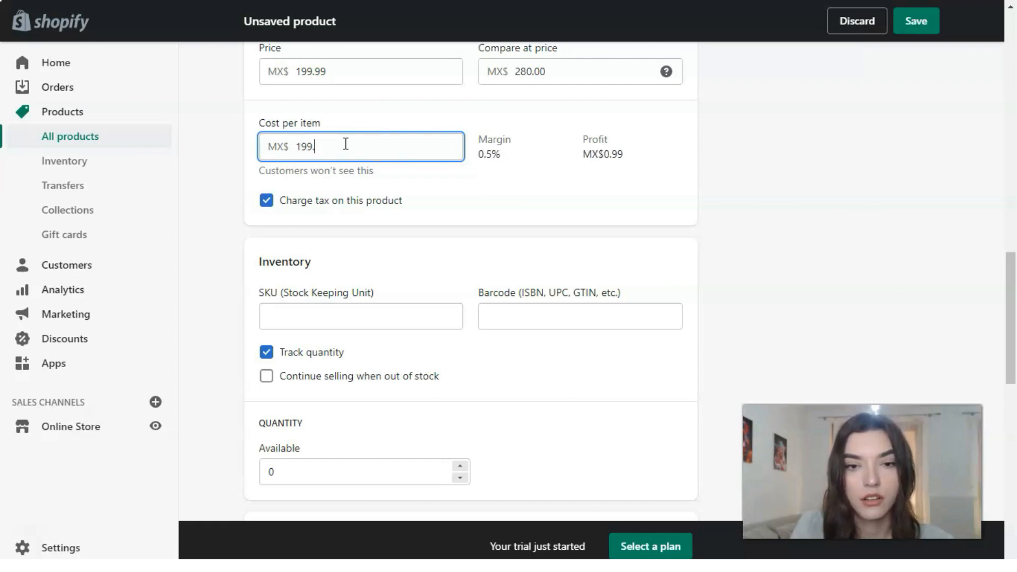
type(".99")
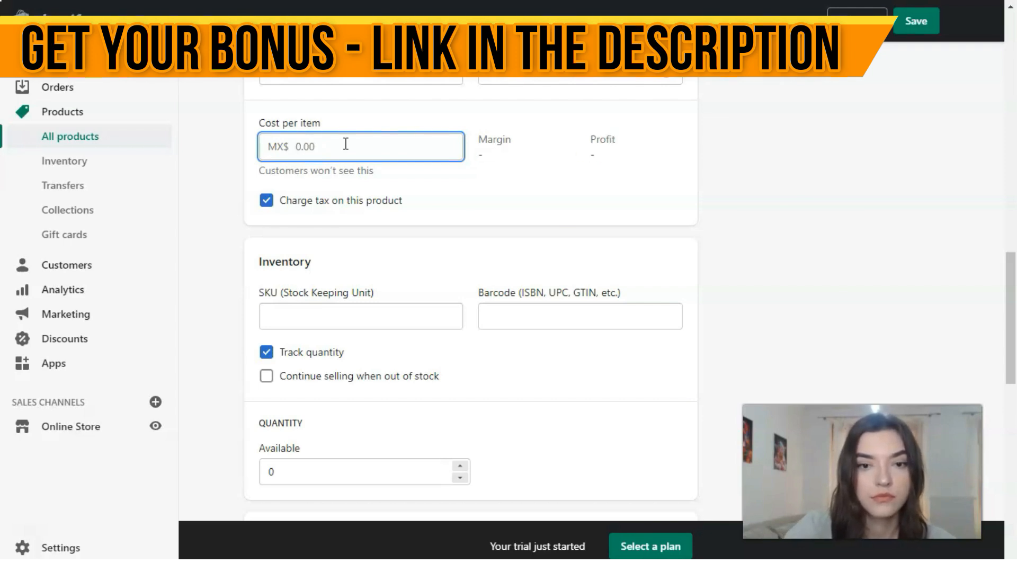
type("200.00")
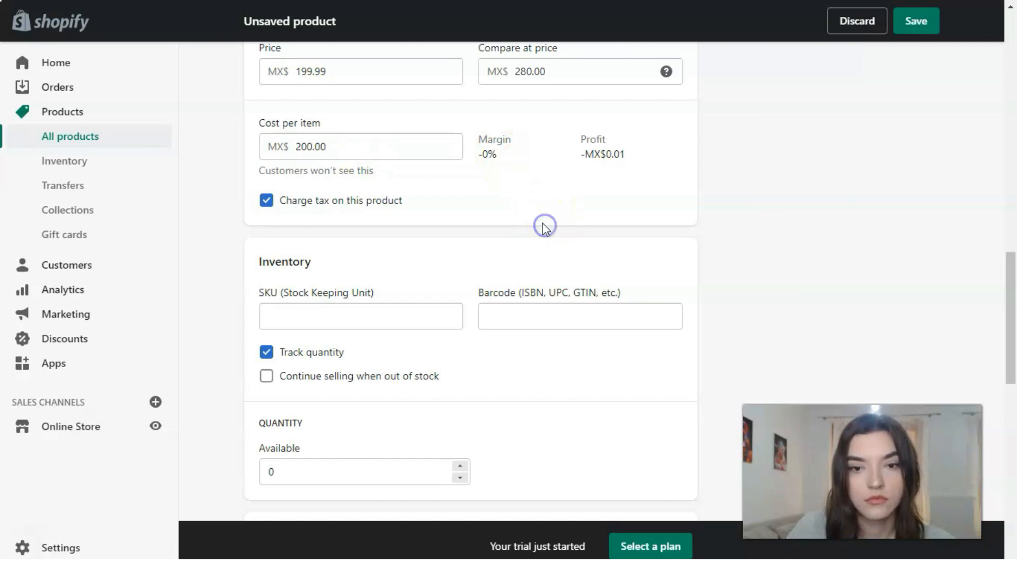
left_click(304, 147)
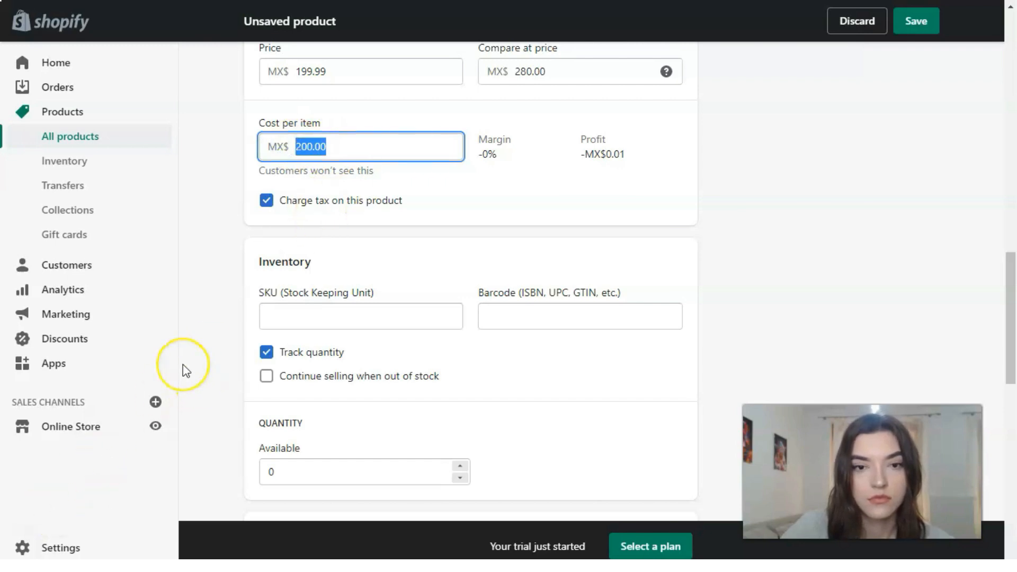
type("199.99")
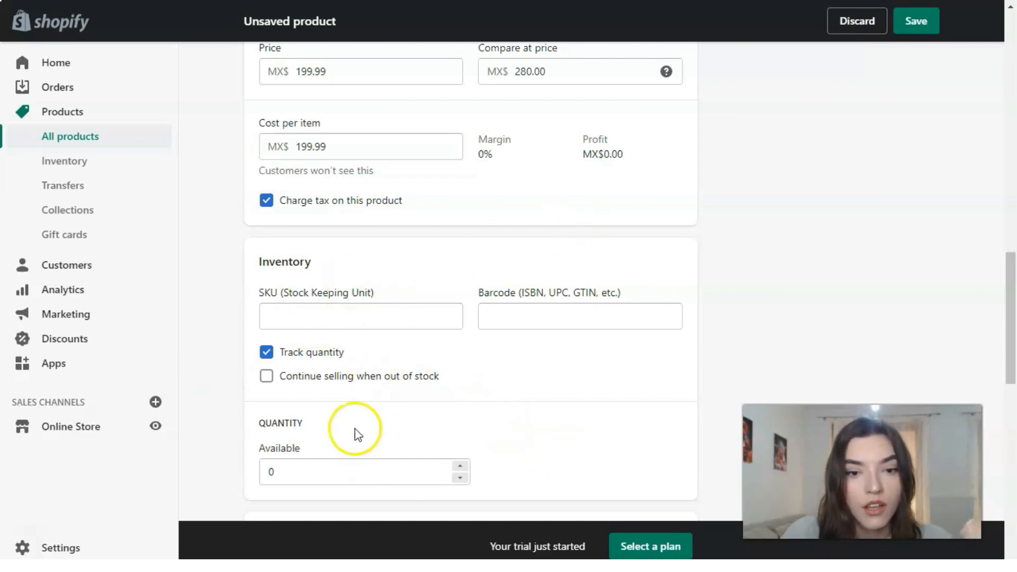
Set available stock to 8 units and shipping weight to 0.7 kg
scroll("down", 3)
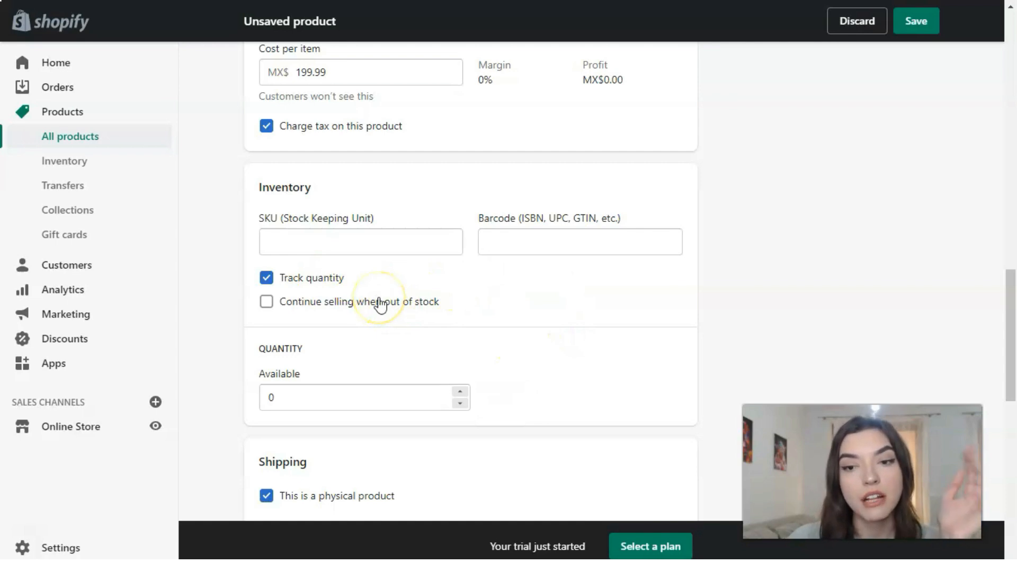
scroll("down", 3)
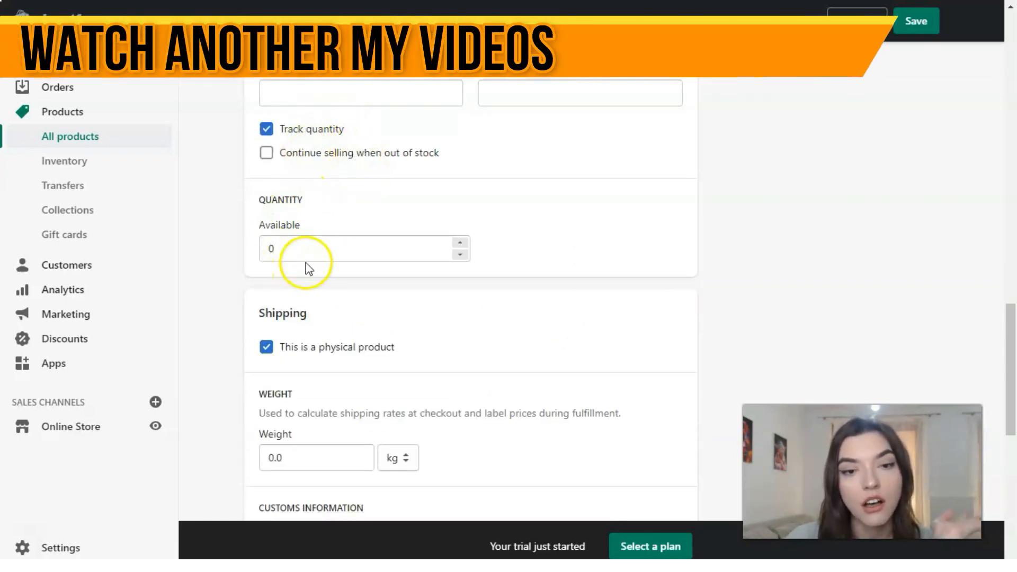
left_click(335, 248)
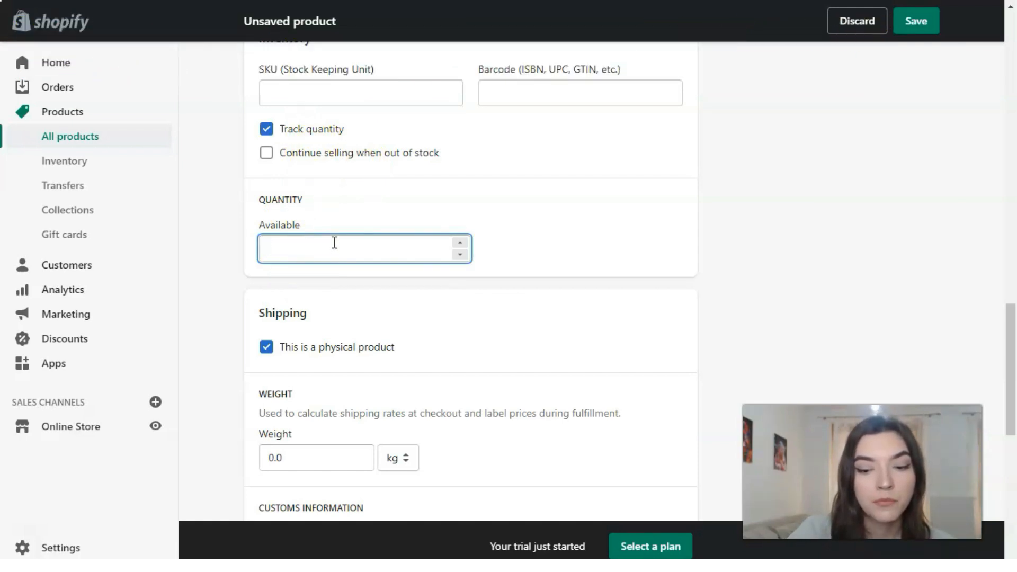
type("8")
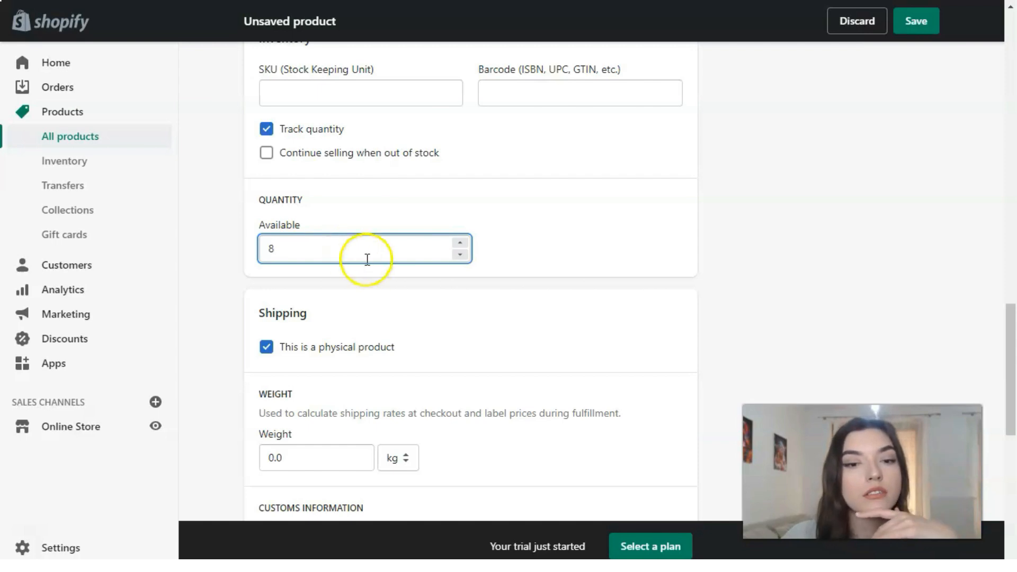
scroll("down", 3)
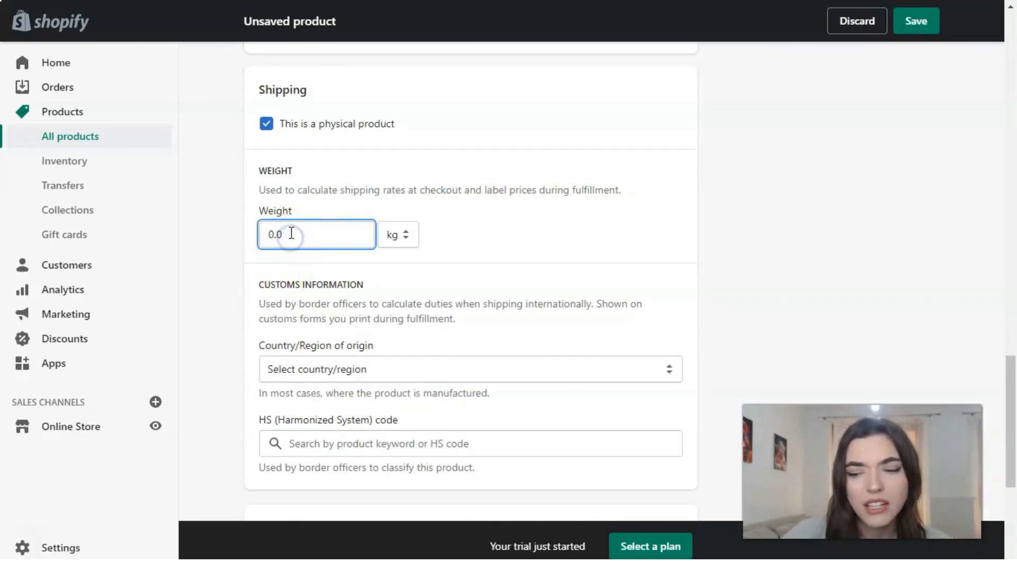
type("0.7")
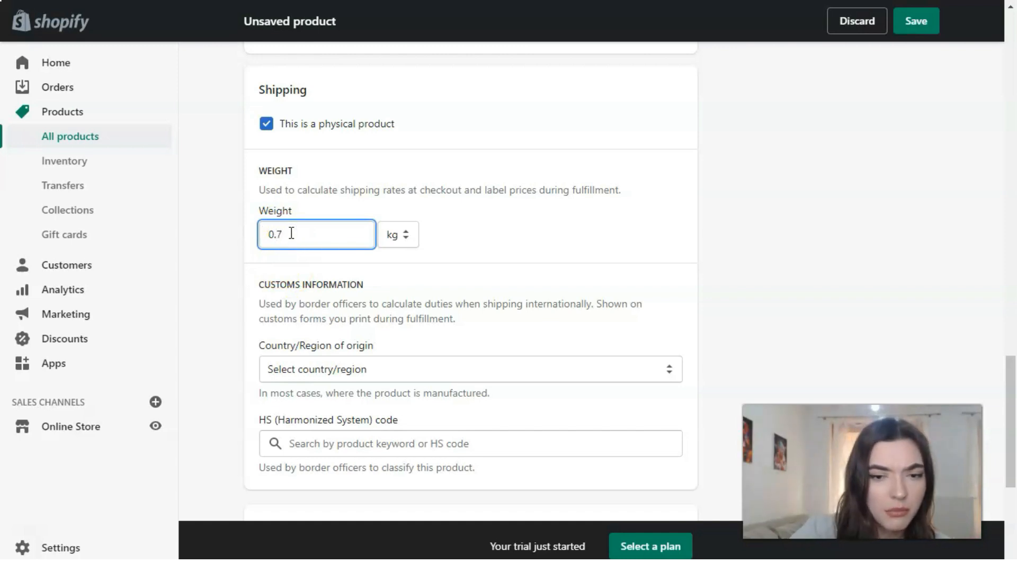
scroll("down", 3)
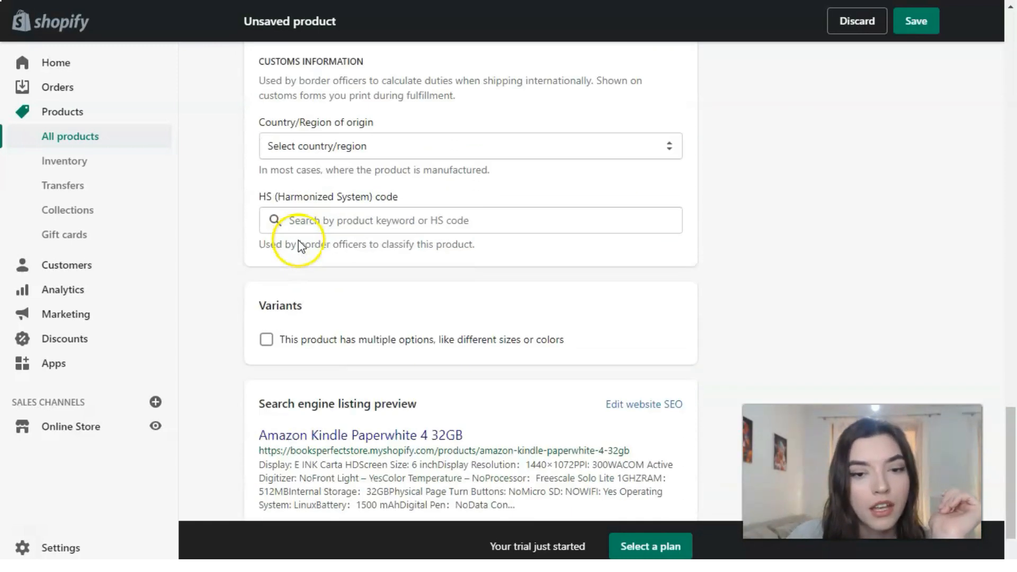
Enable multiple options and enter Color values black, silver and pink as variants
scroll("down", 3)
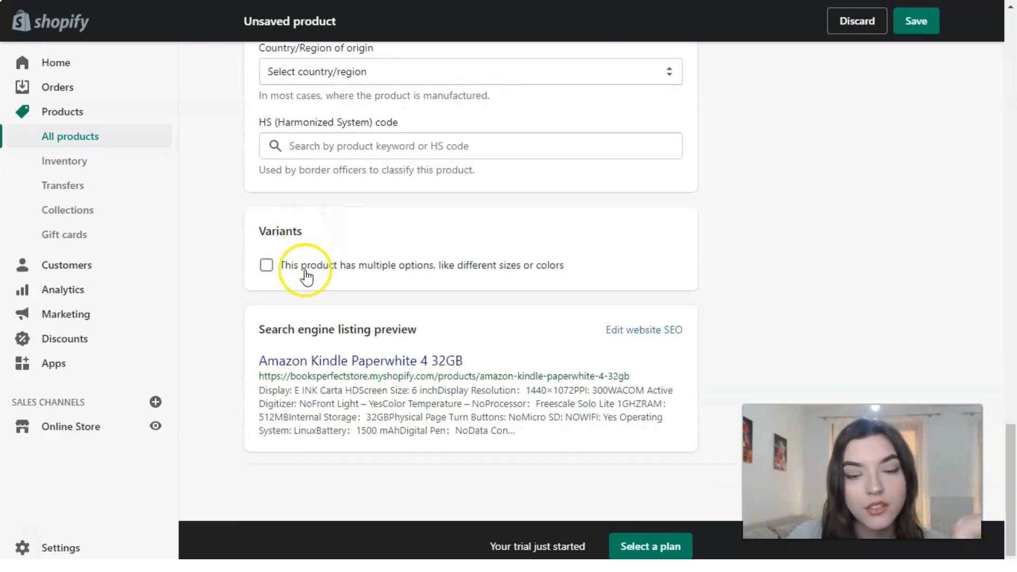
left_click(266, 265)
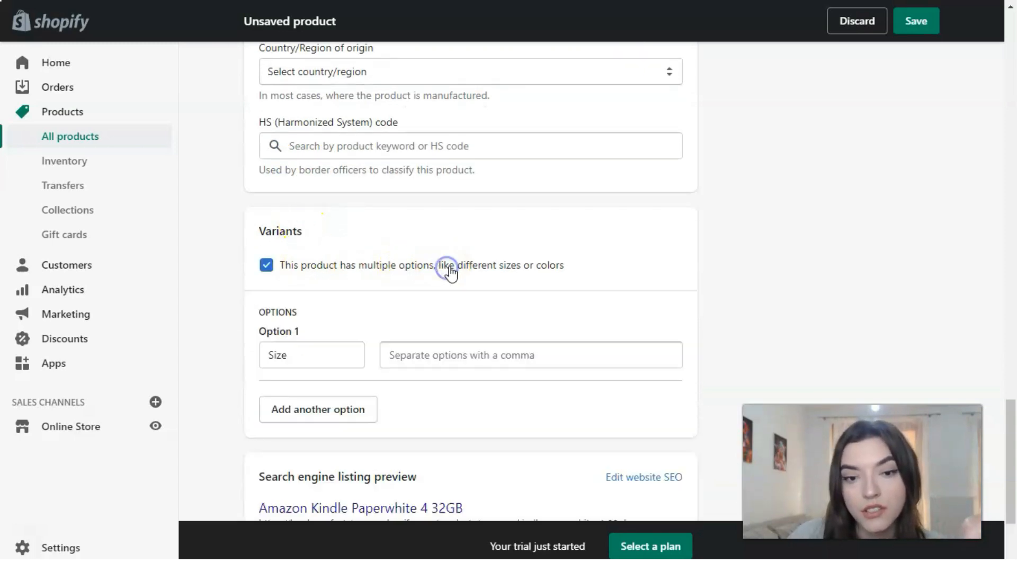
scroll("down", 3)
type("Color")
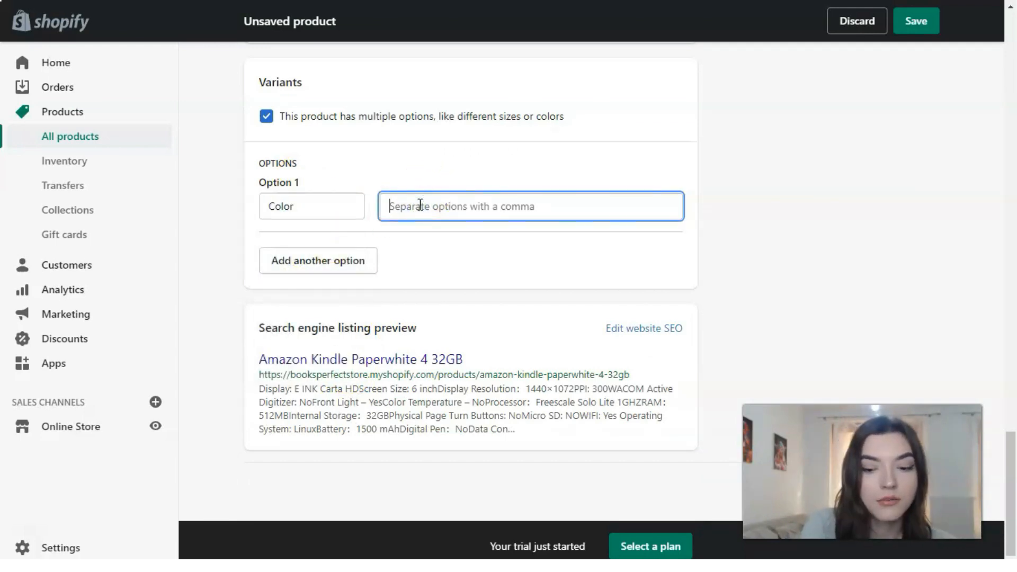
type("bl")
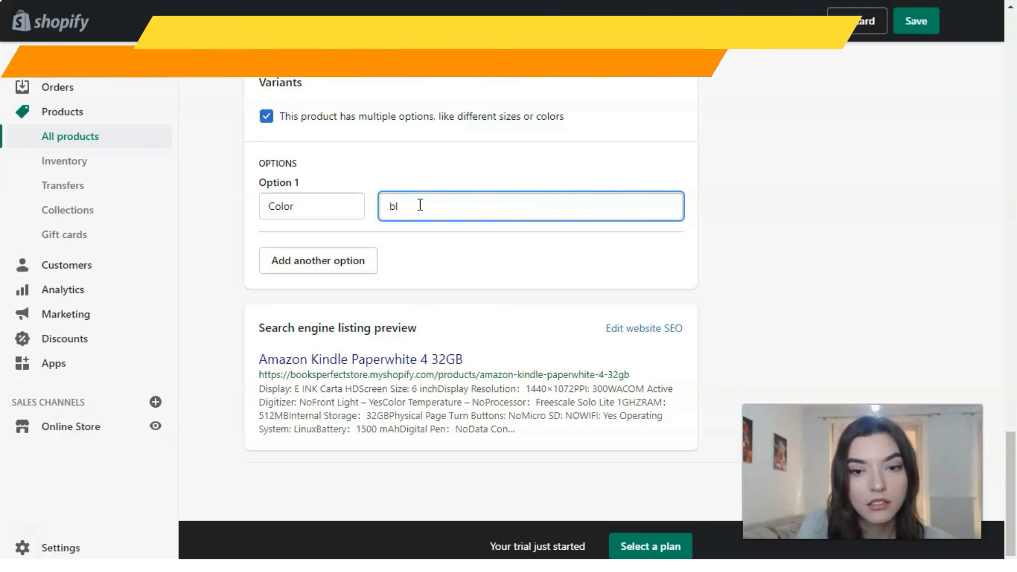
type("black")
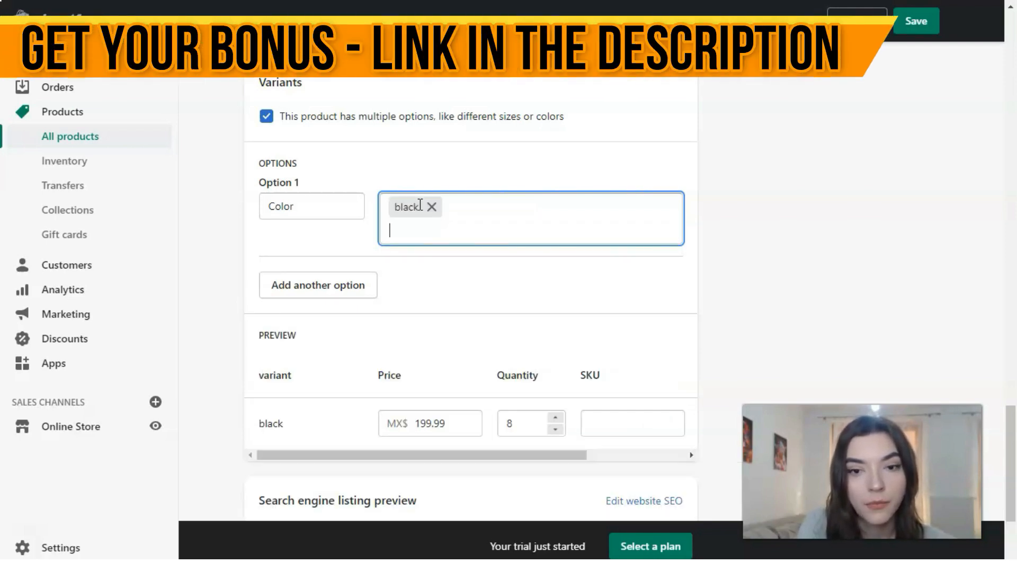
type("silver pink")
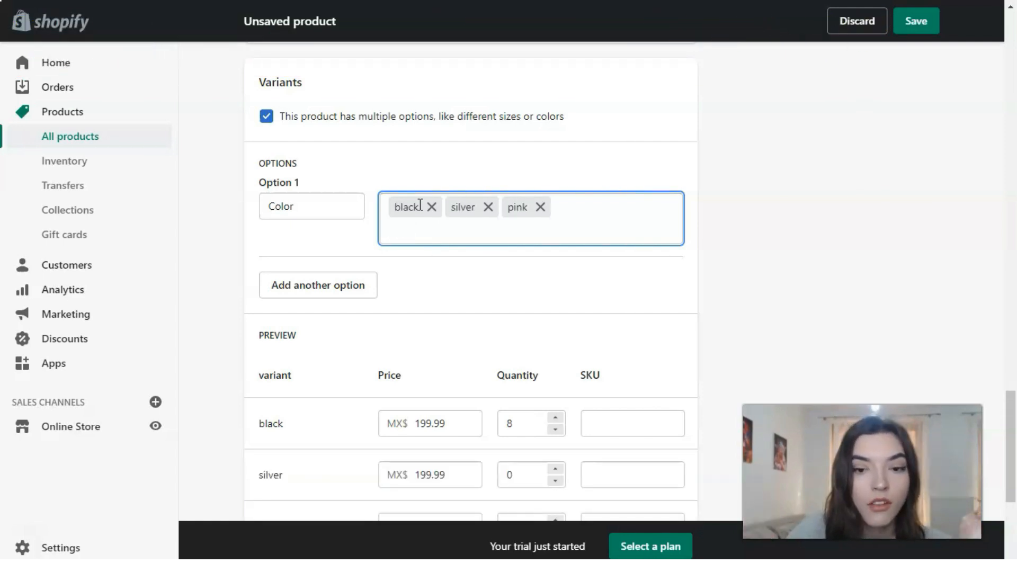
scroll("down", 3)
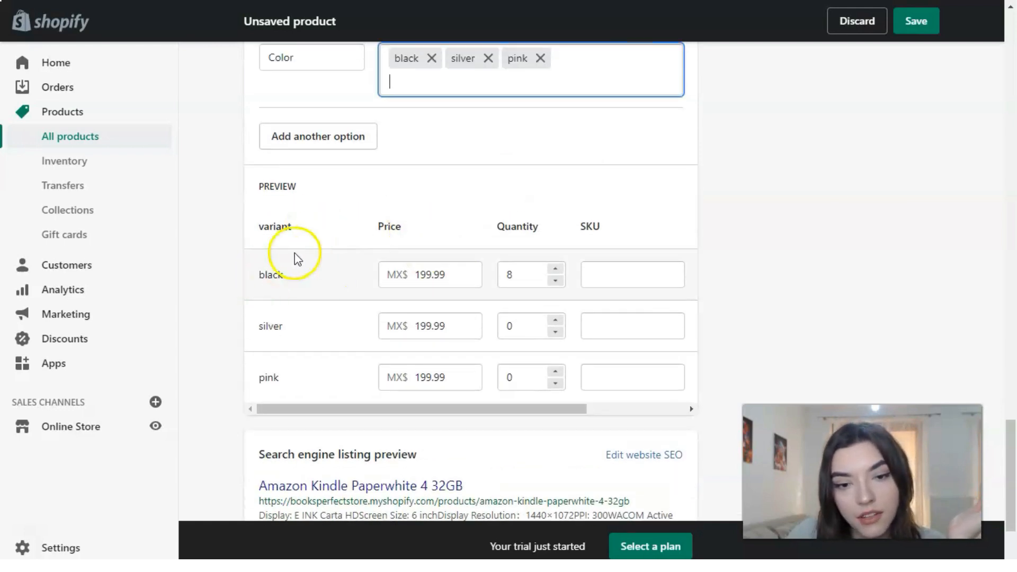
mouse_move(308, 396)
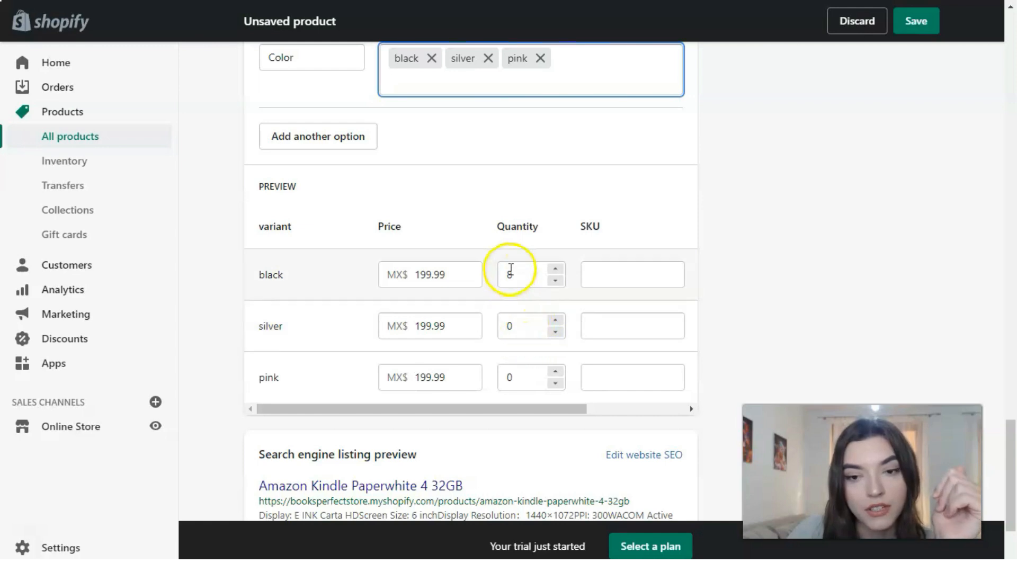
Set variant quantities to 2 black, 5 silver and 3 pink
type("8")
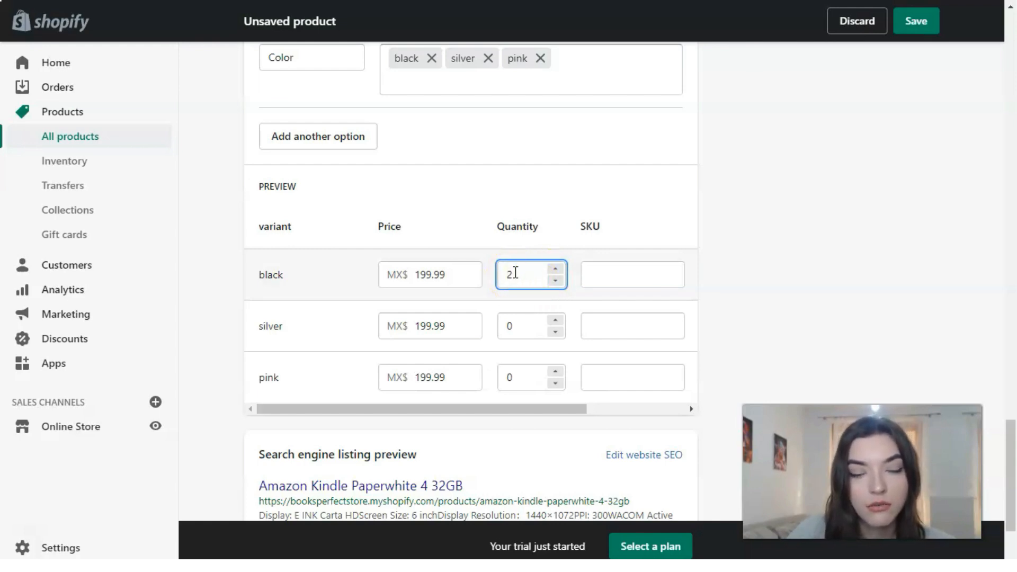
left_click(523, 325)
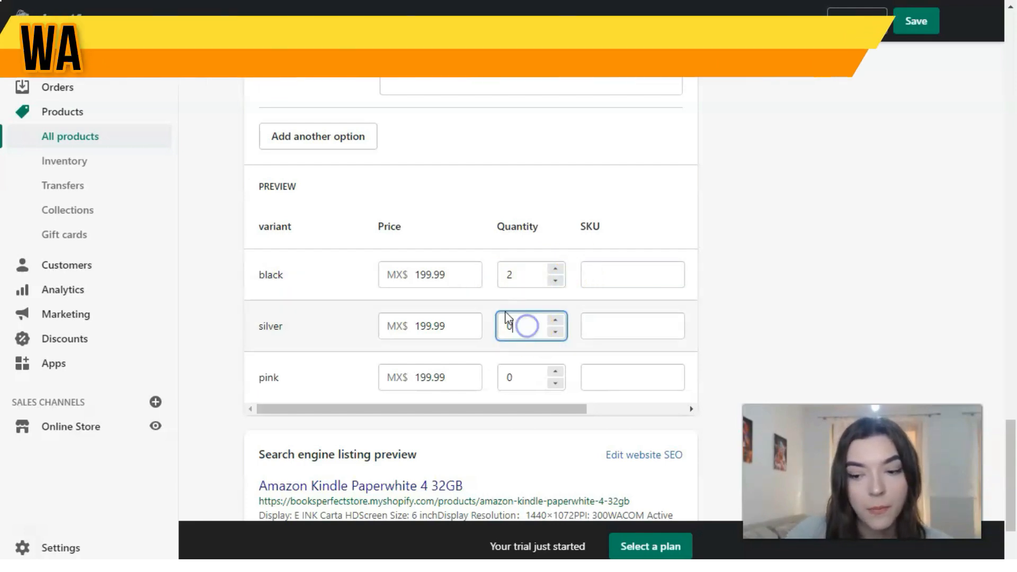
type("06")
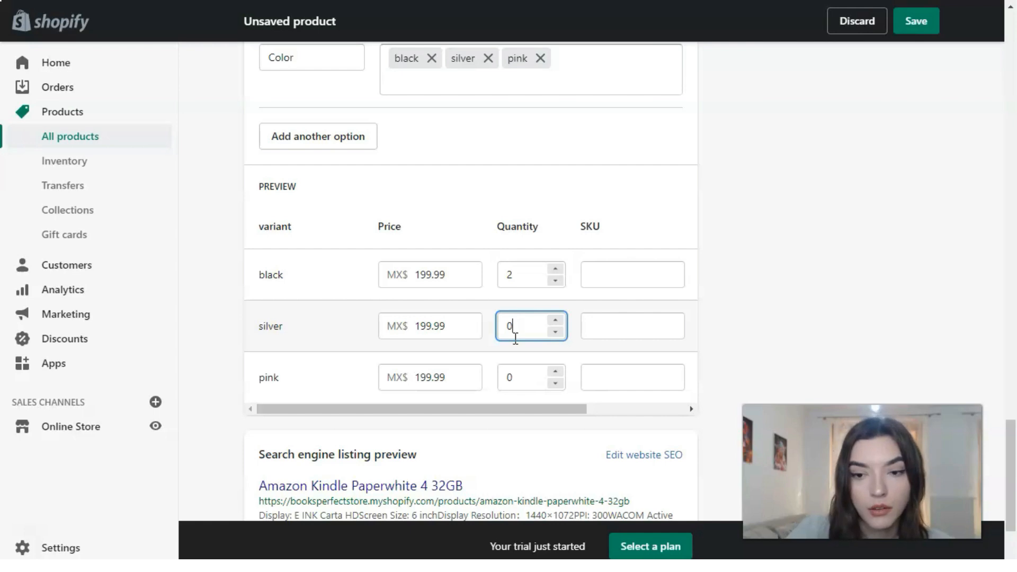
type("3")
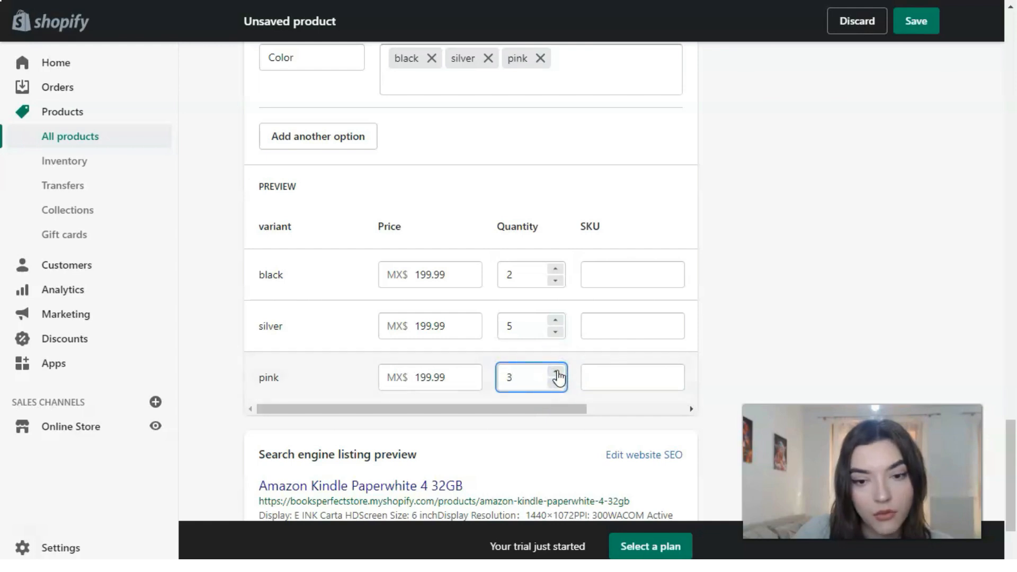
mouse_move(468, 322)
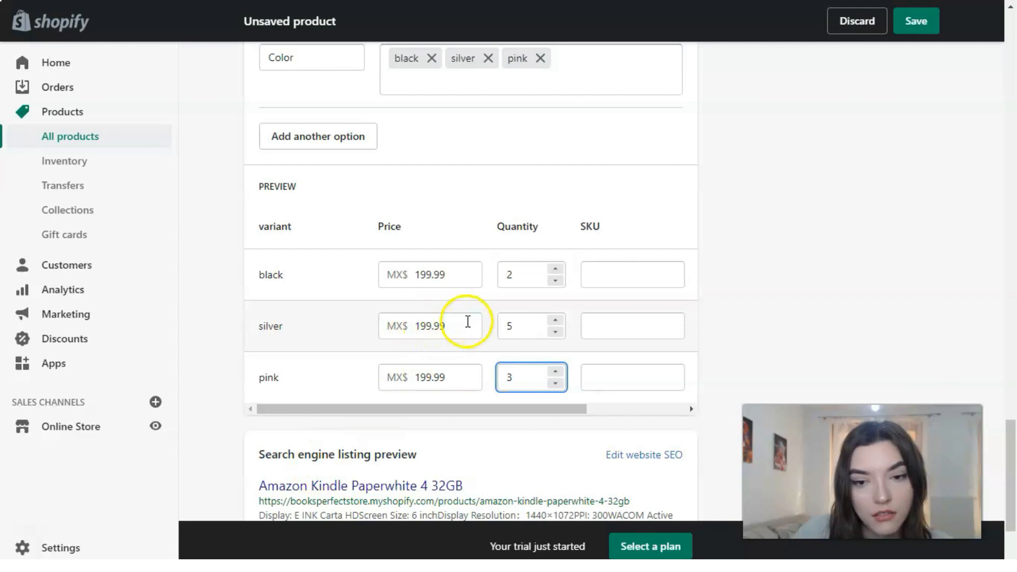
Reprice the silver variant to 149.00 and the pink variant to 169.99
left_click(429, 326)
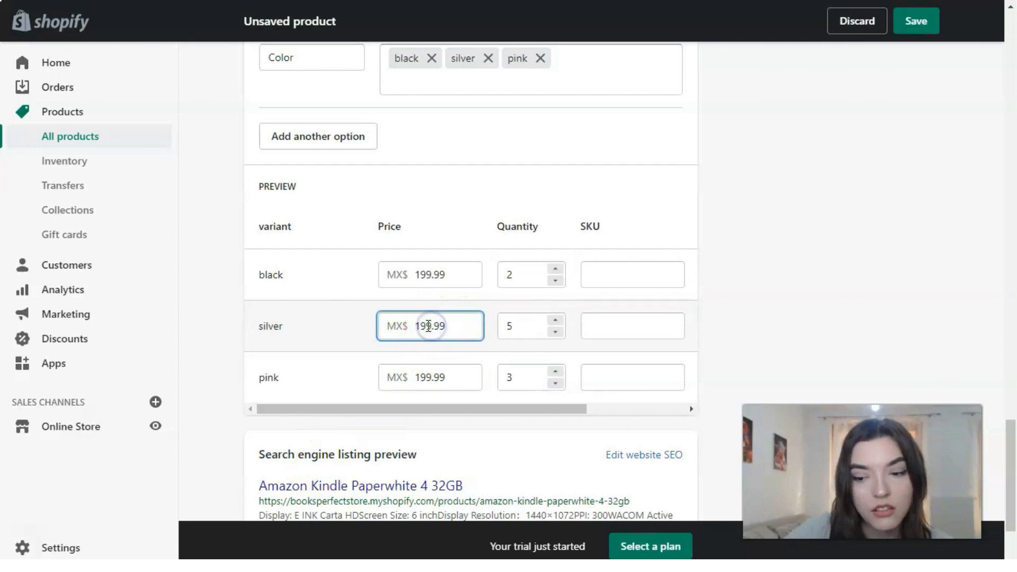
type("159.99")
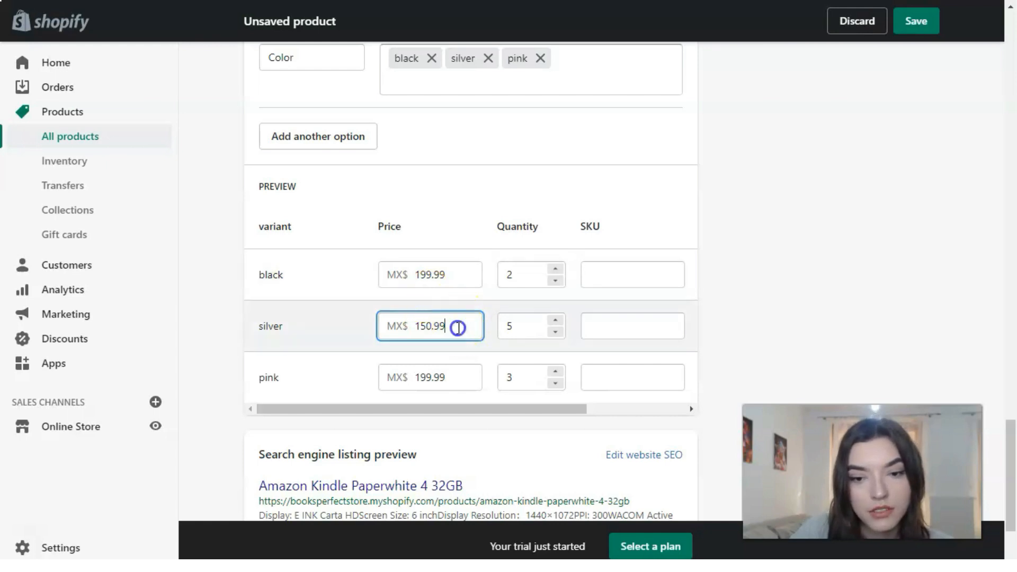
key("Backspace")
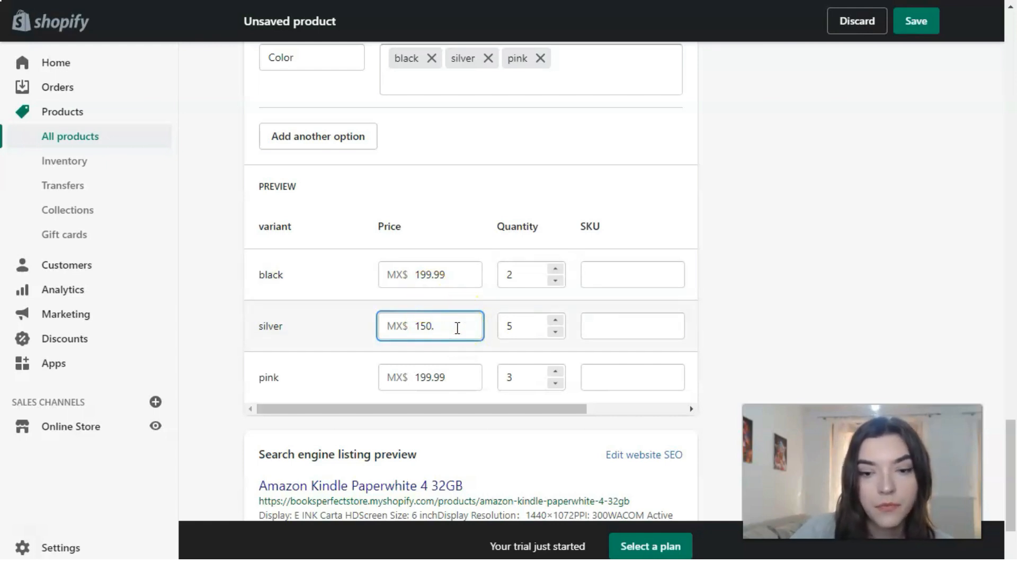
left_click(430, 377)
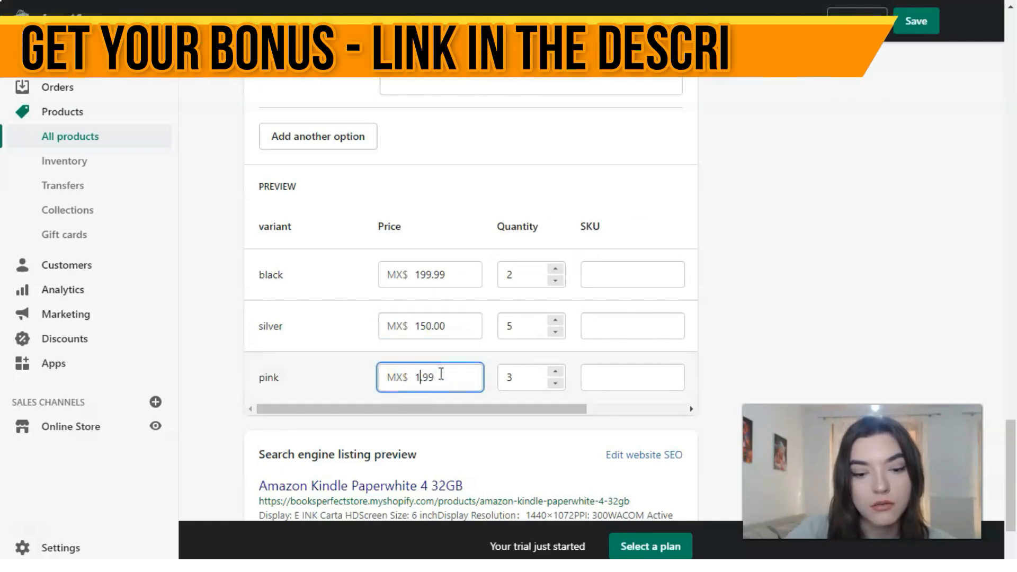
type("169.99")
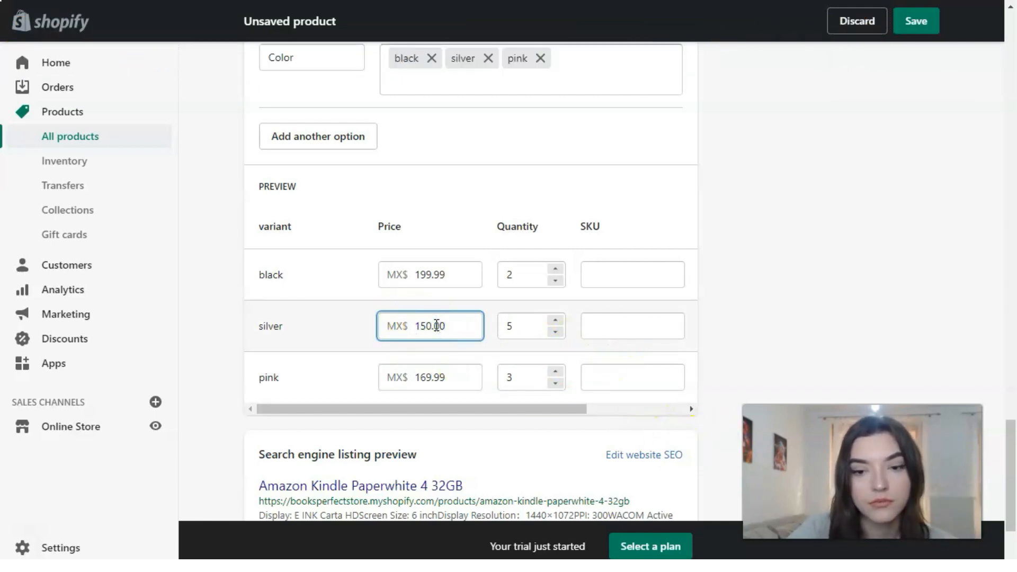
type("149.00")
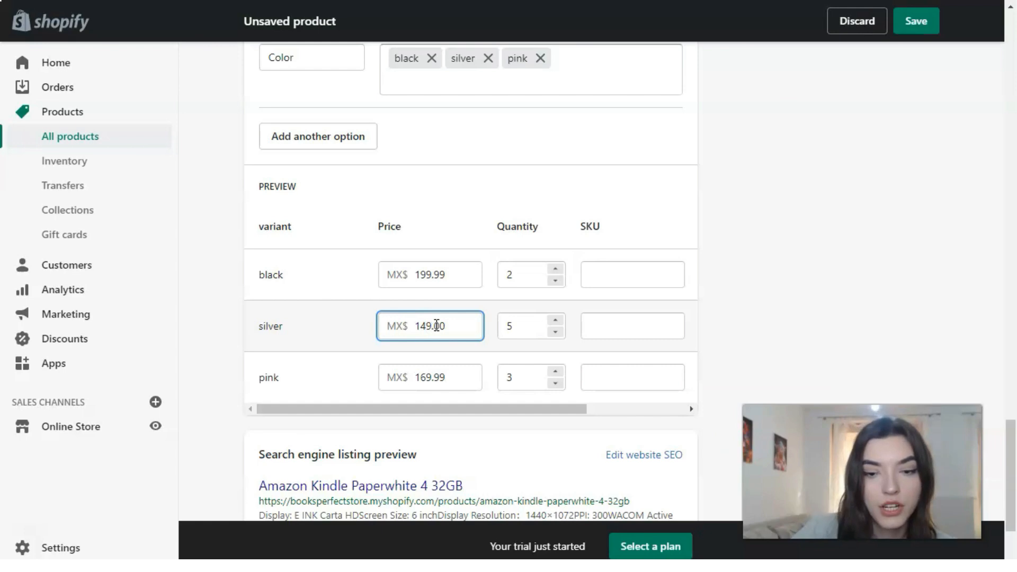
scroll("down", 3)
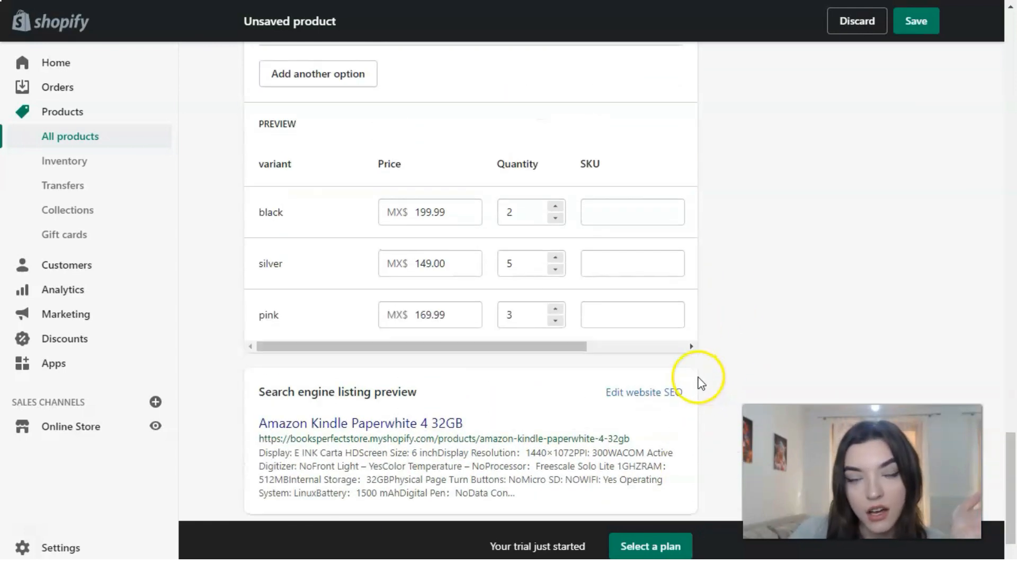
mouse_move(659, 338)
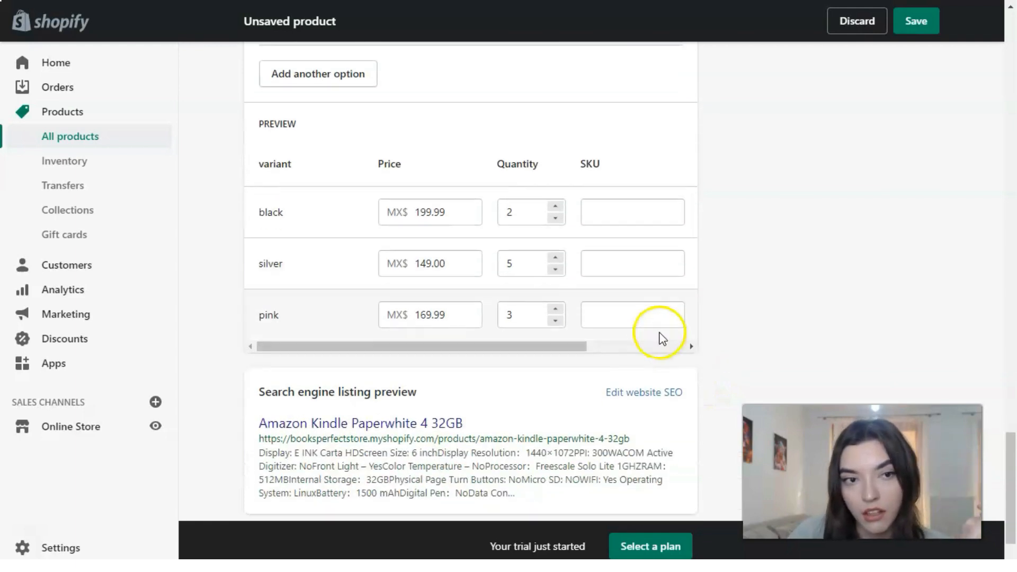
scroll("down", 3)
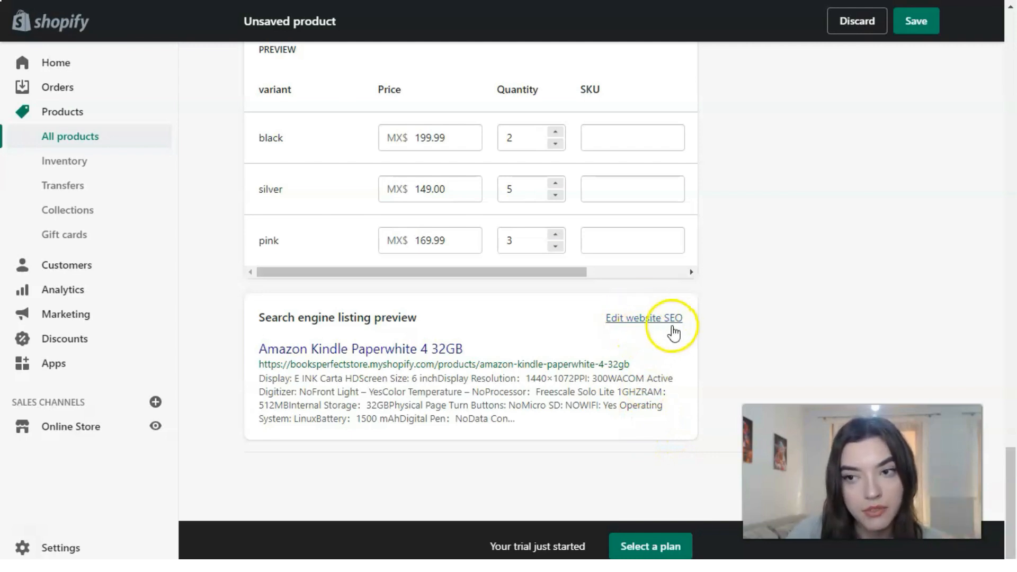
mouse_move(894, 154)
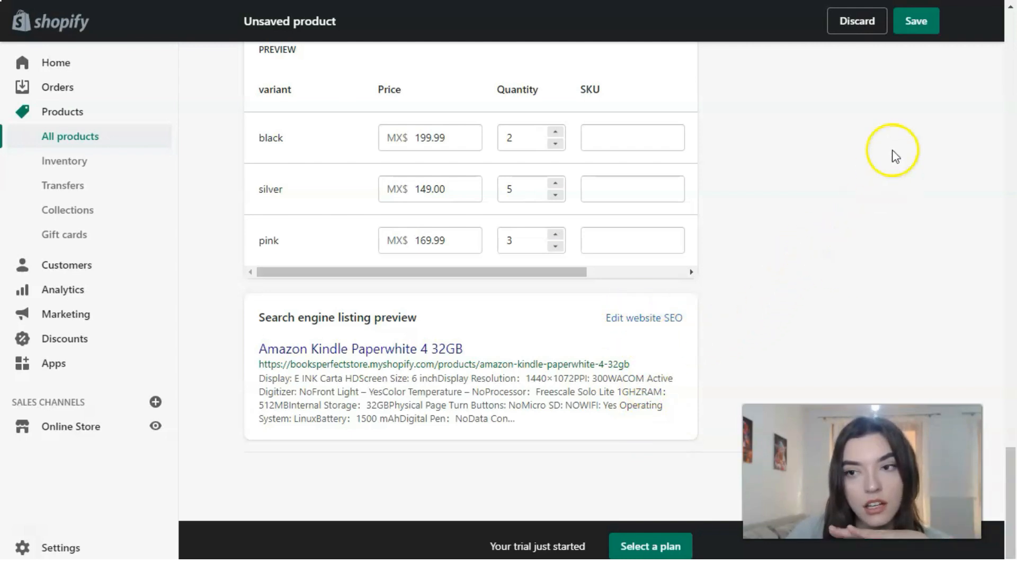
Save the Kindle Paperwhite product as a draft and launch its online-store preview
left_click(917, 20)
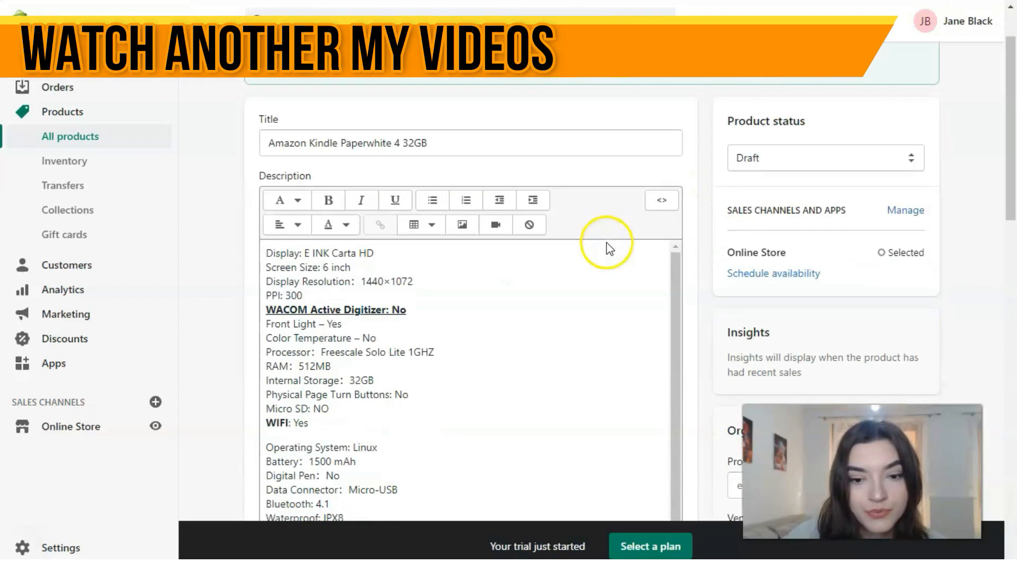
scroll("down", 3)
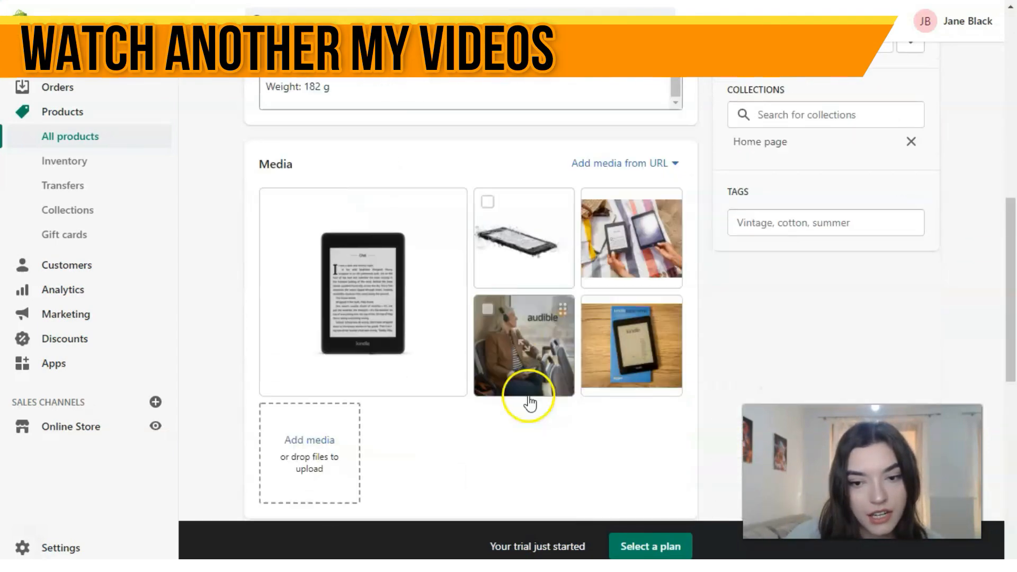
scroll("down", 3)
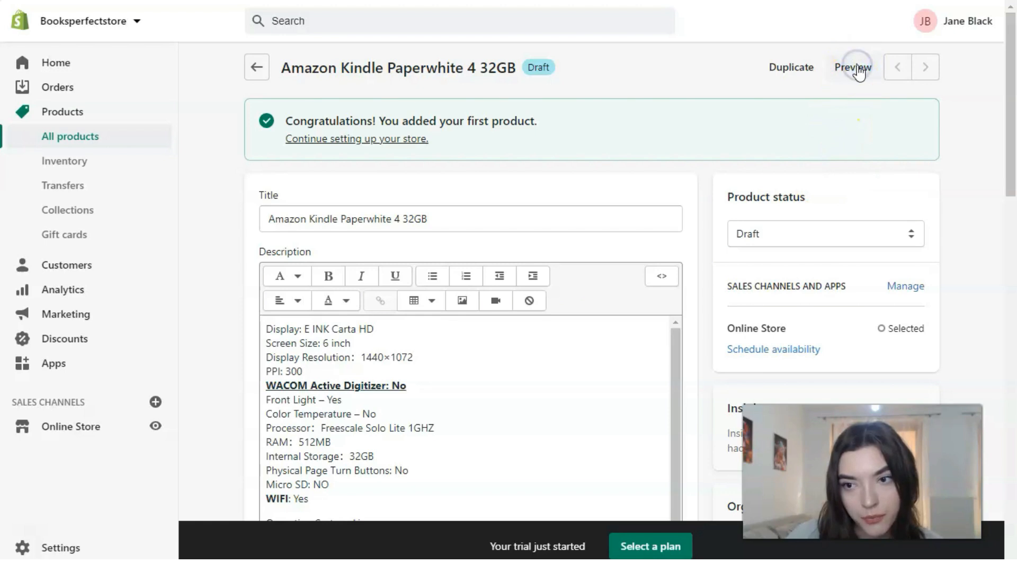
left_click(851, 67)
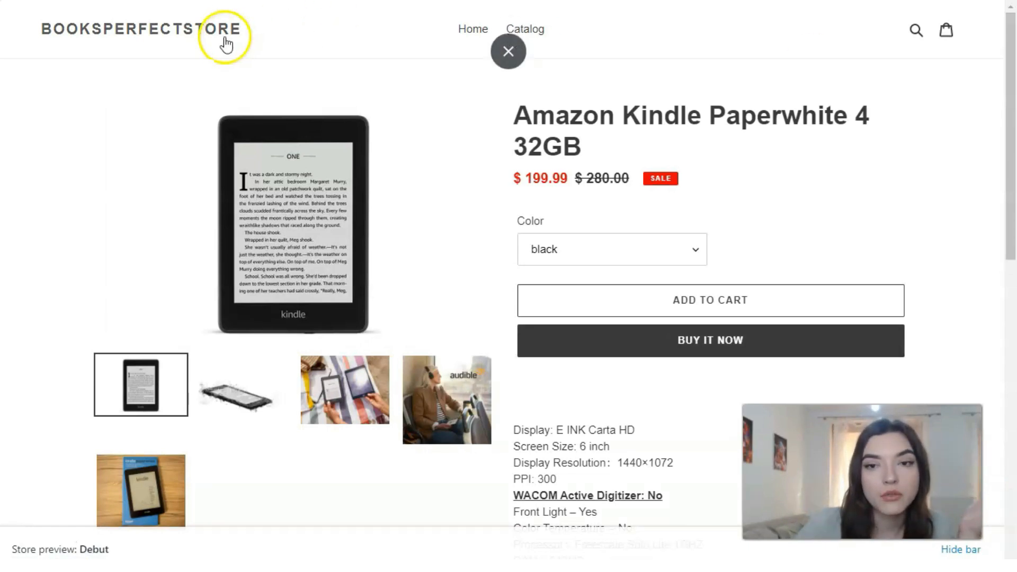
Select the silver variant in the store preview, showing its $149.00 price
scroll("down", 3)
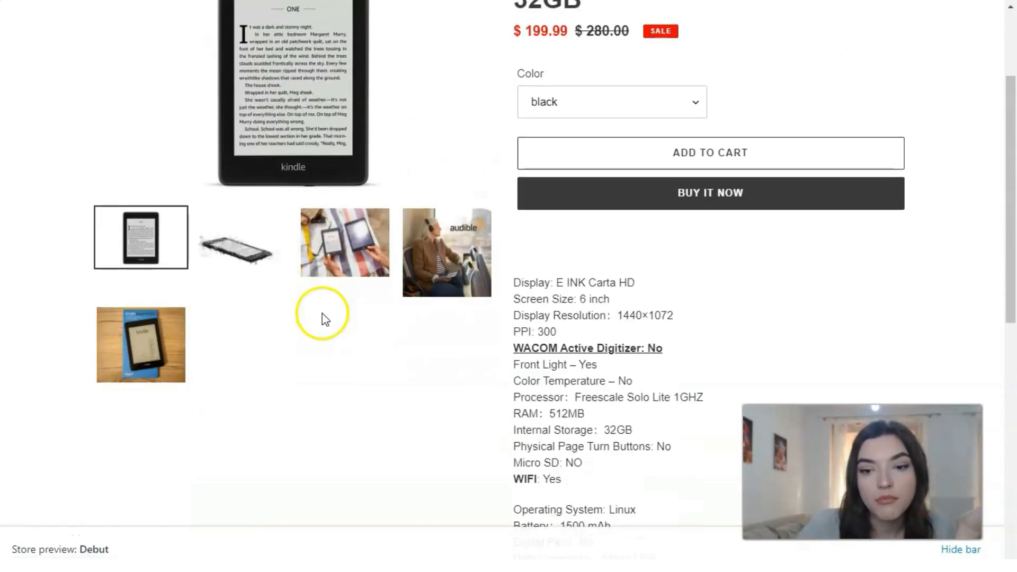
scroll("down", 3)
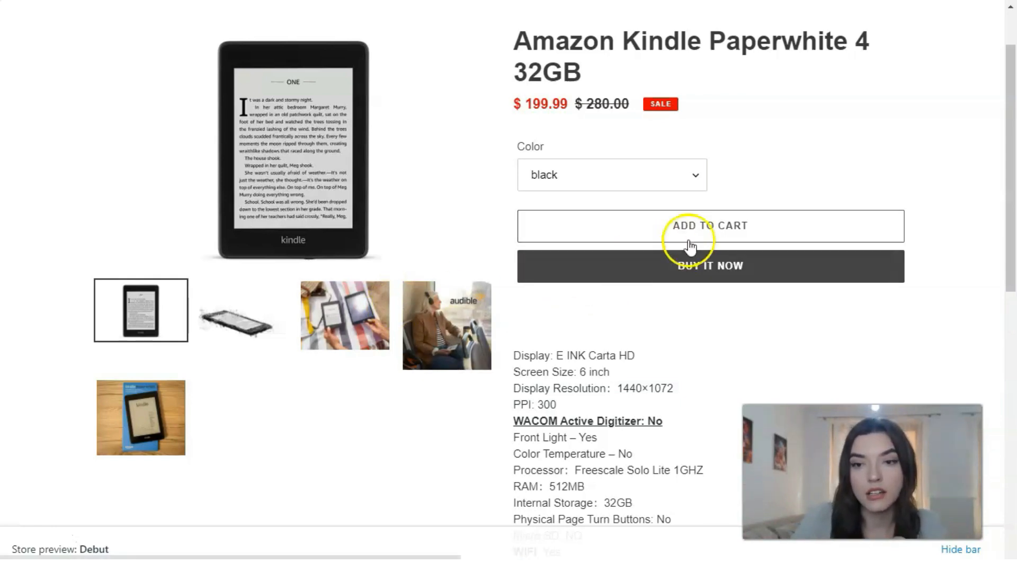
left_click(612, 175)
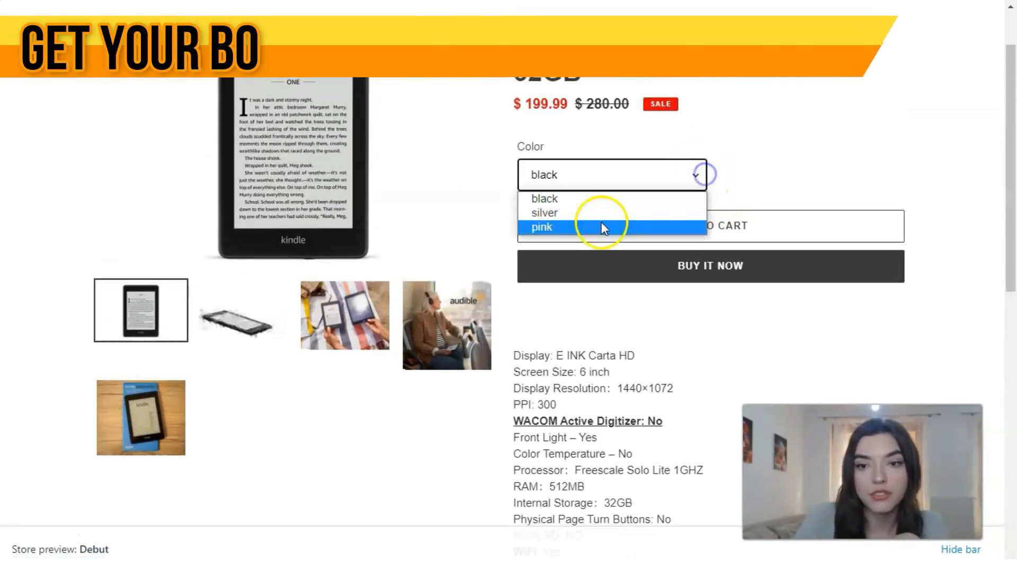
left_click(545, 213)
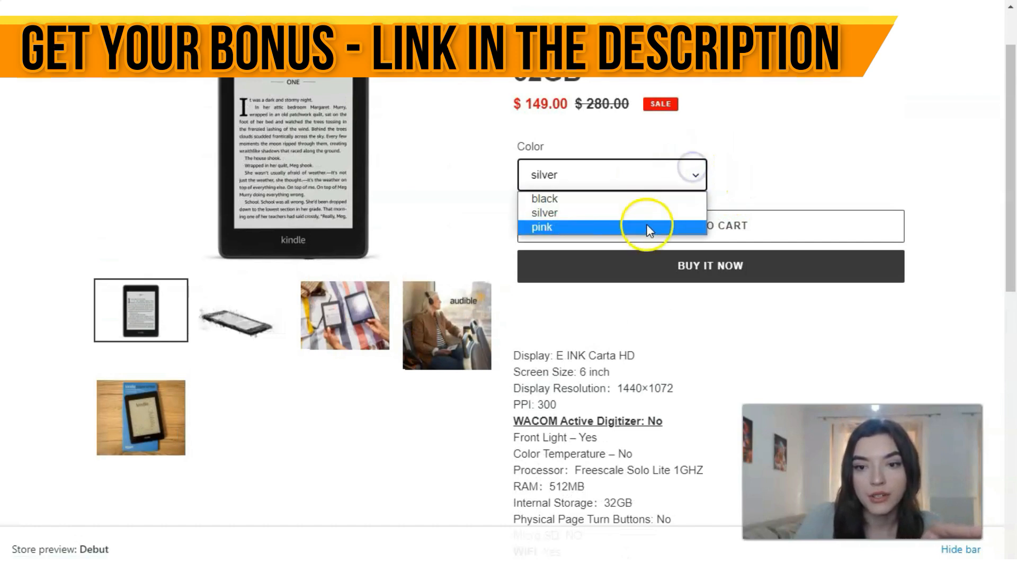
scroll("down", 3)
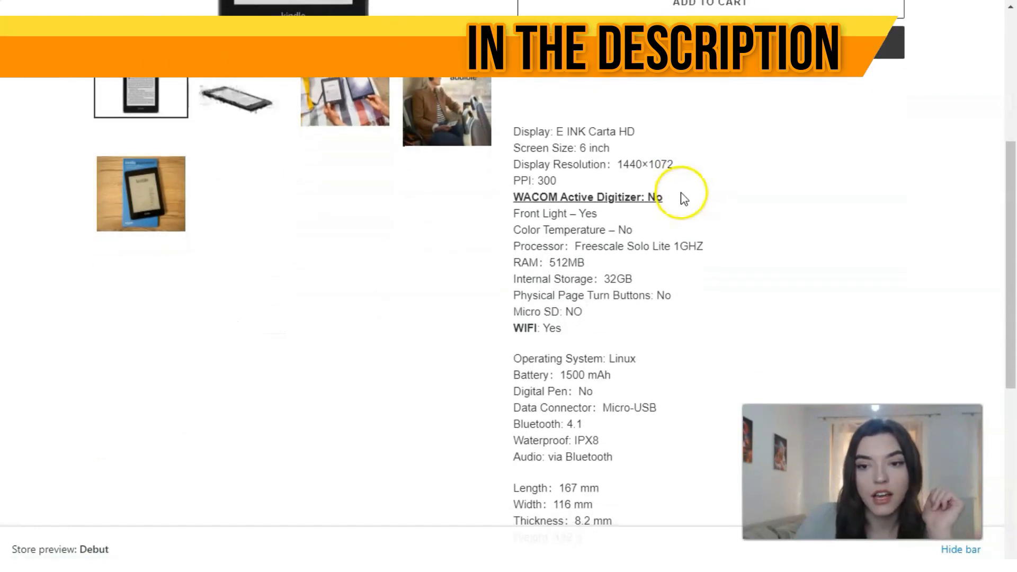
scroll("down", 3)
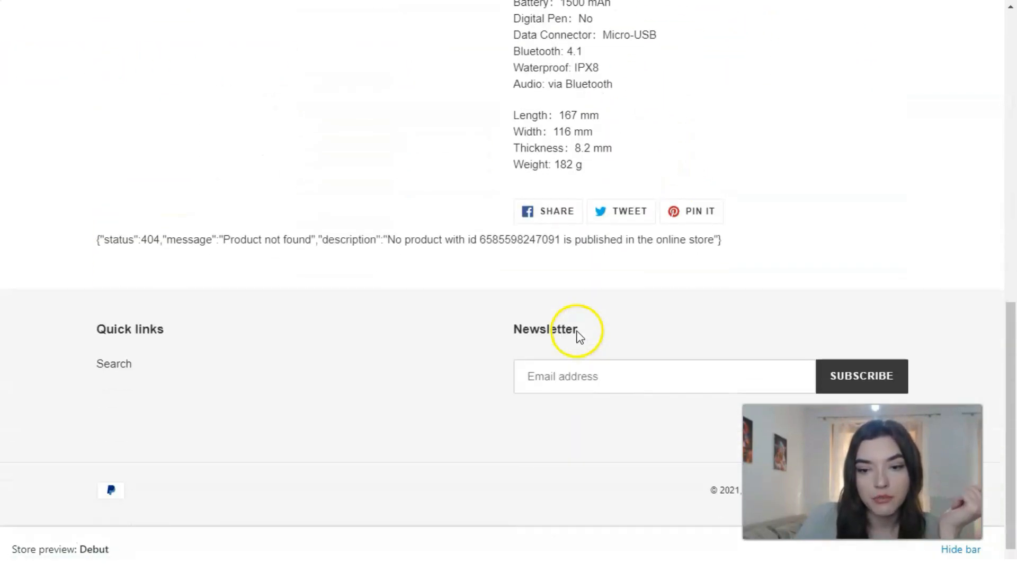